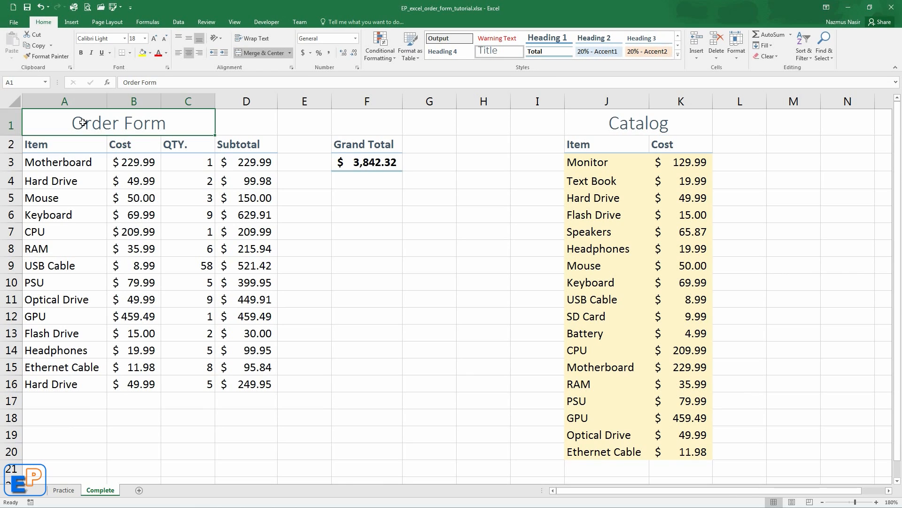
pyautogui.moveTo(580, 194)
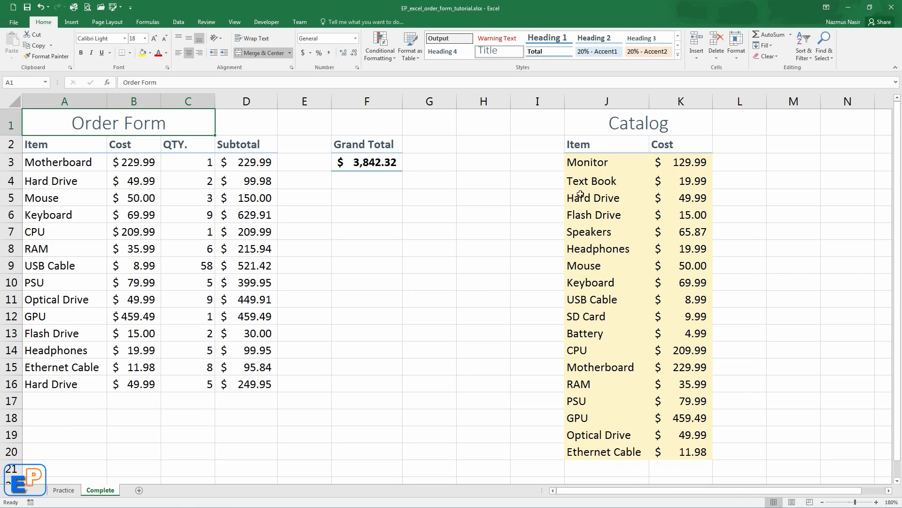
pyautogui.moveTo(600, 151)
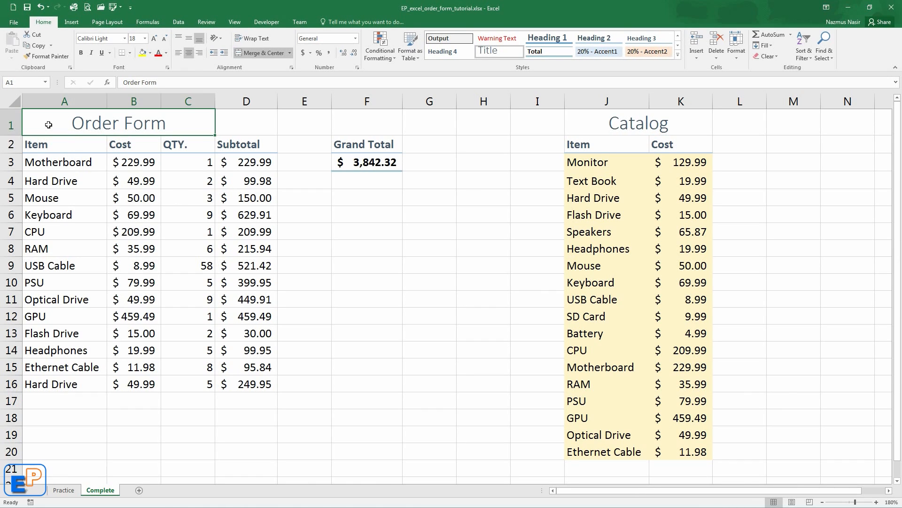
# Review the order form table, the catalog items and prices such as Keyboard, and the empty row cells
pyautogui.moveTo(47, 123); pyautogui.dragTo(235, 384)
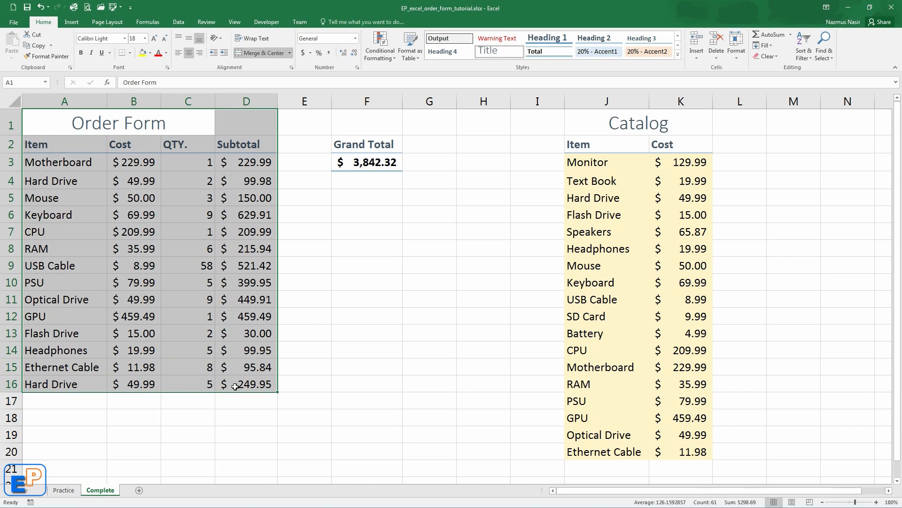
pyautogui.moveTo(587, 161); pyautogui.dragTo(680, 315)
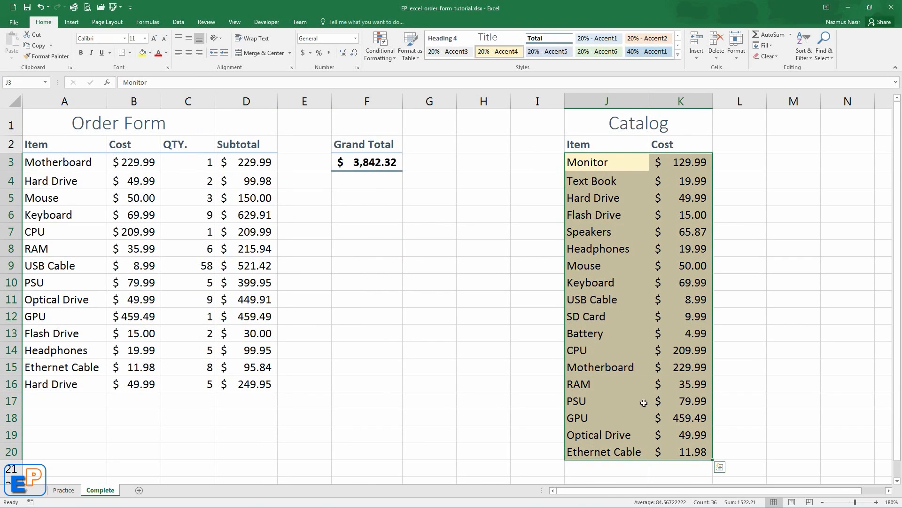
pyautogui.click(607, 282)
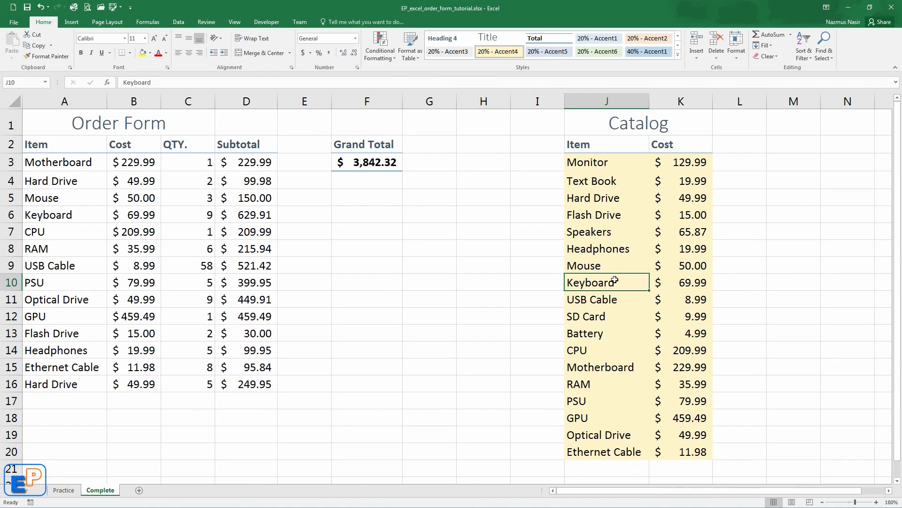
pyautogui.moveTo(692, 282)
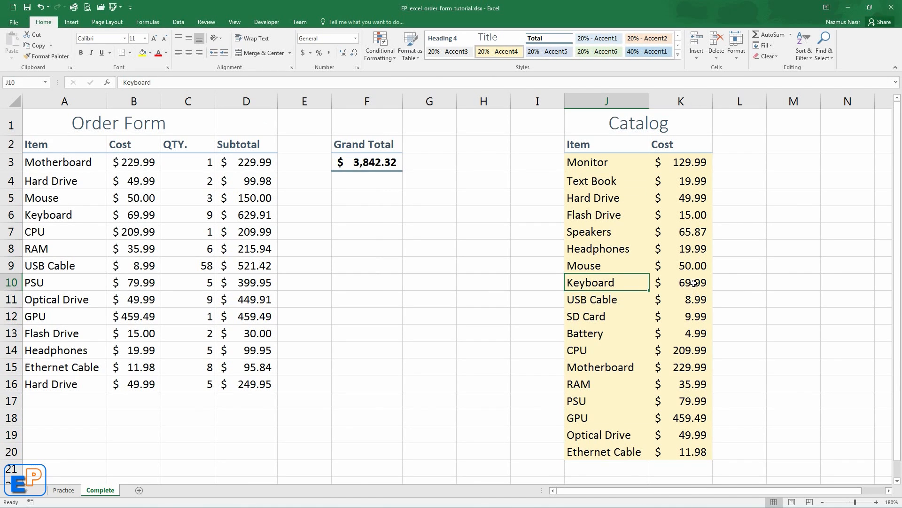
pyautogui.click(680, 282)
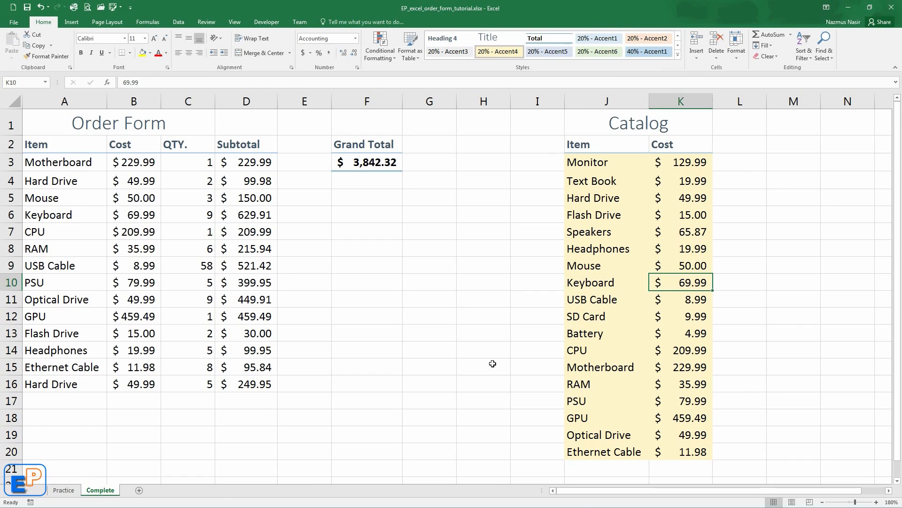
pyautogui.click(188, 403)
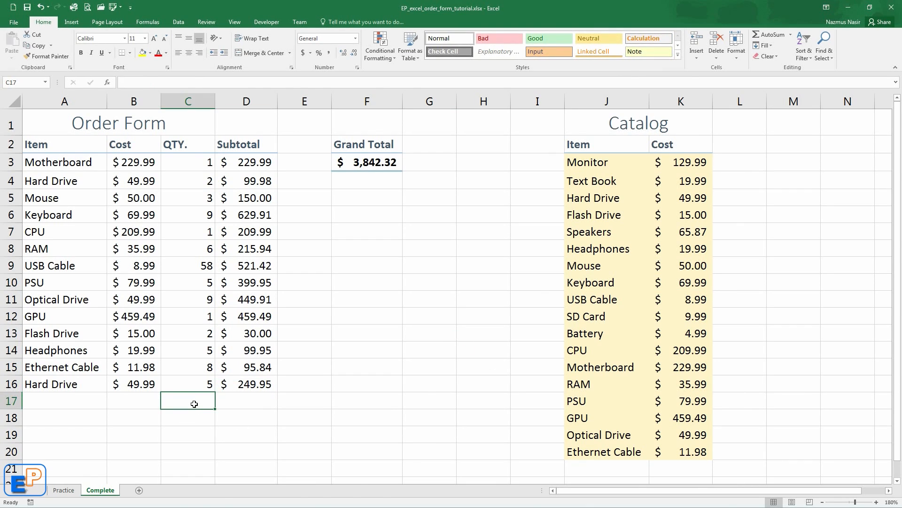
pyautogui.click(237, 400)
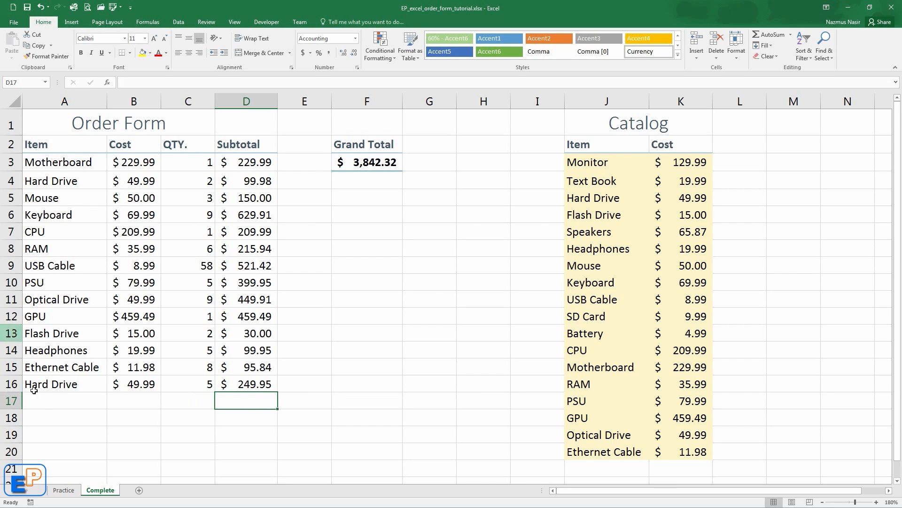
# Add Speakers in A17 with quantity 10, giving a $658.70 subtotal and a $4,501.02 total
pyautogui.click(56, 401)
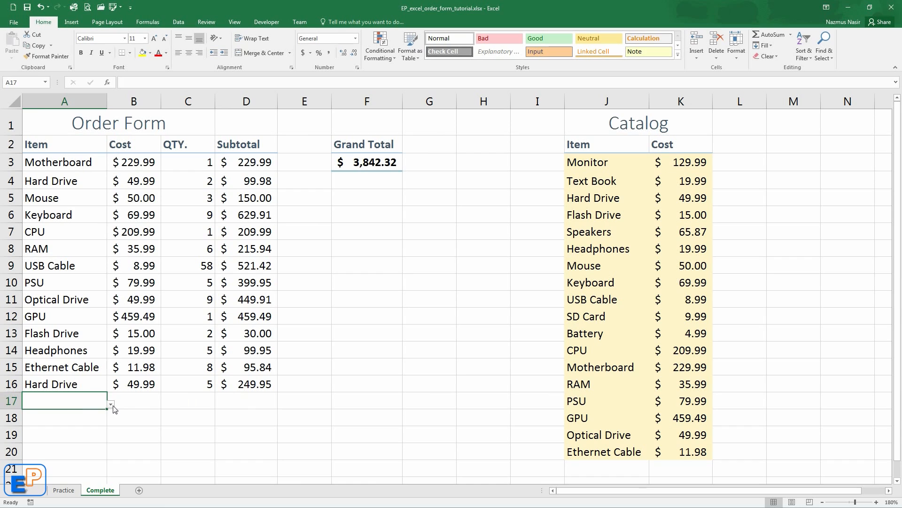
pyautogui.click(111, 404)
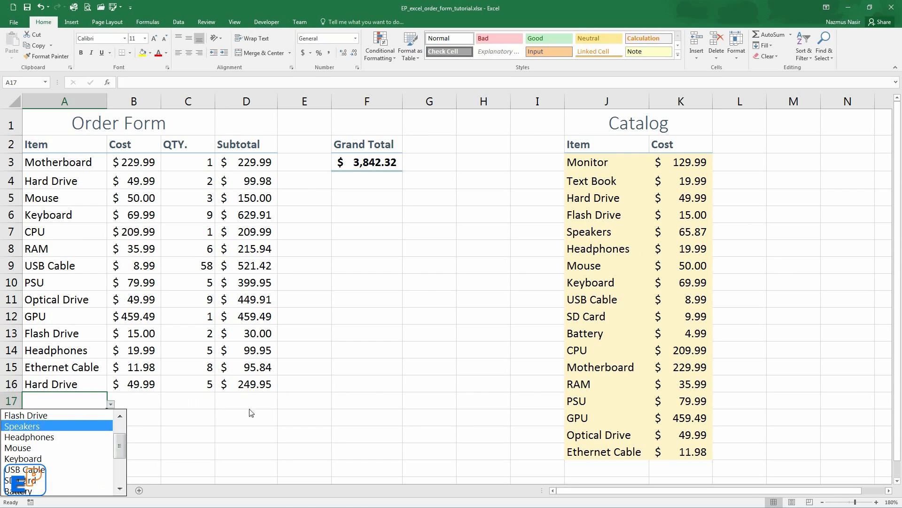
pyautogui.click(23, 426)
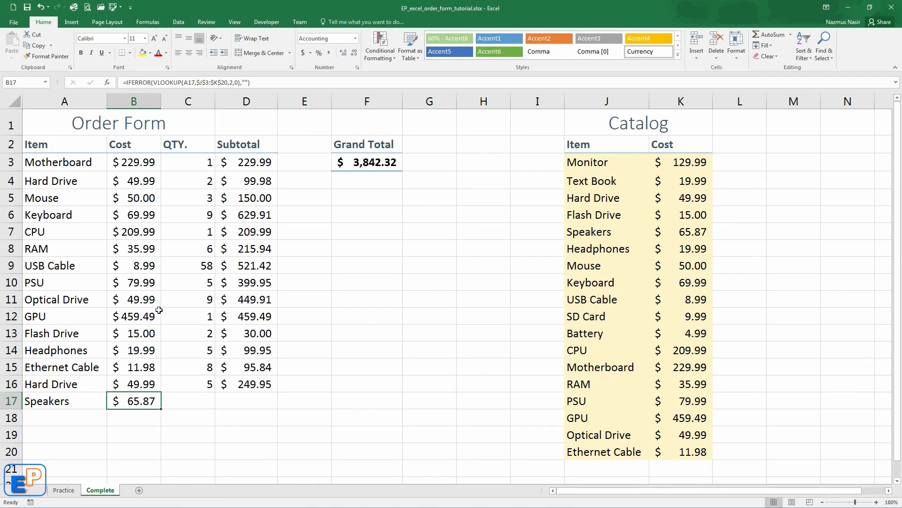
pyautogui.click(188, 401)
pyautogui.write('4')
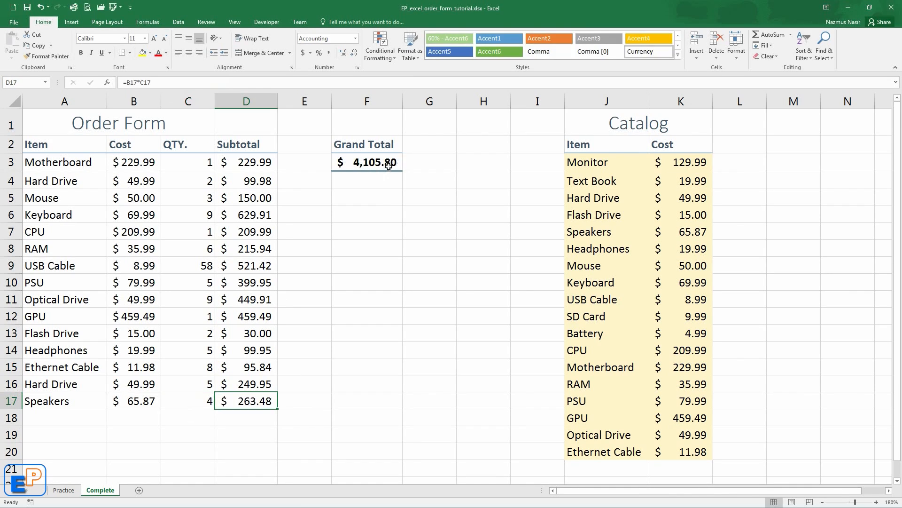
pyautogui.write('10')
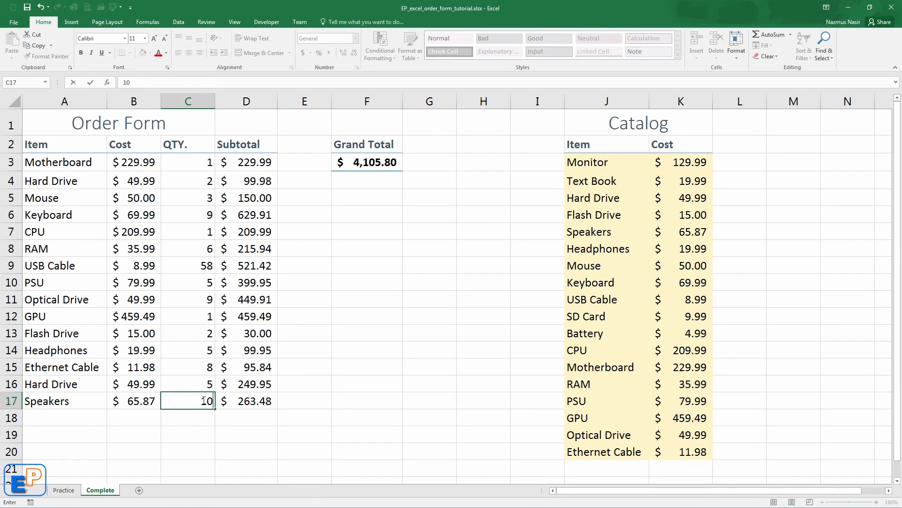
pyautogui.press('Enter')
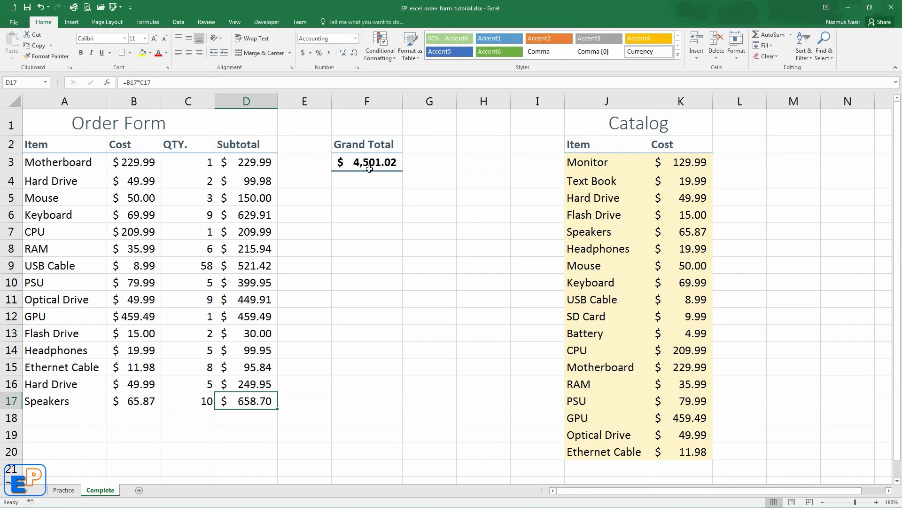
pyautogui.moveTo(97, 414)
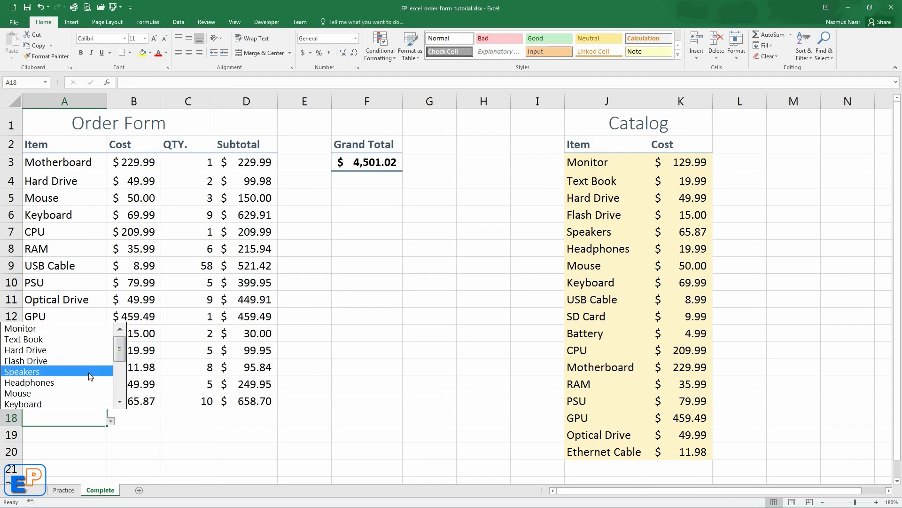
pyautogui.click(29, 382)
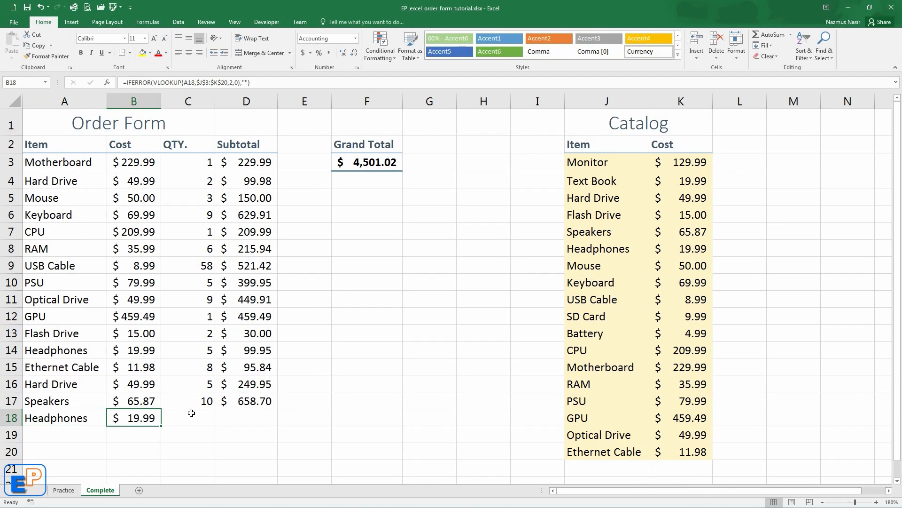
pyautogui.click(202, 421)
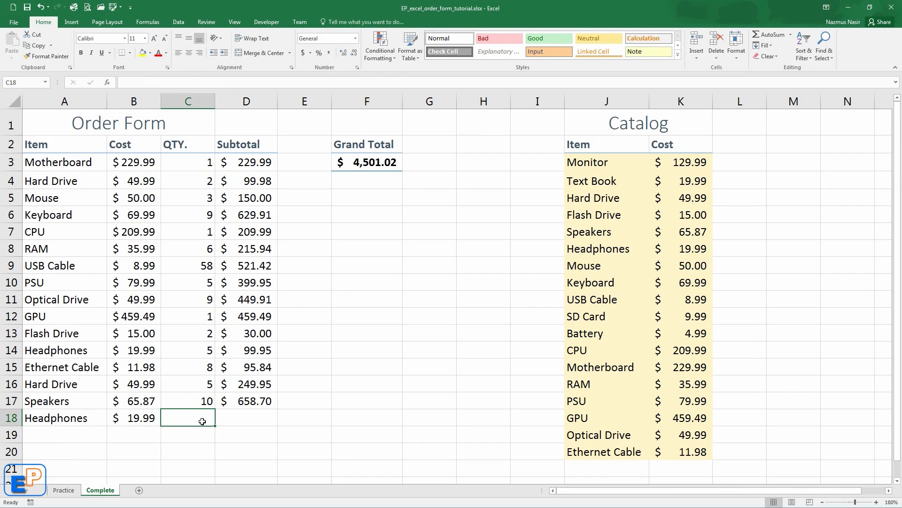
pyautogui.write('2')
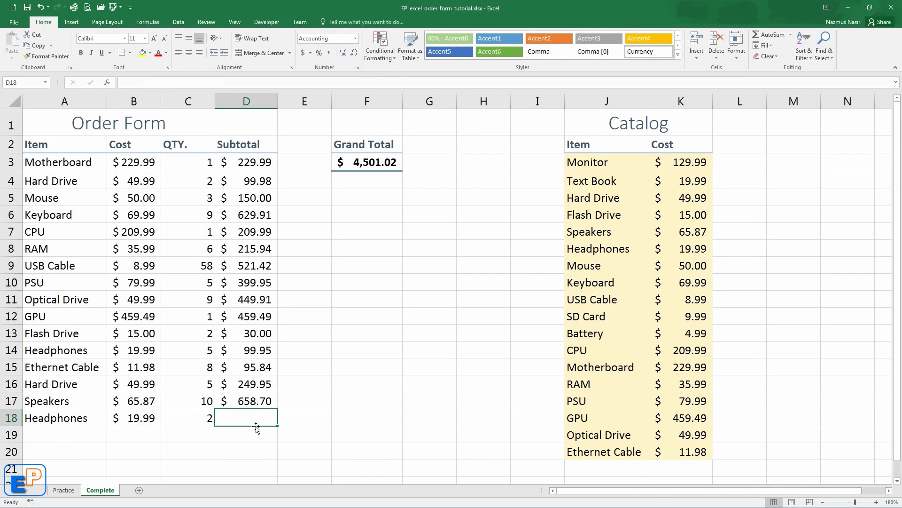
pyautogui.click(248, 400)
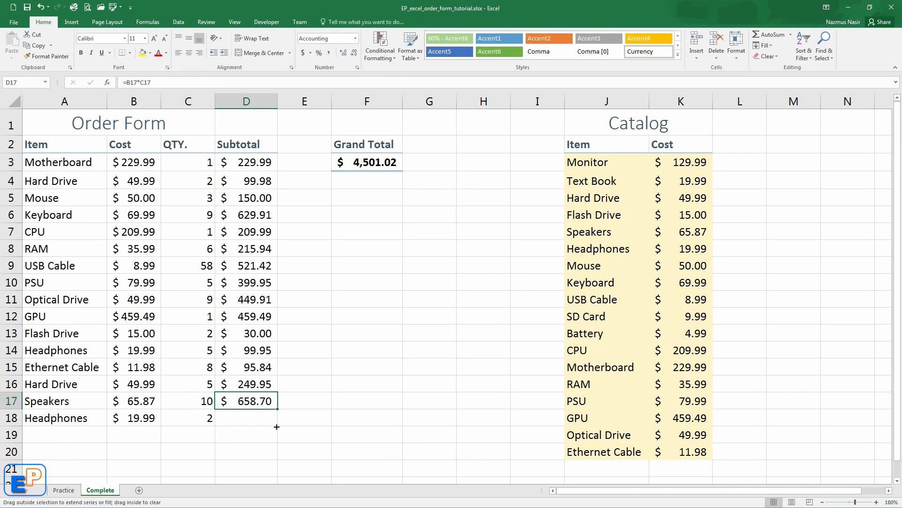
pyautogui.moveTo(276, 400); pyautogui.dragTo(276, 418)
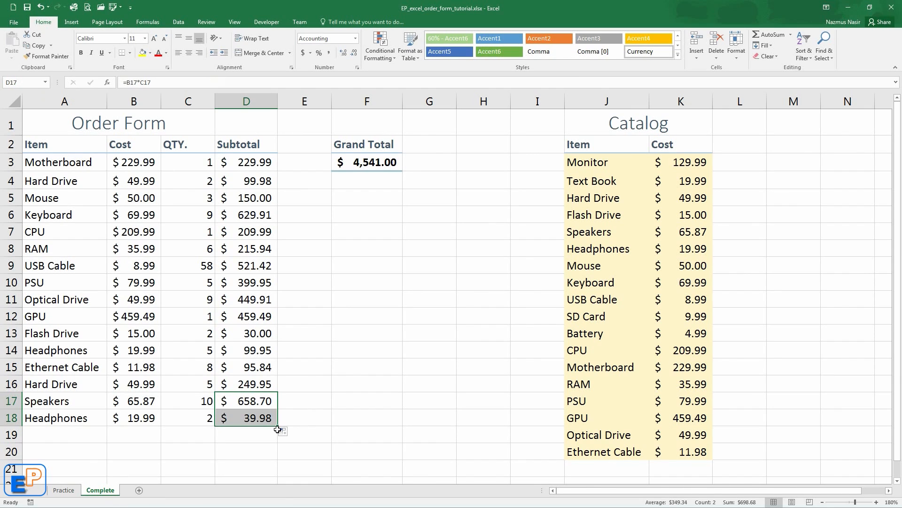
pyautogui.click(246, 417)
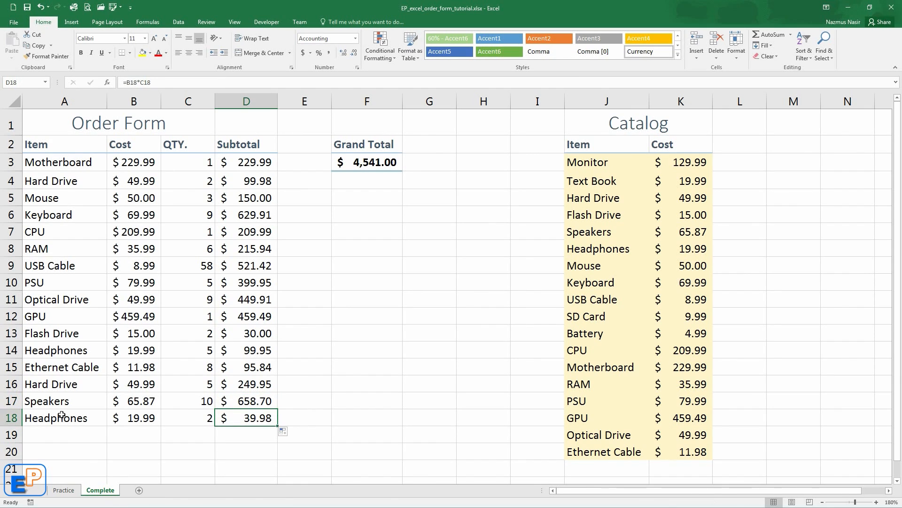
pyautogui.click(57, 418)
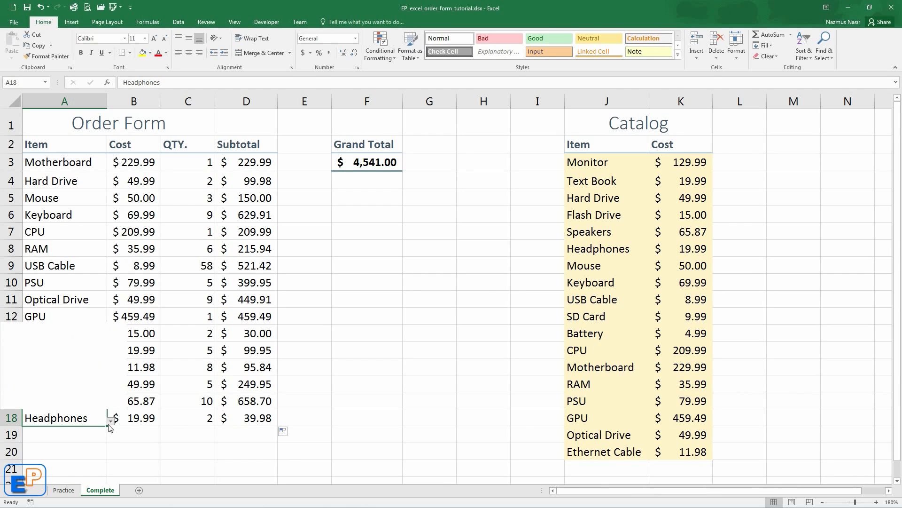
pyautogui.click(110, 418)
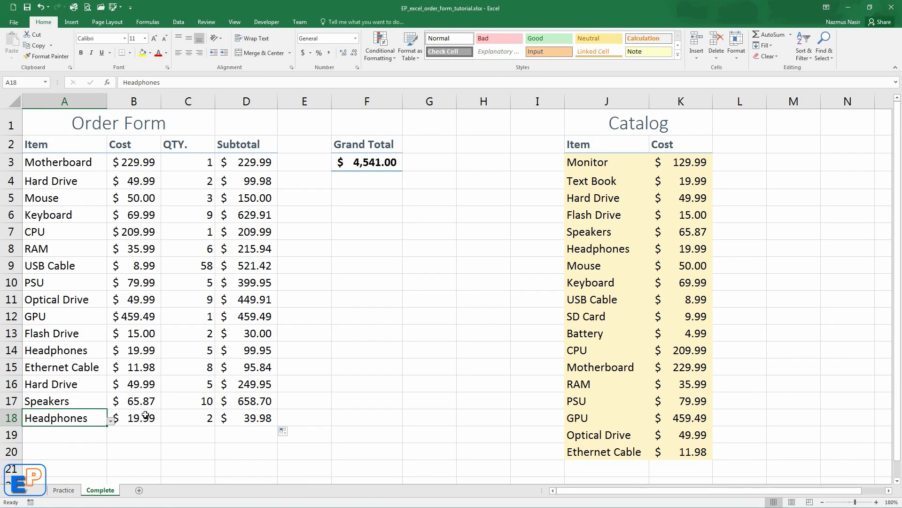
pyautogui.click(134, 418)
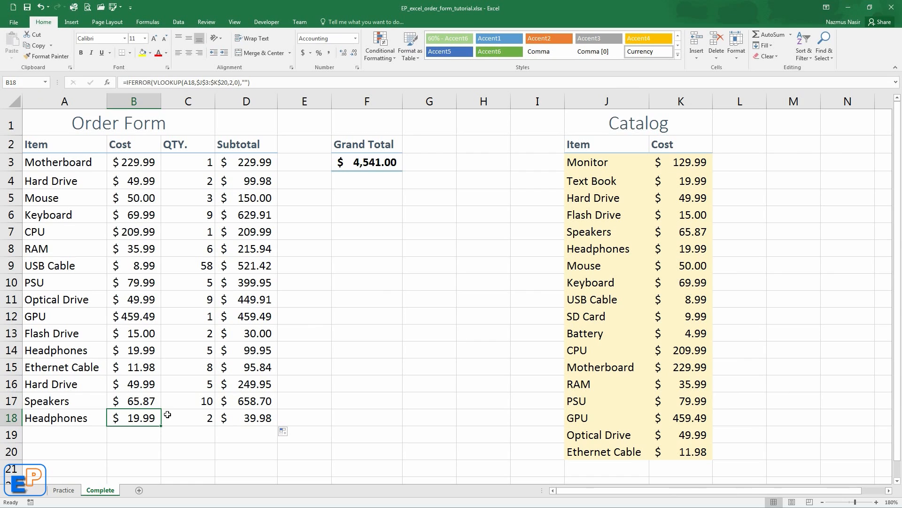
pyautogui.click(247, 418)
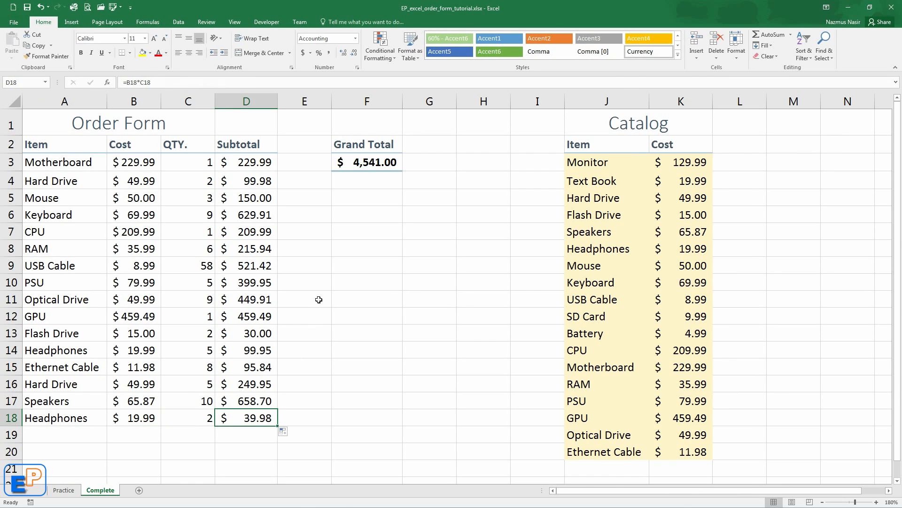
pyautogui.click(378, 162)
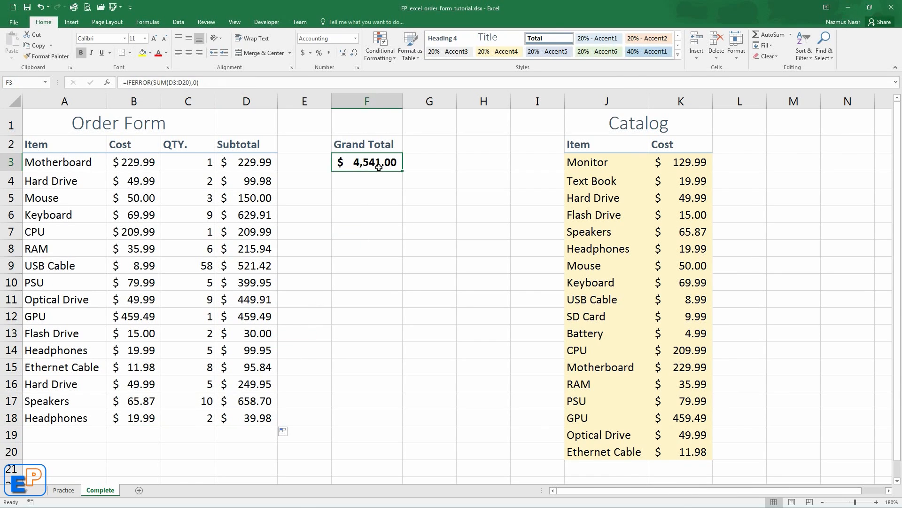
pyautogui.moveTo(194, 401)
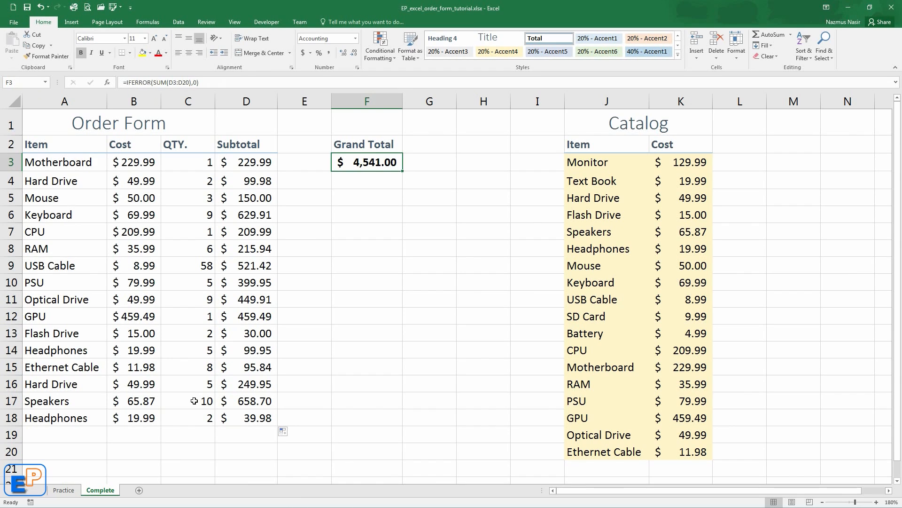
pyautogui.click(257, 417)
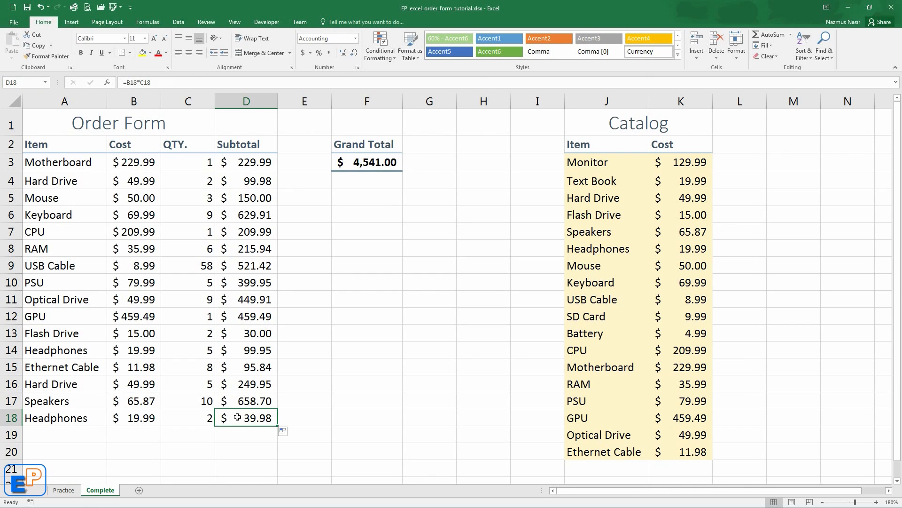
pyautogui.moveTo(201, 417)
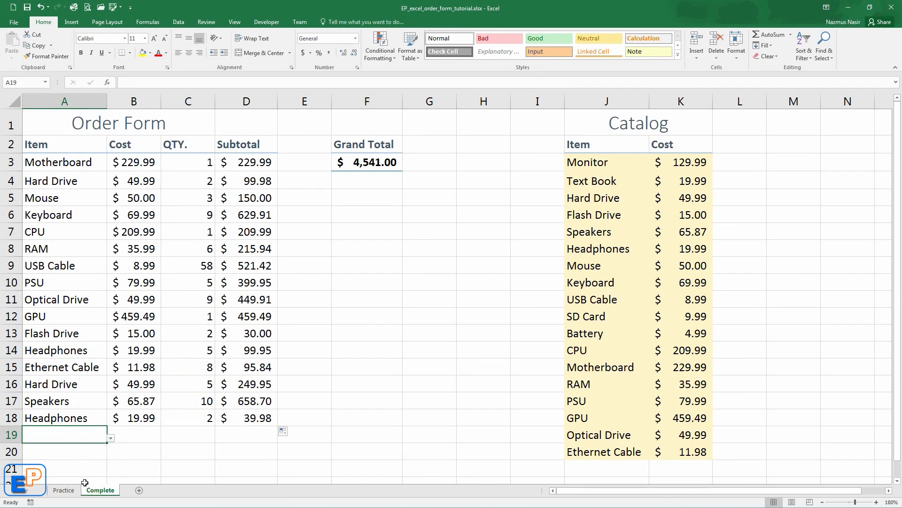
# Go to the Practice sheet with its empty order form and catalog
pyautogui.click(63, 490)
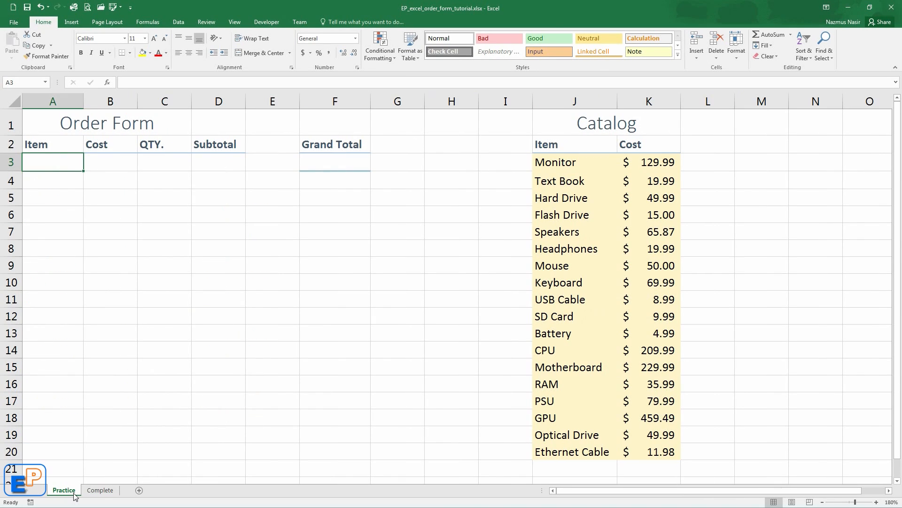
pyautogui.moveTo(369, 204)
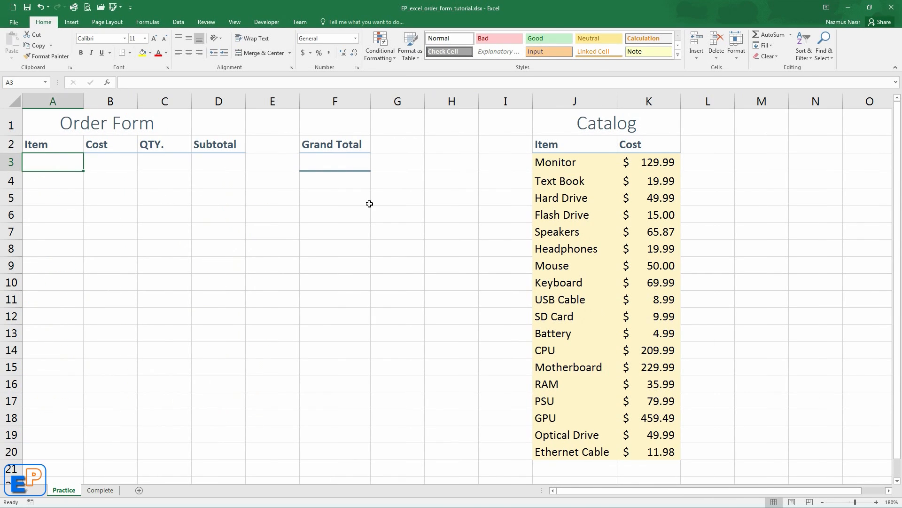
pyautogui.moveTo(165, 377)
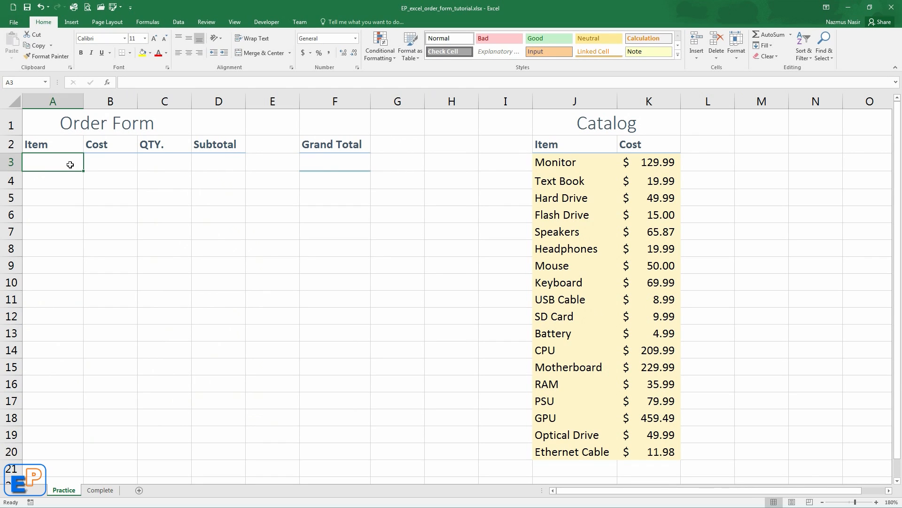
pyautogui.moveTo(358, 170)
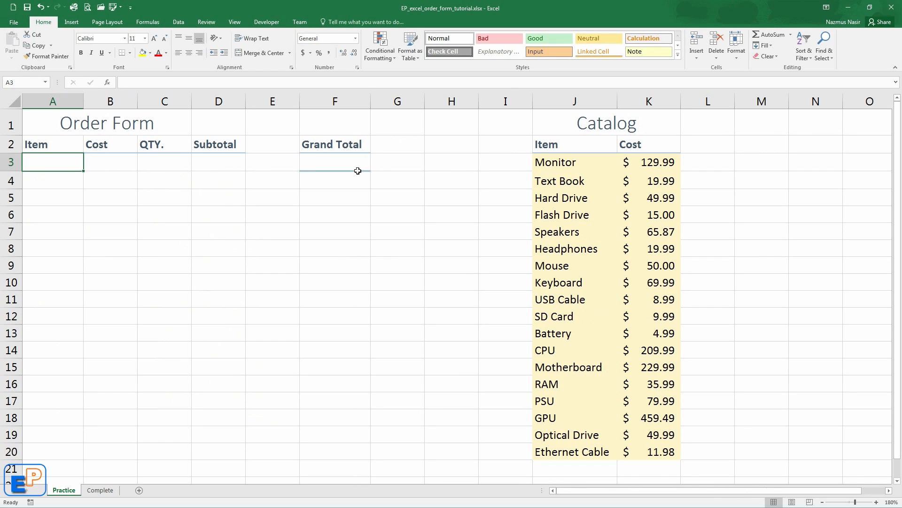
# Give A3 a List data validation rule sourced from the catalog items $J$3:$J$20
pyautogui.click(178, 23)
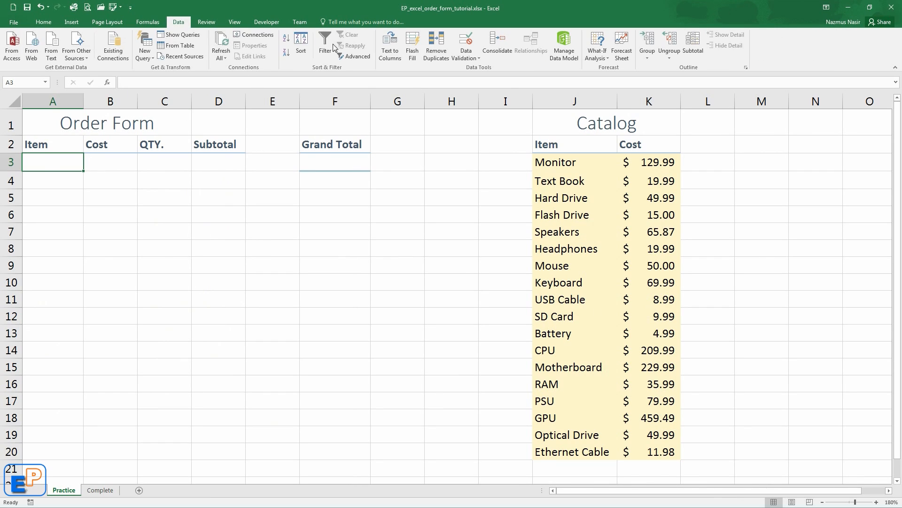
pyautogui.click(465, 45)
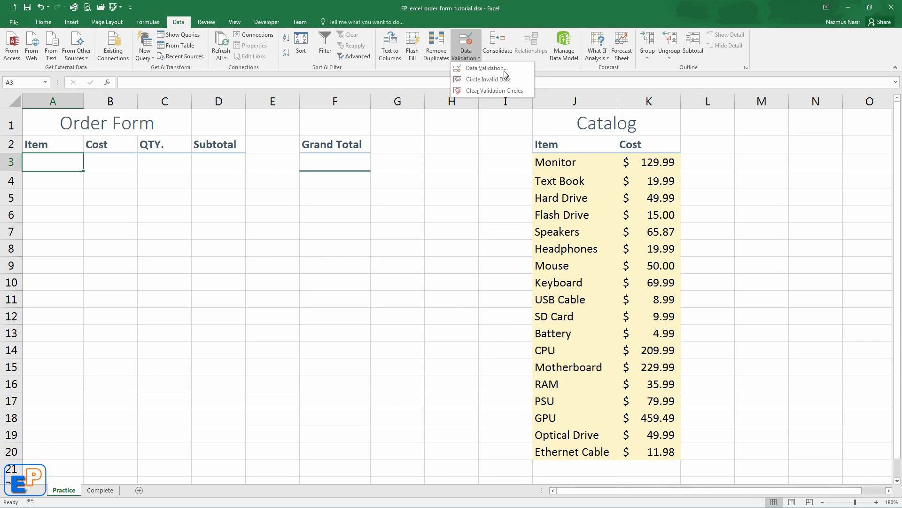
pyautogui.click(486, 68)
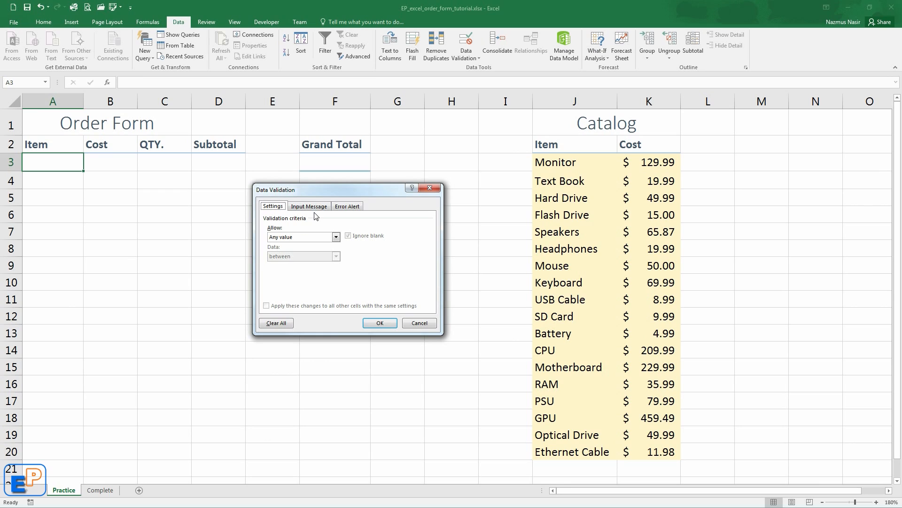
pyautogui.click(336, 237)
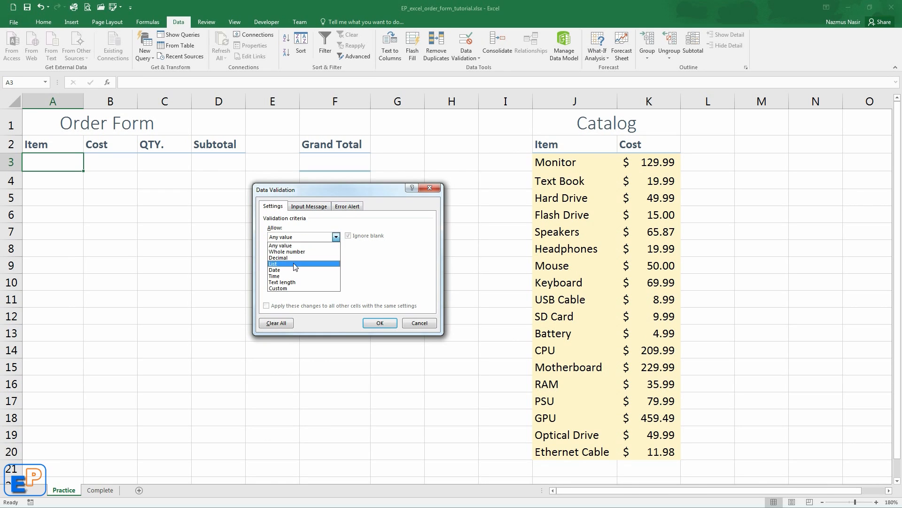
pyautogui.click(274, 263)
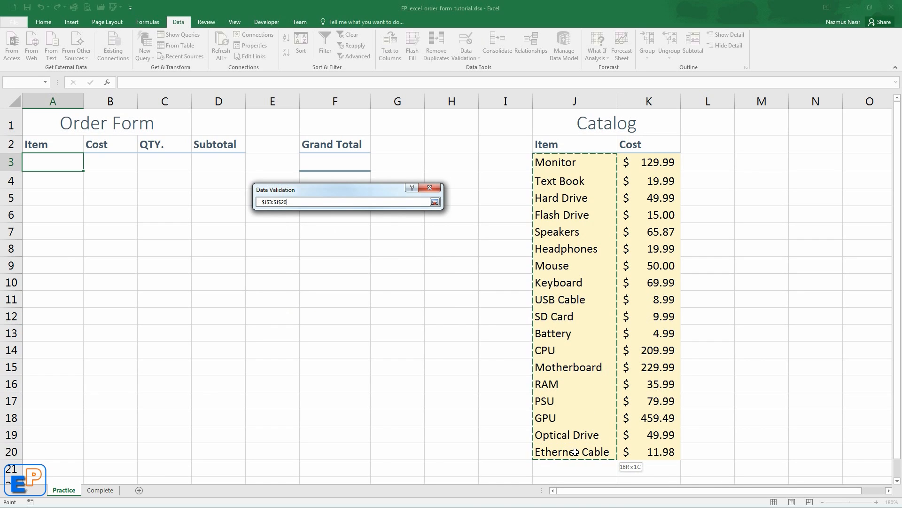
pyautogui.click(434, 202)
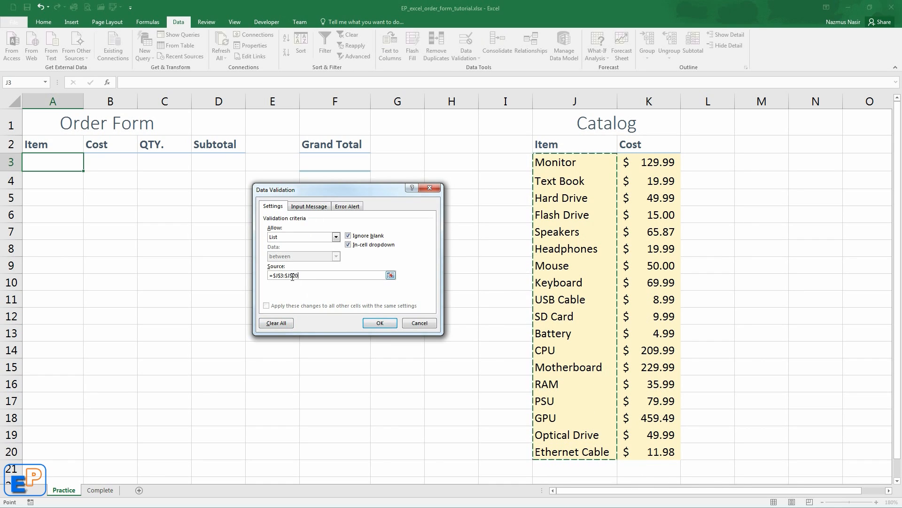
# Confirm A3's item drop-down and verify that typing 'Controller' is rejected
pyautogui.click(380, 323)
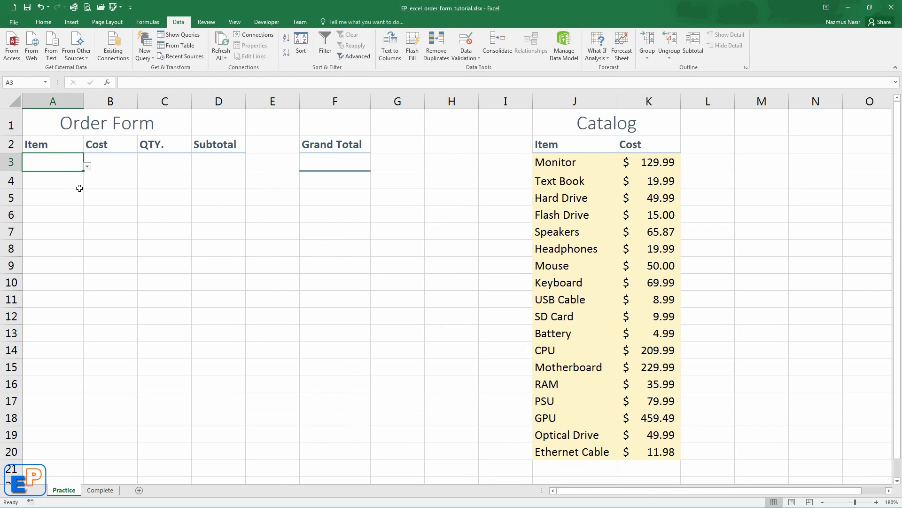
pyautogui.click(87, 166)
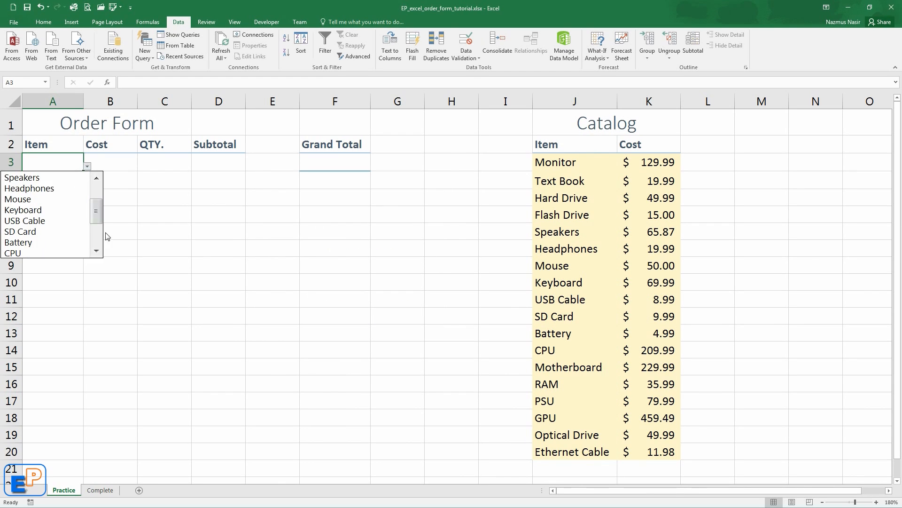
pyautogui.click(53, 161)
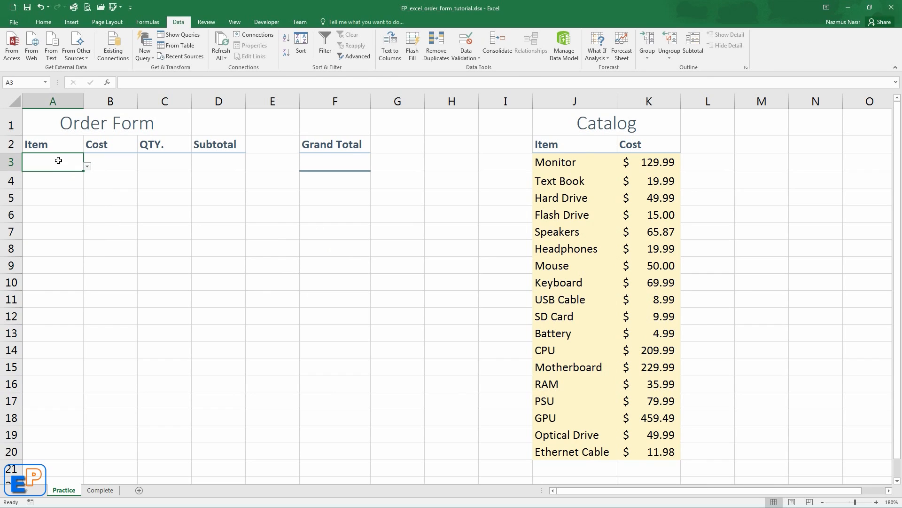
pyautogui.write('Controller')
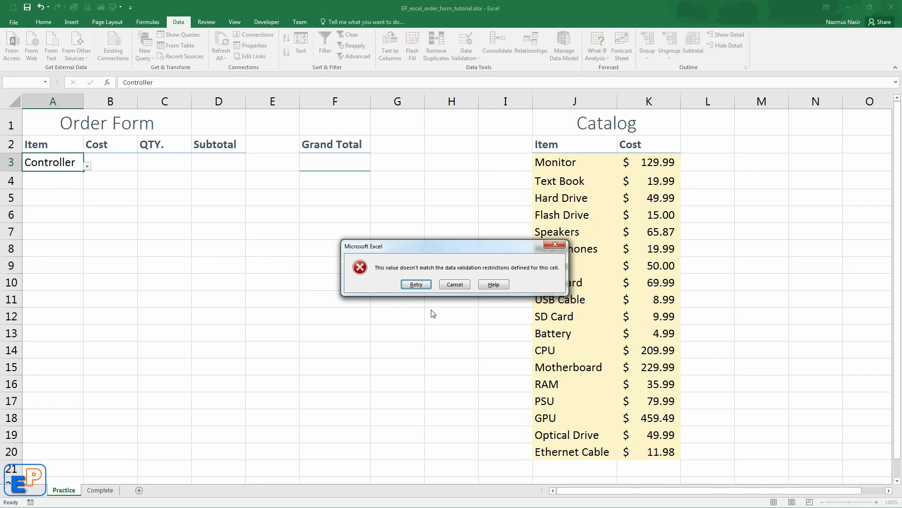
pyautogui.click(454, 284)
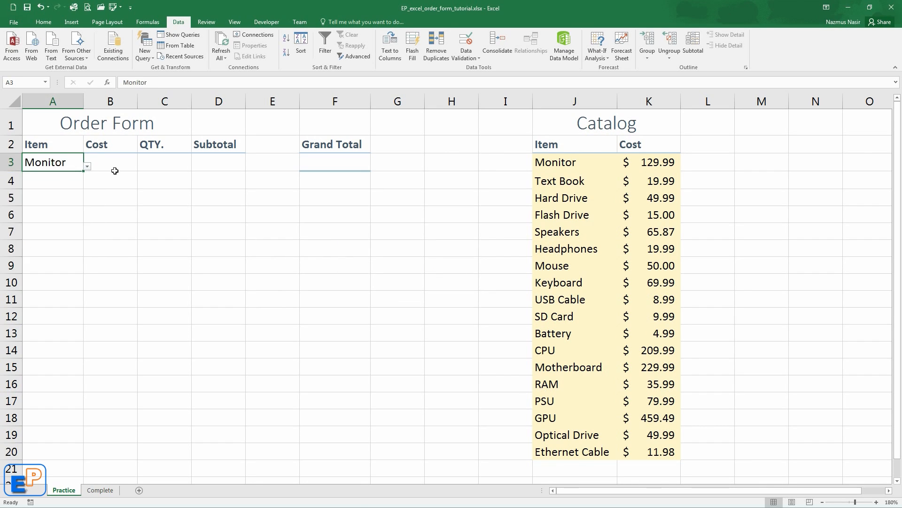
# Enter =VLOOKUP(A3,$J$3:$K$20,2,0) in B3 so the Monitor cost shows 129.99
pyautogui.click(110, 162)
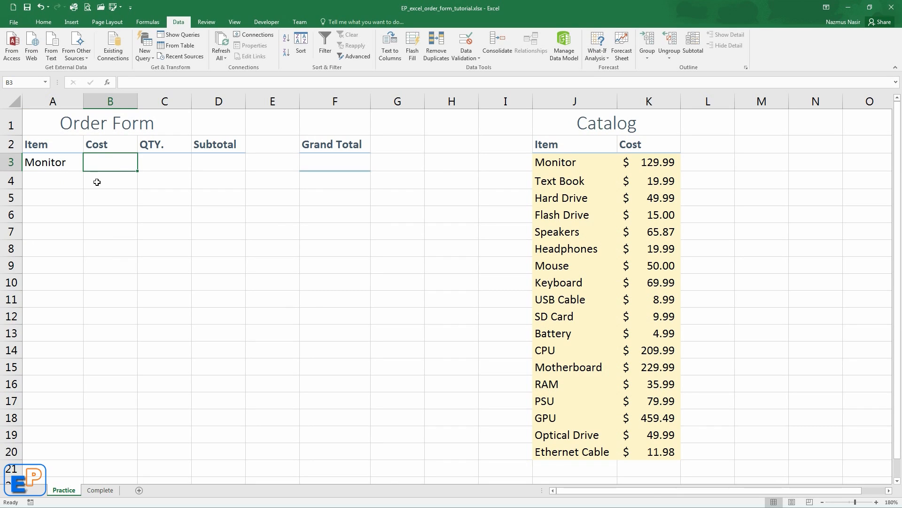
pyautogui.moveTo(574, 195)
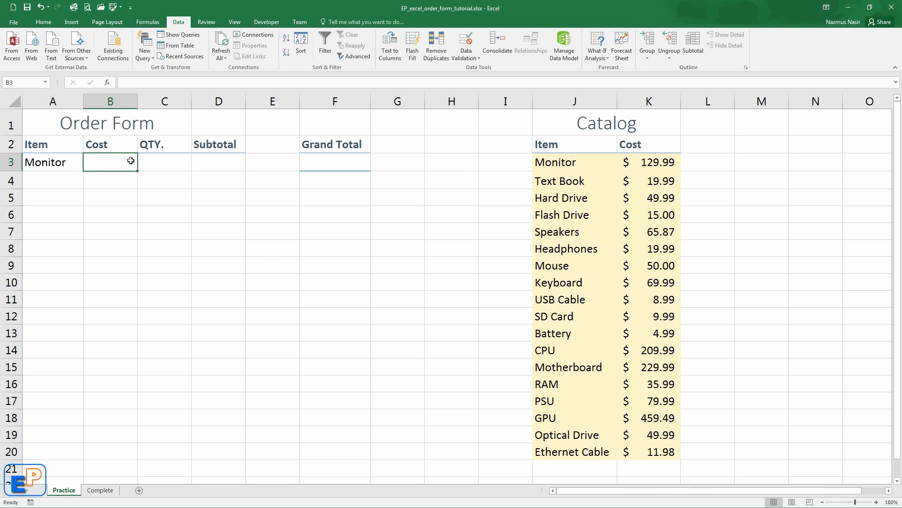
pyautogui.write('=vl')
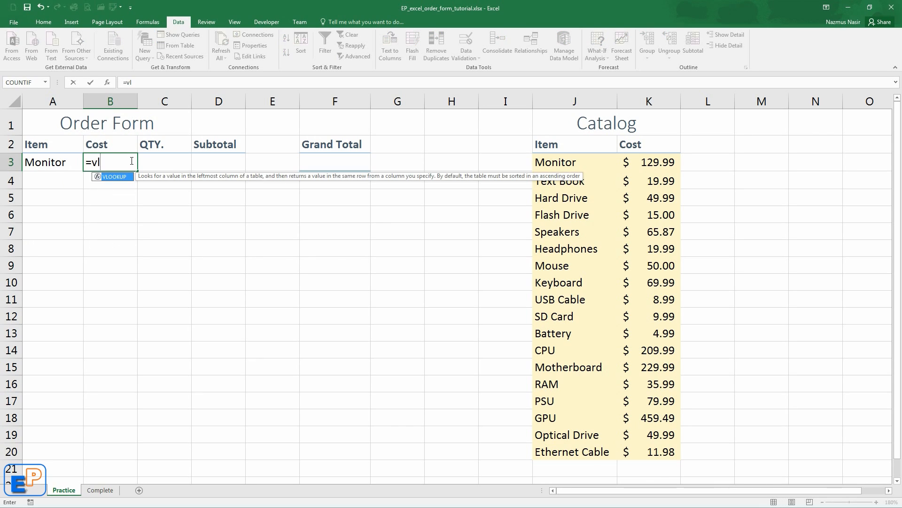
pyautogui.write('OOKUP(')
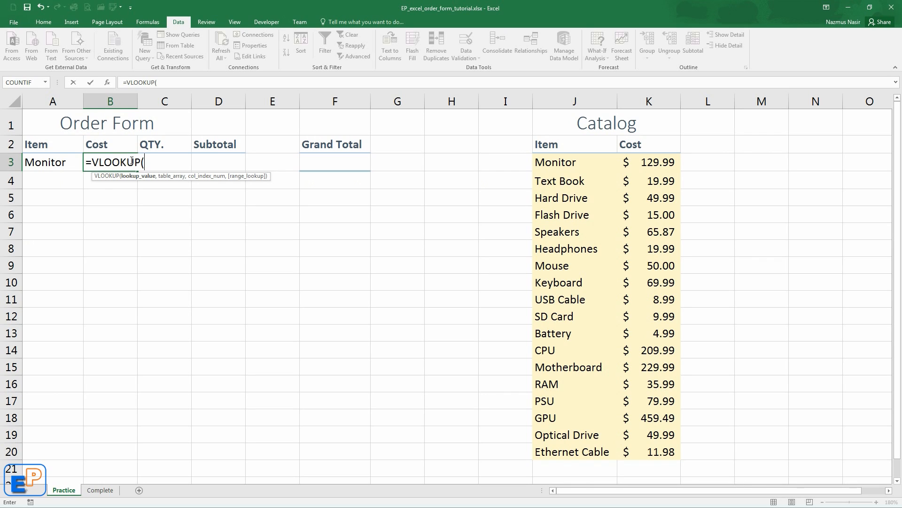
pyautogui.click(52, 161)
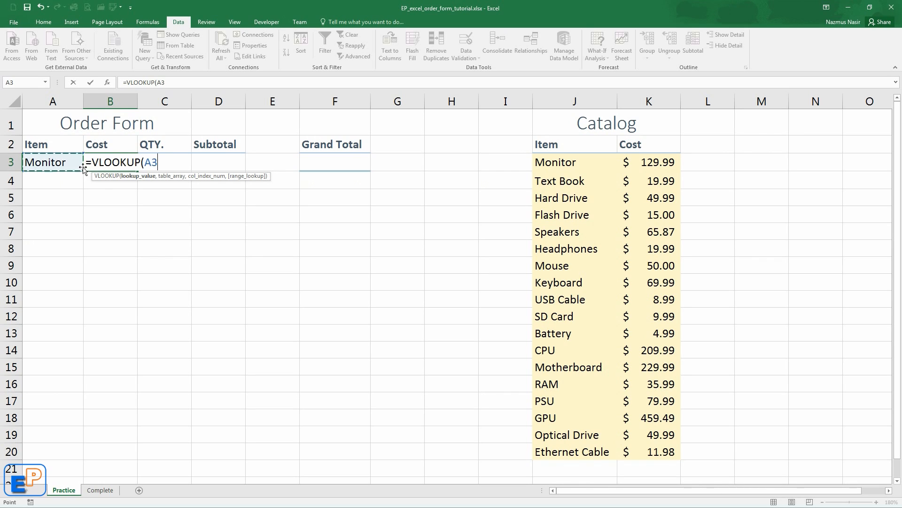
pyautogui.write(',J3:K21')
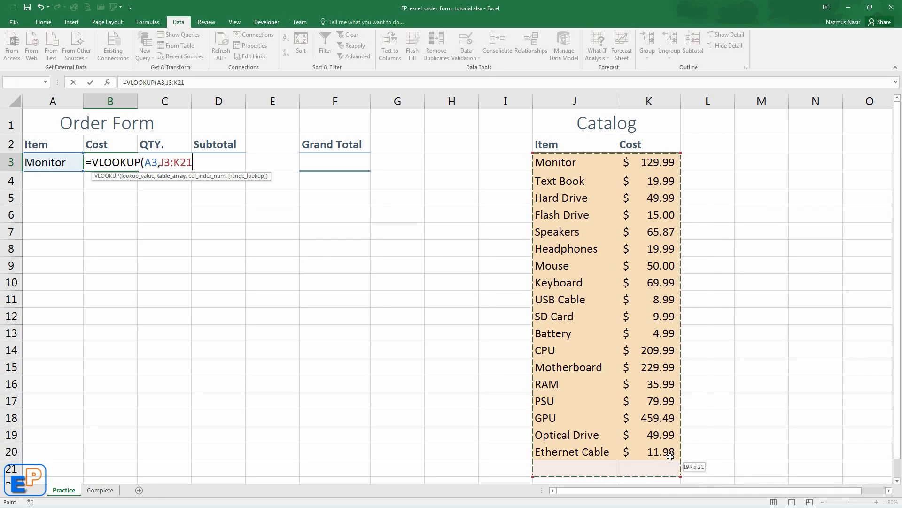
pyautogui.press('F4')
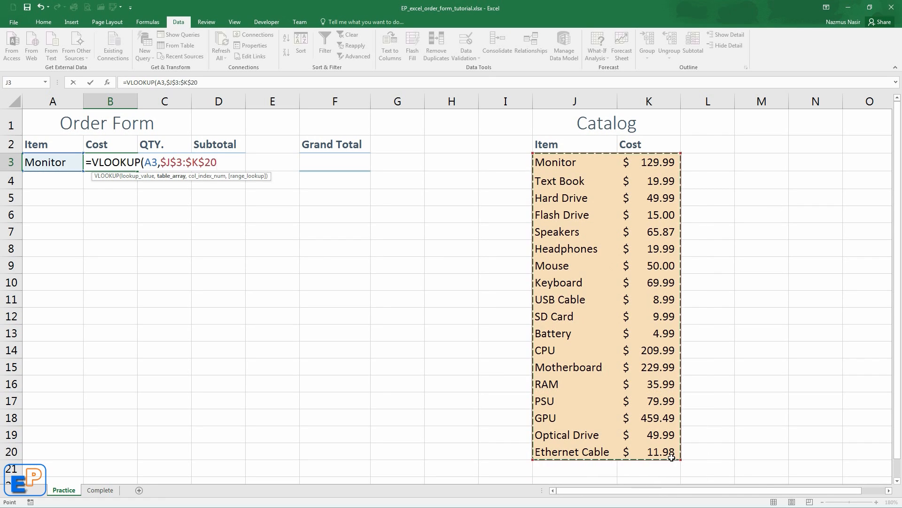
pyautogui.write(',2')
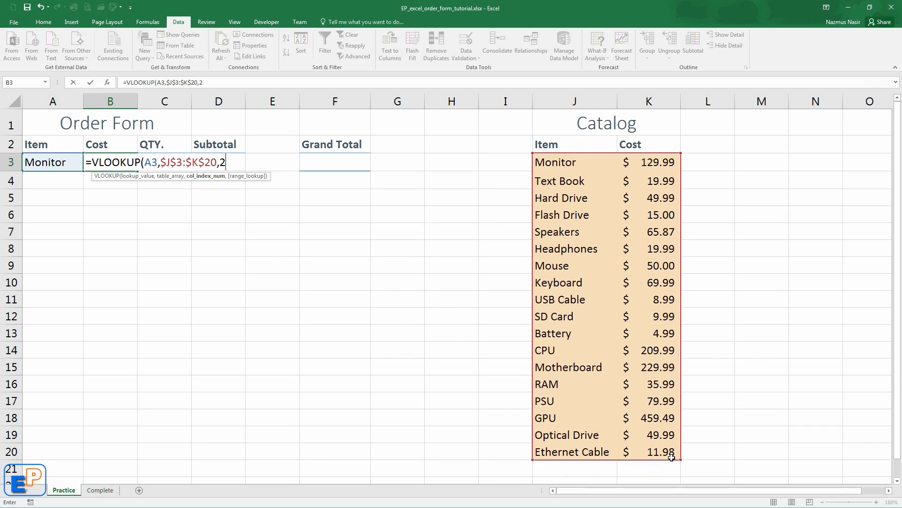
pyautogui.write('(')
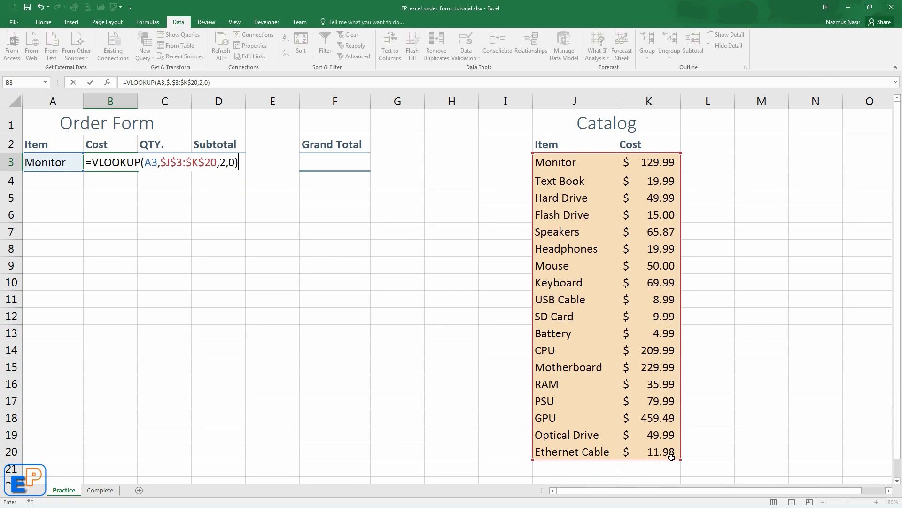
pyautogui.press('Enter')
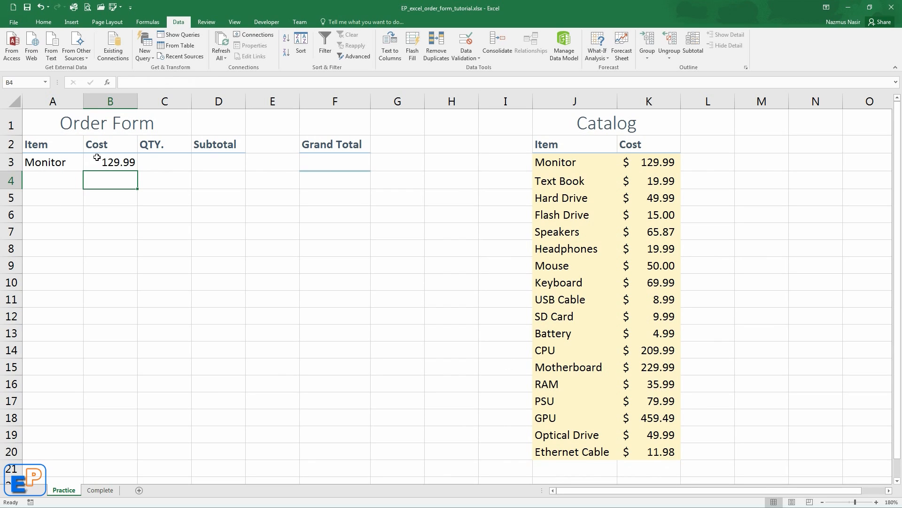
# Enter quantity 2 in C3 and subtotal formula =B3*C3 in D3, showing 259.98
pyautogui.click(164, 162)
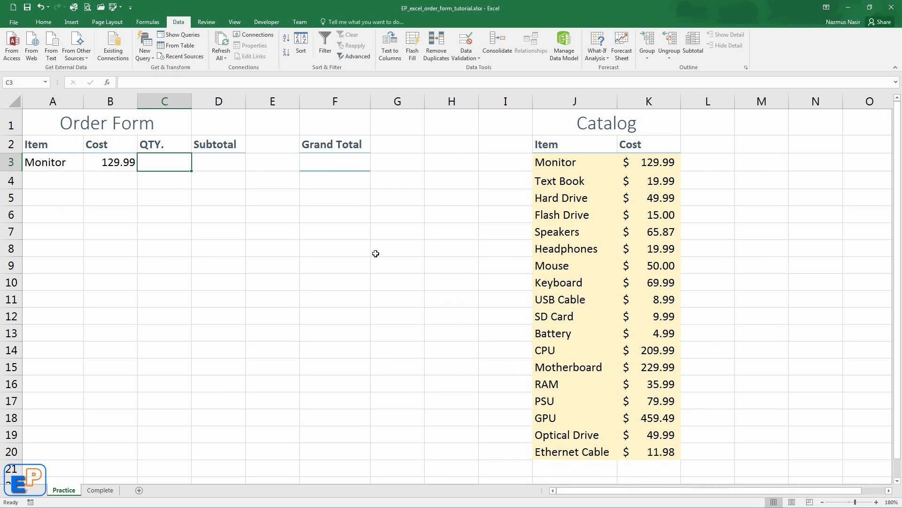
pyautogui.write('2')
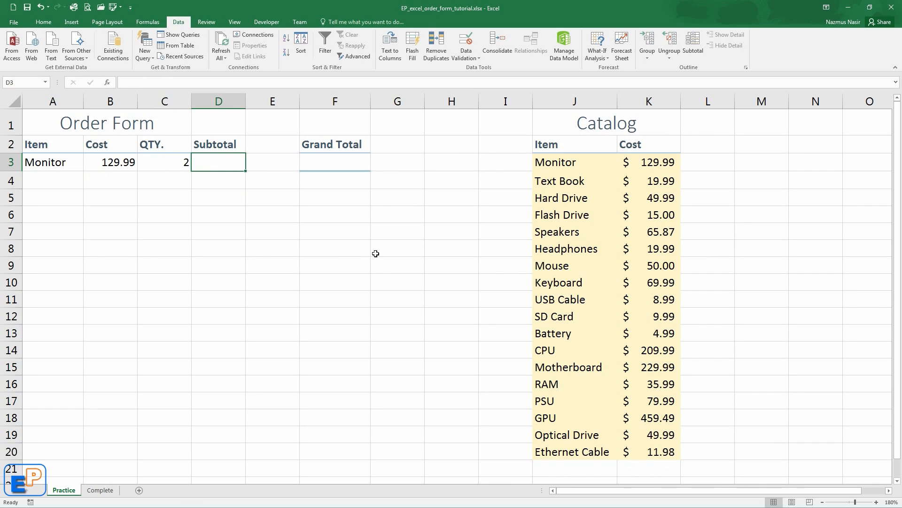
pyautogui.write('=')
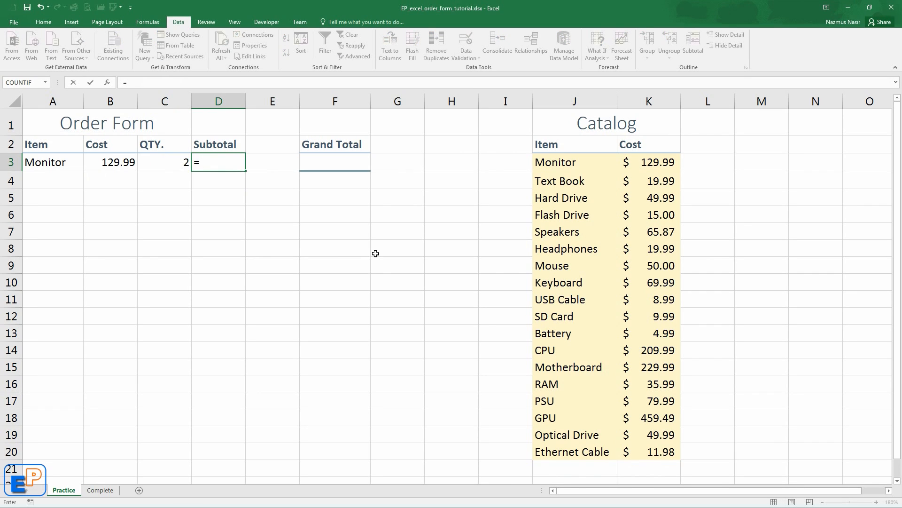
pyautogui.click(110, 162)
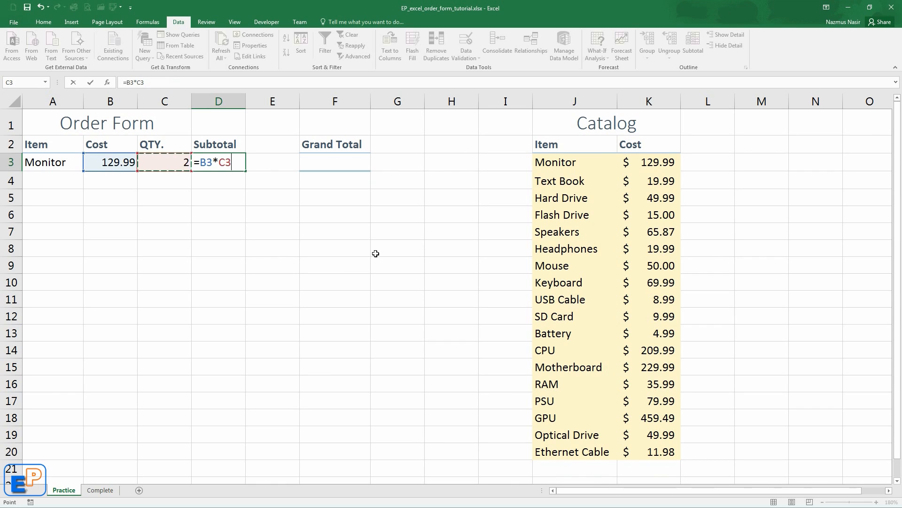
pyautogui.press('Enter')
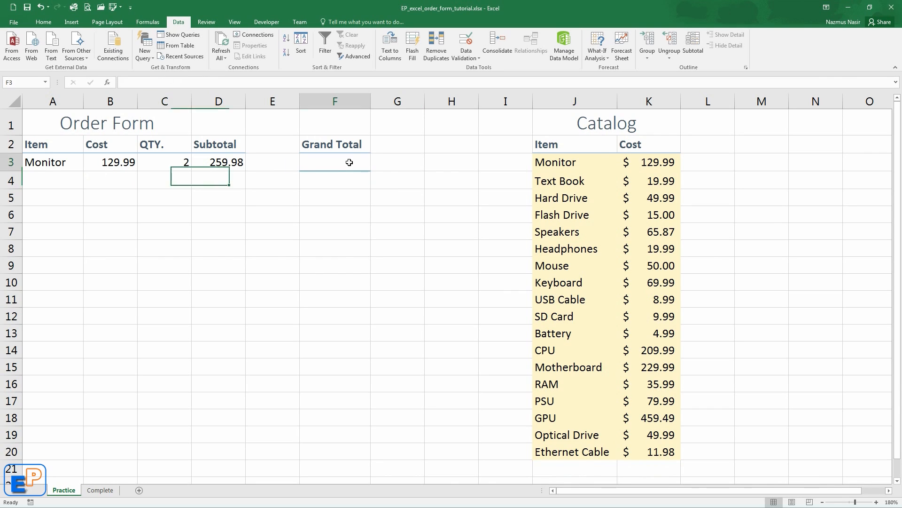
# Enter =SUM(D3:D23) in F3 as the Grand Total, showing $259.98
pyautogui.click(334, 161)
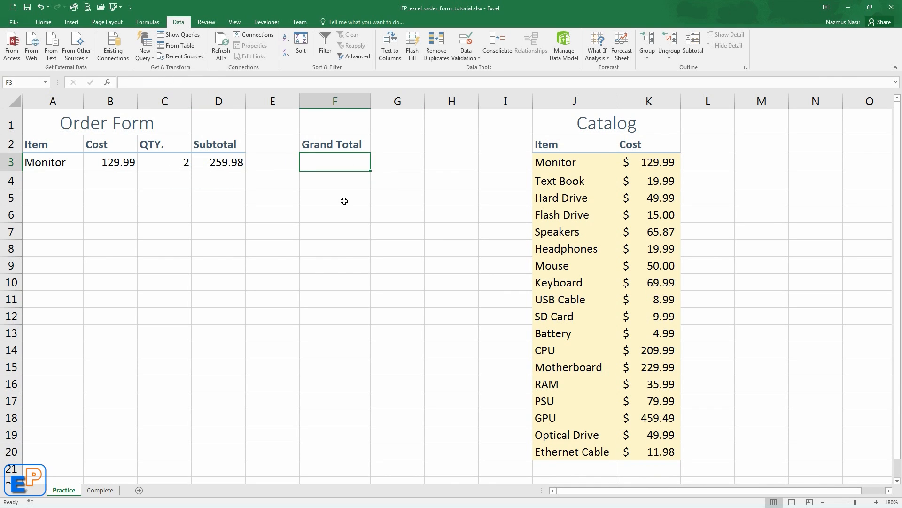
pyautogui.write('=sum')
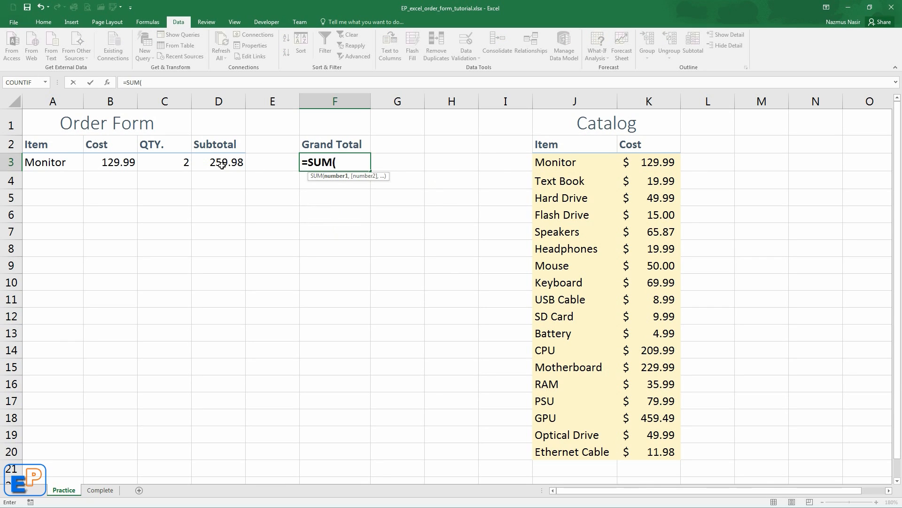
pyautogui.moveTo(219, 162); pyautogui.dragTo(219, 457)
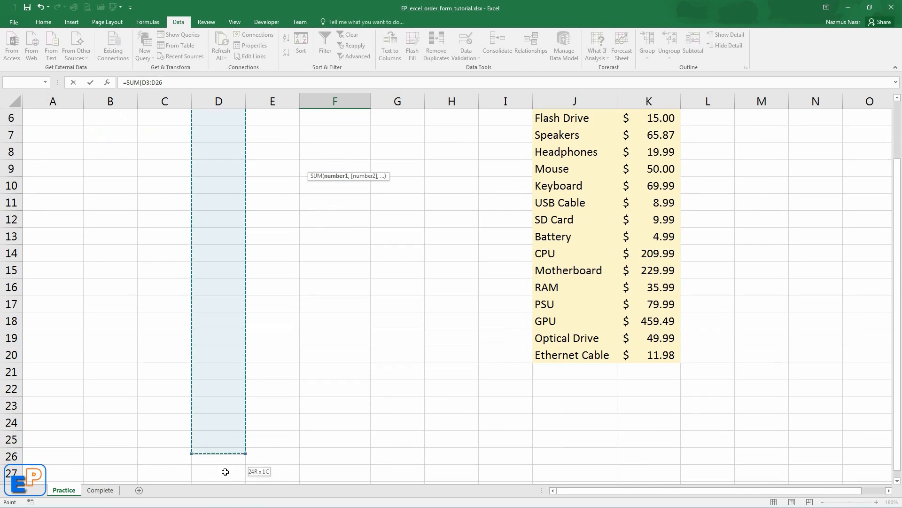
pyautogui.moveTo(226, 471); pyautogui.dragTo(229, 413)
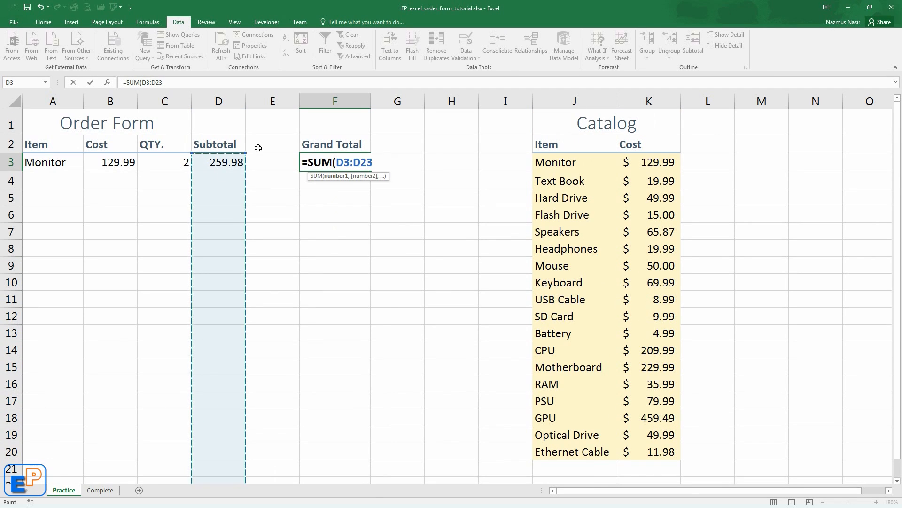
pyautogui.moveTo(293, 246)
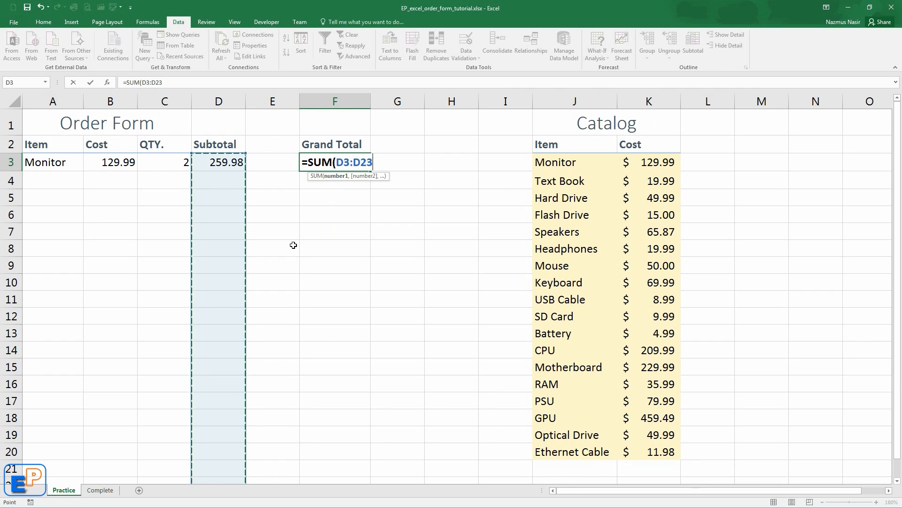
pyautogui.press('Enter')
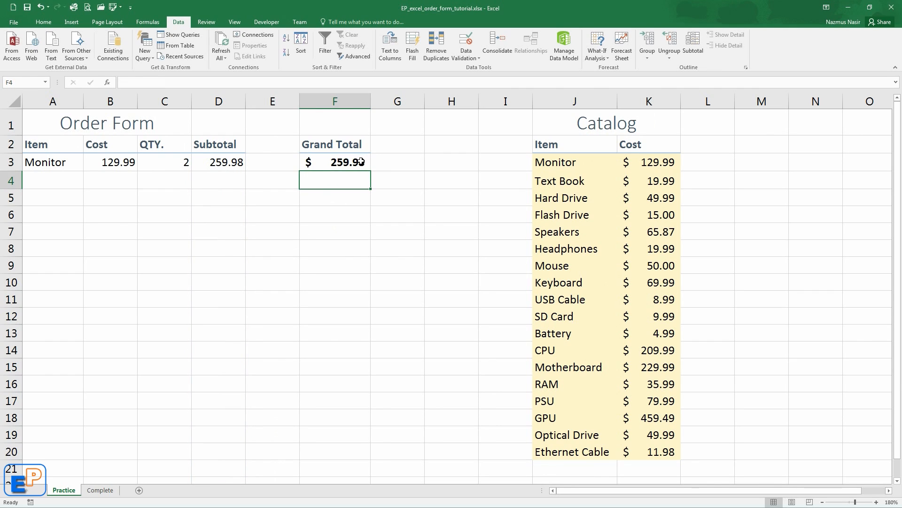
# Fill row 3's formulas down to row 4, choose Hard Drive in A4, and order 5
pyautogui.click(52, 162)
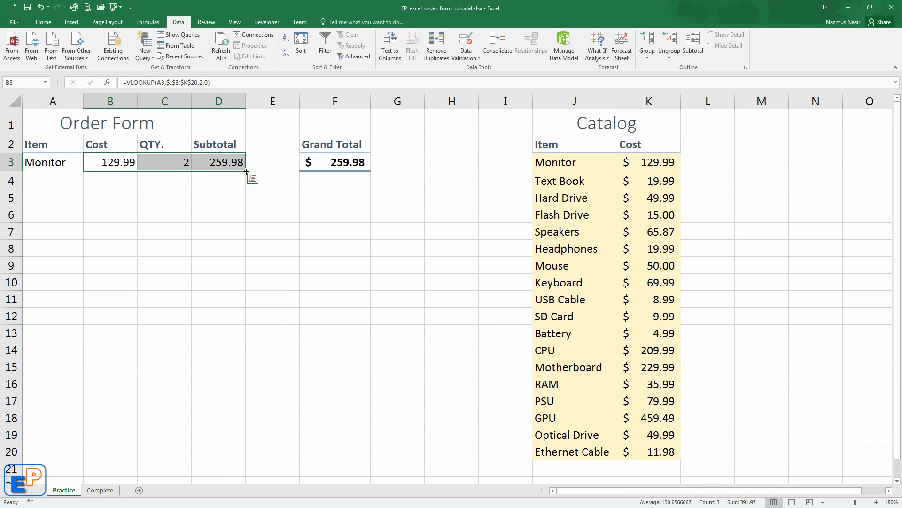
pyautogui.moveTo(246, 171); pyautogui.dragTo(247, 190)
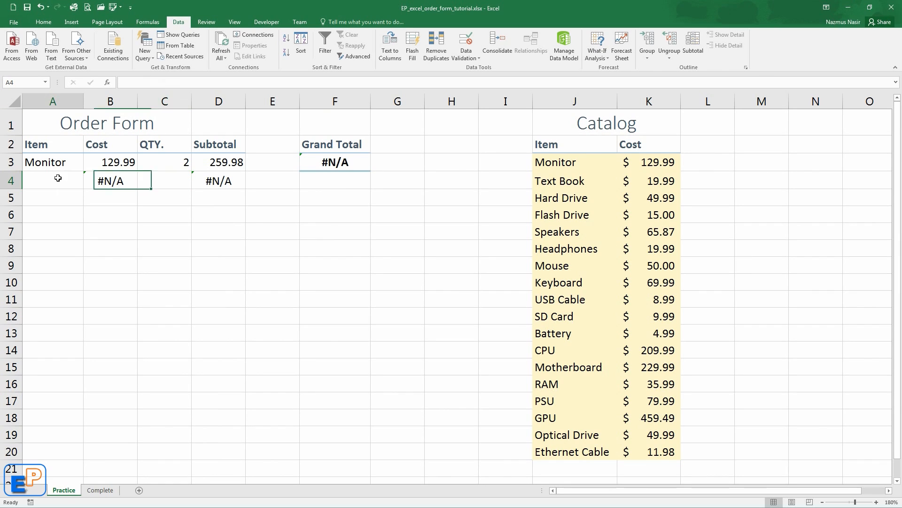
pyautogui.click(87, 183)
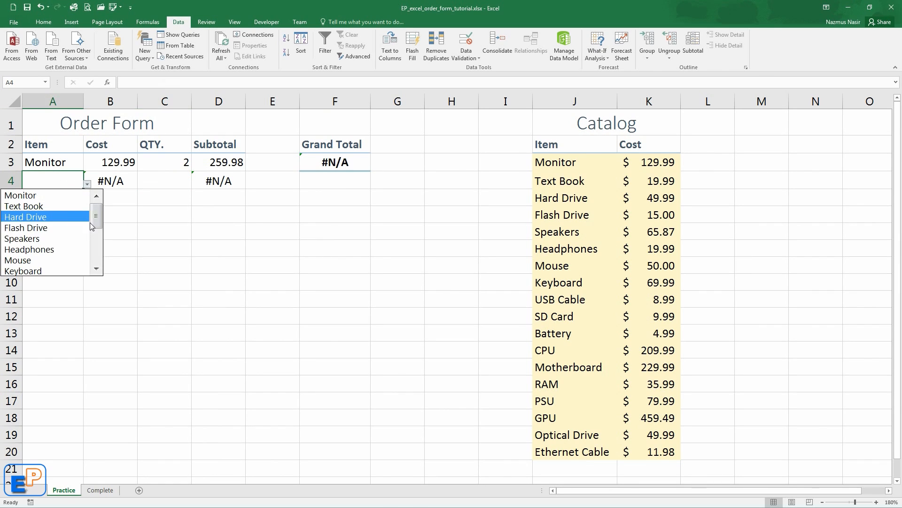
pyautogui.click(26, 216)
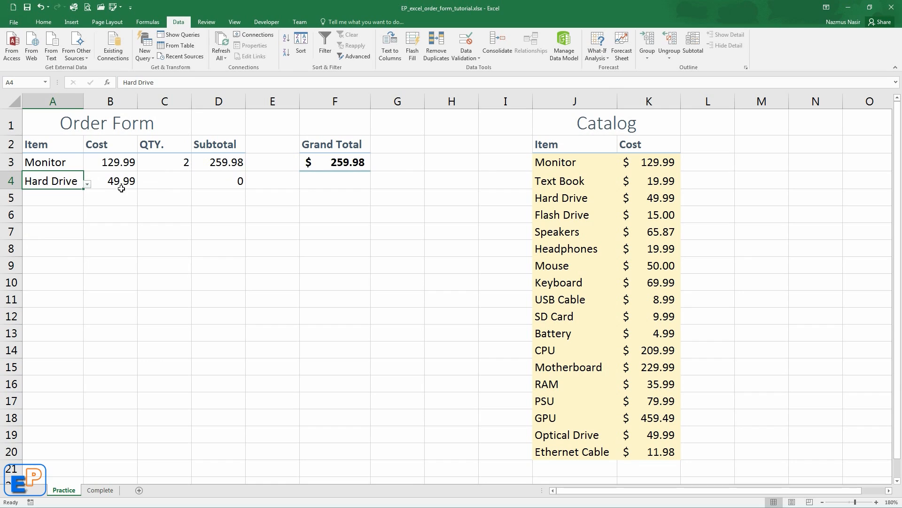
pyautogui.click(110, 181)
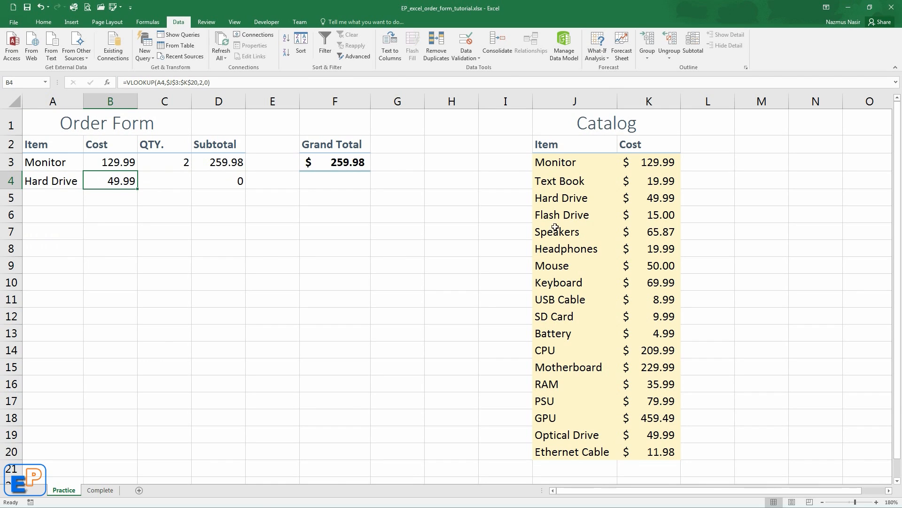
pyautogui.click(164, 180)
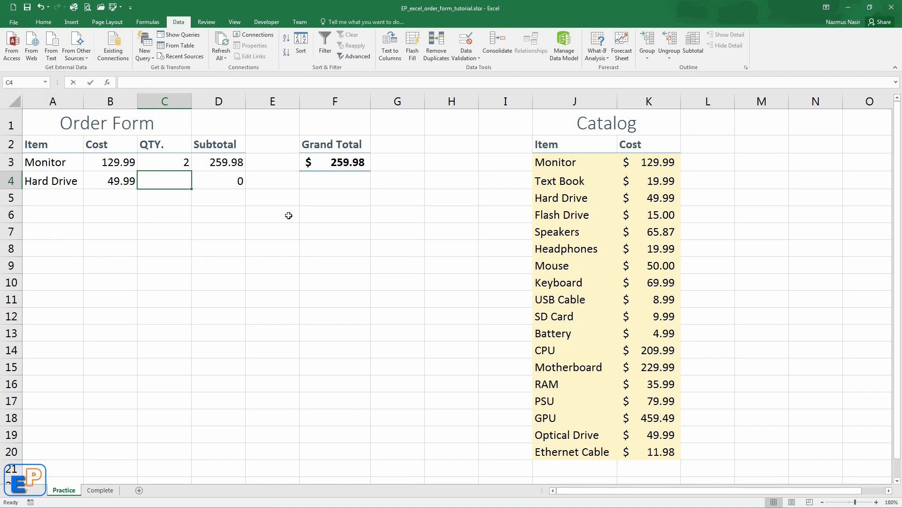
pyautogui.write('5')
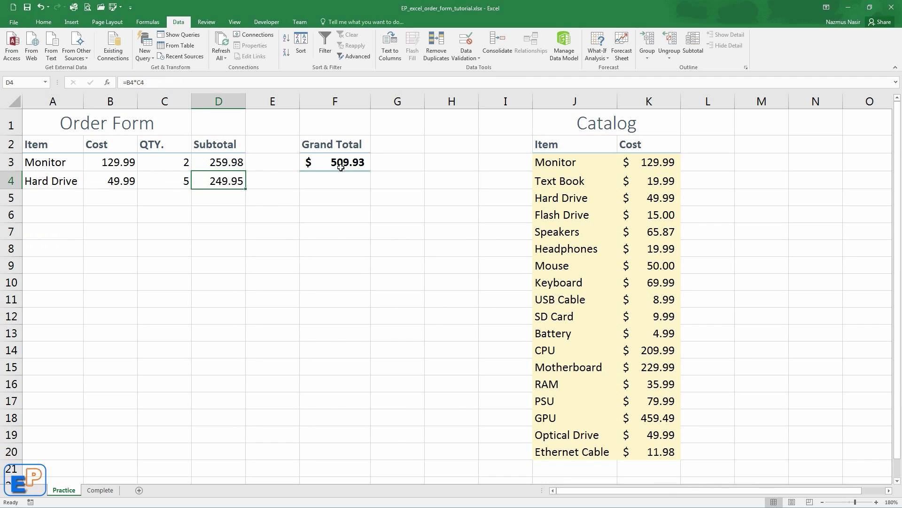
pyautogui.moveTo(65, 200)
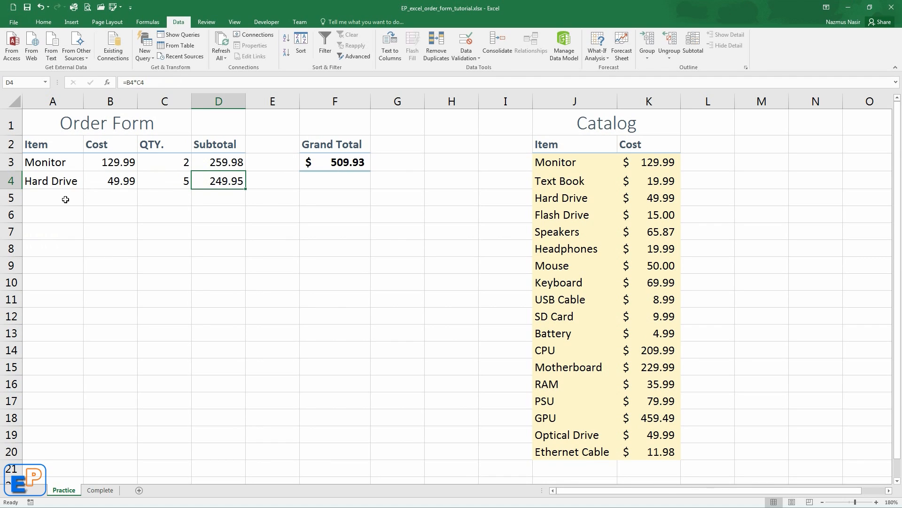
# Enter =IFERROR(VLOOKUP(A5,$J$3:$K$20,2,0),"") in B5 so it shows blank instead of #N/A
pyautogui.click(53, 198)
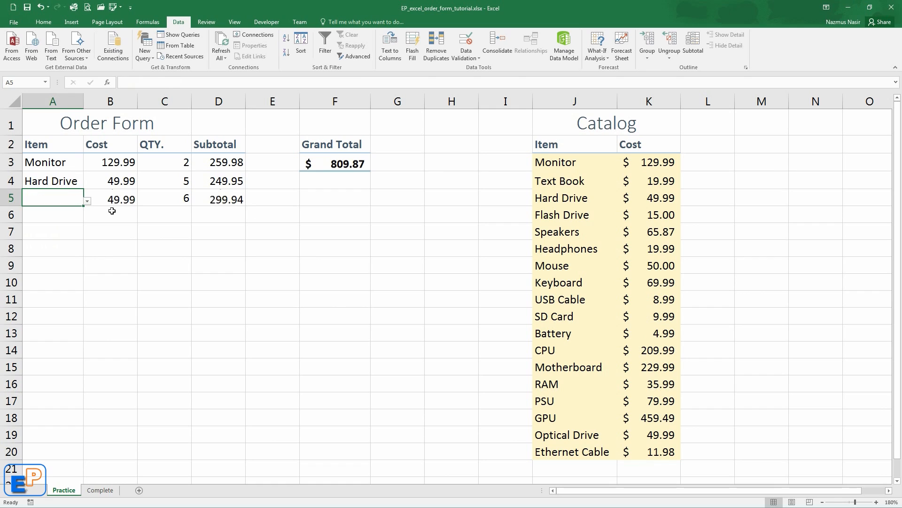
pyautogui.write('=VLOOKUP(A5,$J$3:$K$20,2,0)')
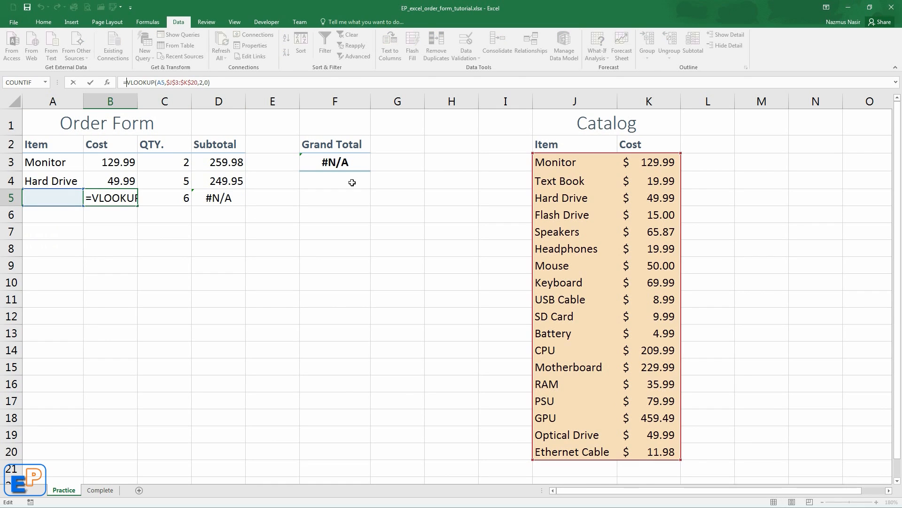
pyautogui.write('ife')
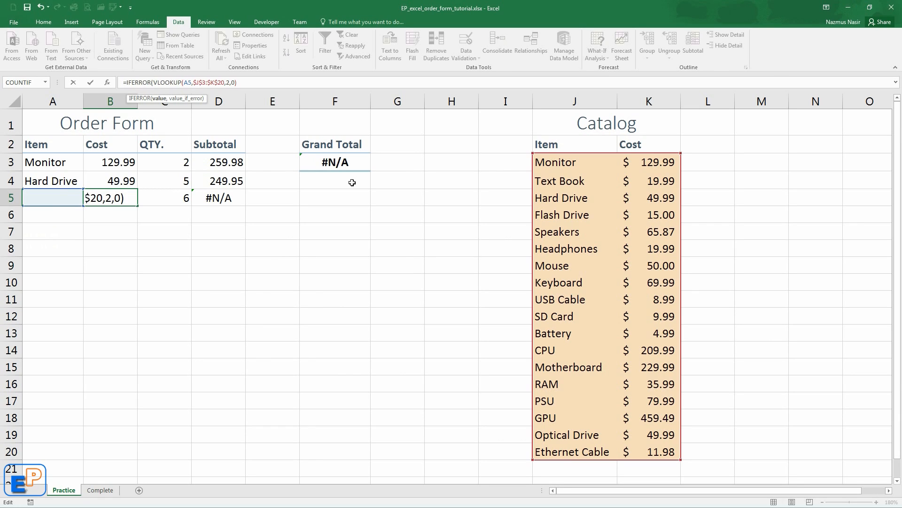
pyautogui.write(',')
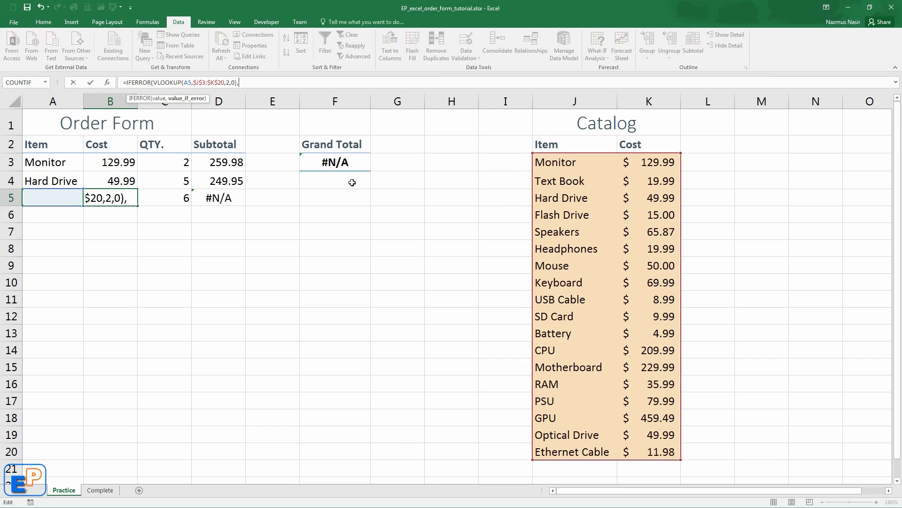
pyautogui.write('"")')
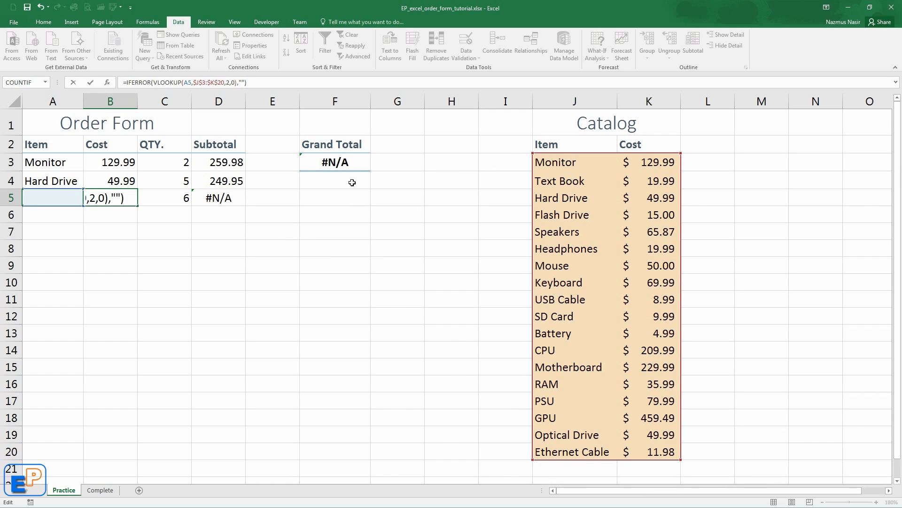
pyautogui.press('Enter')
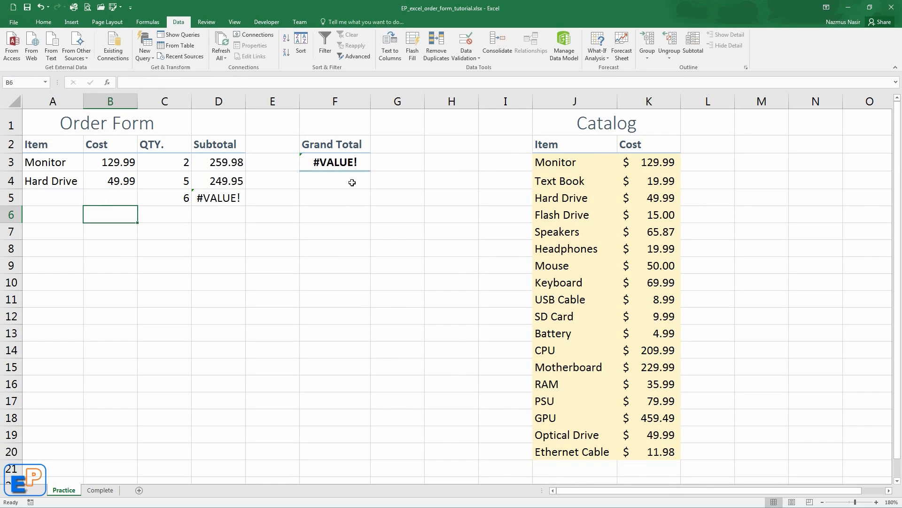
# Change D5 to =IFERROR(B5*C5,"") so the Grand Total returns to $509.93
pyautogui.click(110, 197)
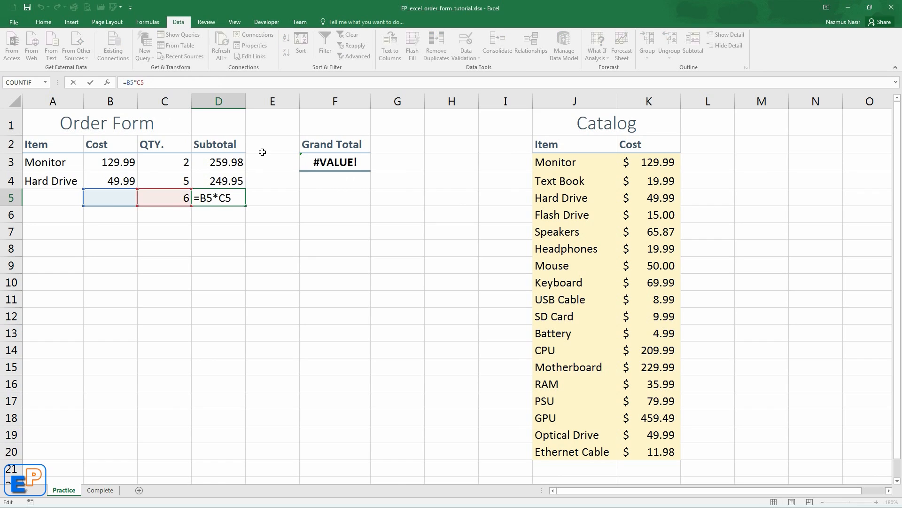
pyautogui.write('ife')
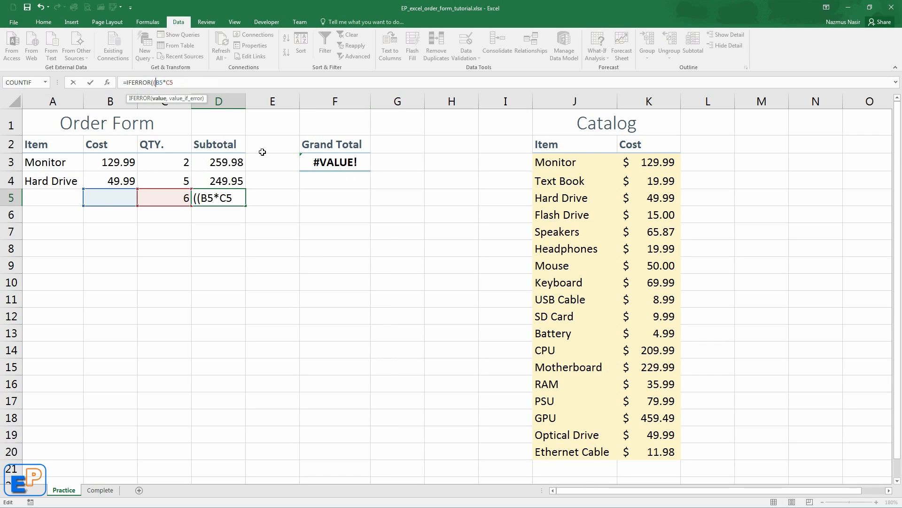
pyautogui.write(',')
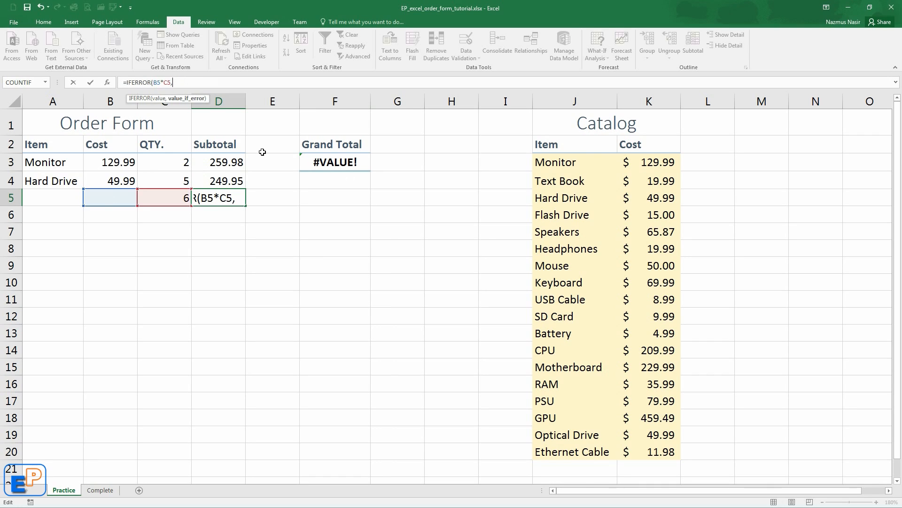
pyautogui.write('"")')
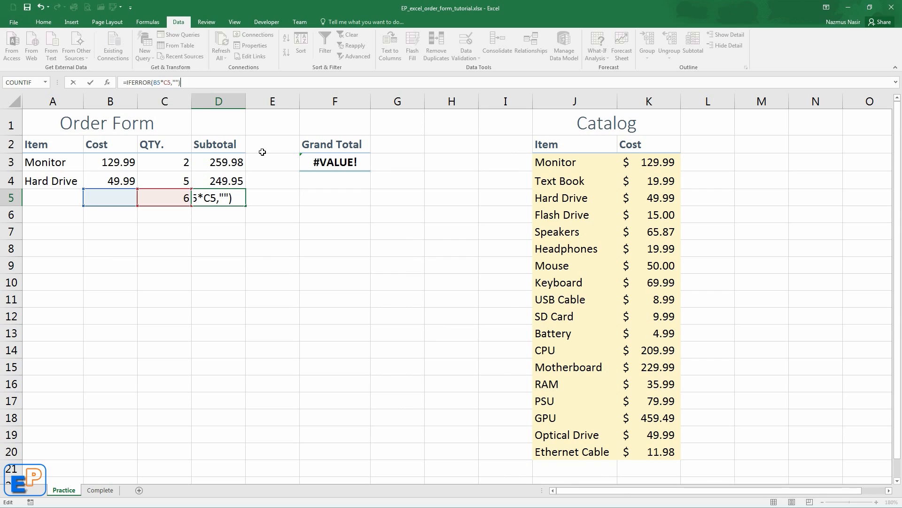
pyautogui.press('Enter')
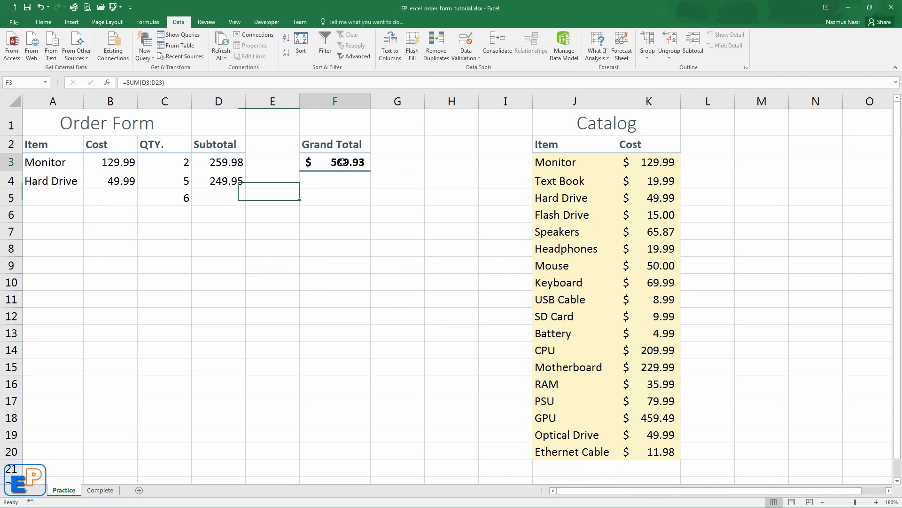
# Check the F3 grand total and B5 cost formulas, and clear row 5's quantity
pyautogui.click(334, 162)
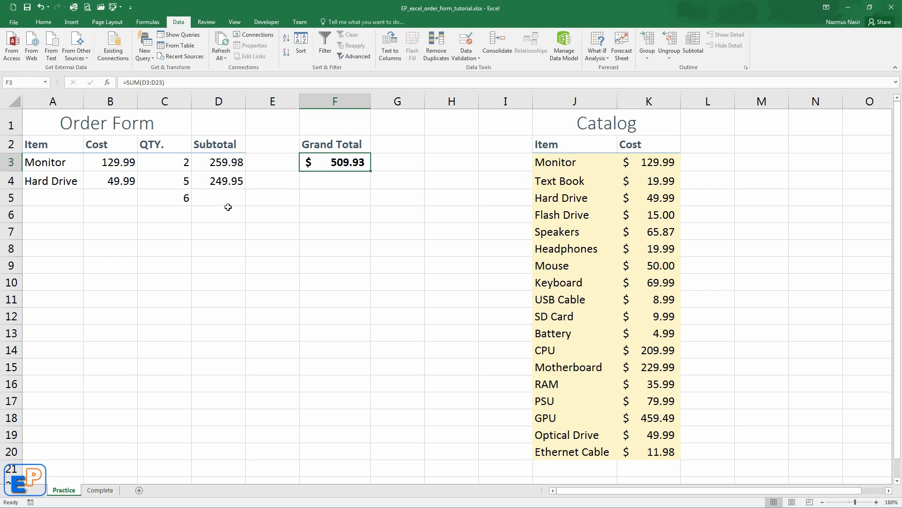
pyautogui.click(110, 197)
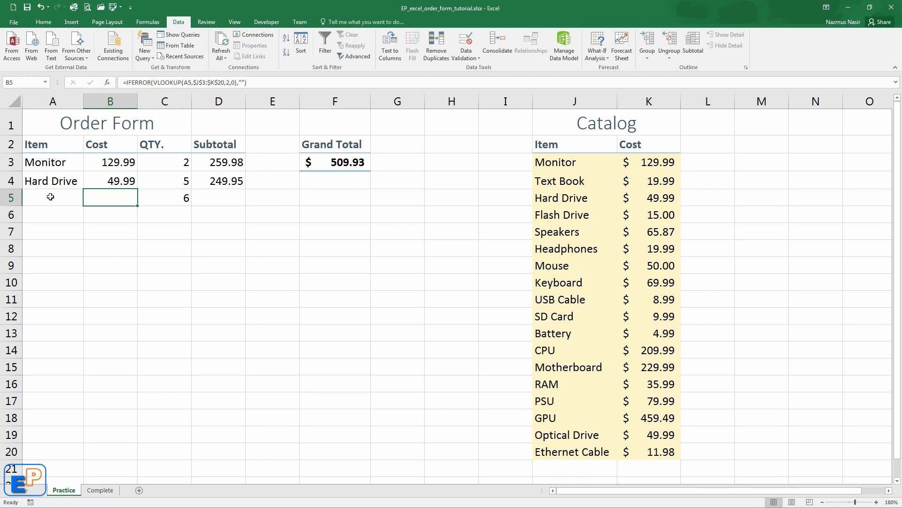
pyautogui.moveTo(57, 201)
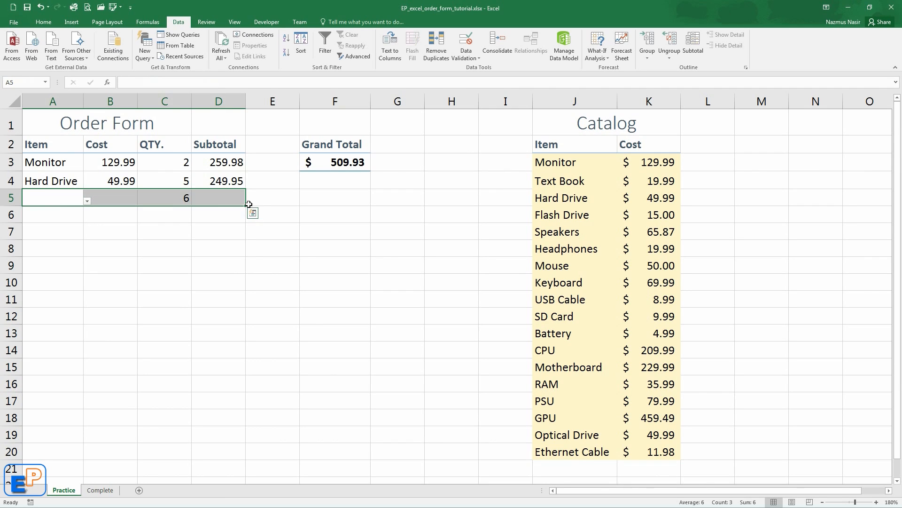
pyautogui.moveTo(246, 203); pyautogui.dragTo(236, 291)
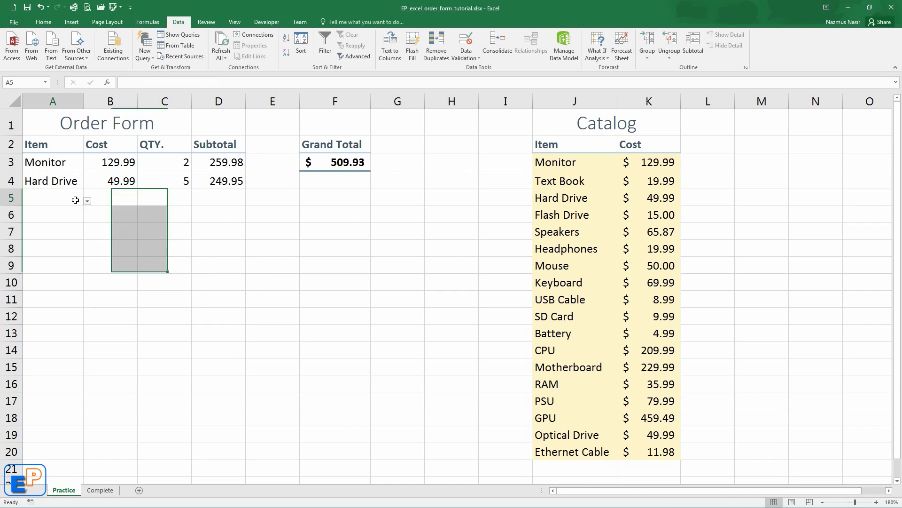
# Choose Flash Drive in A5 and Mouse in A6 from the item drop-downs
pyautogui.click(87, 201)
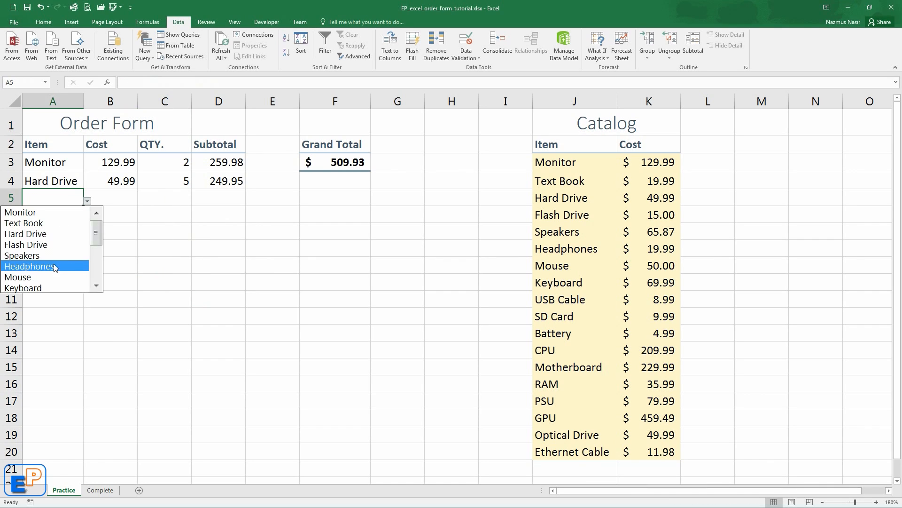
pyautogui.click(25, 244)
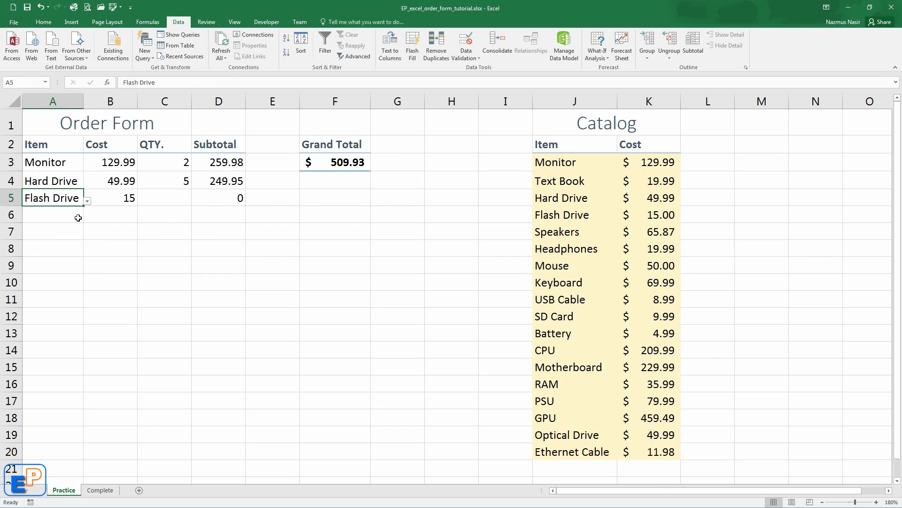
pyautogui.click(52, 214)
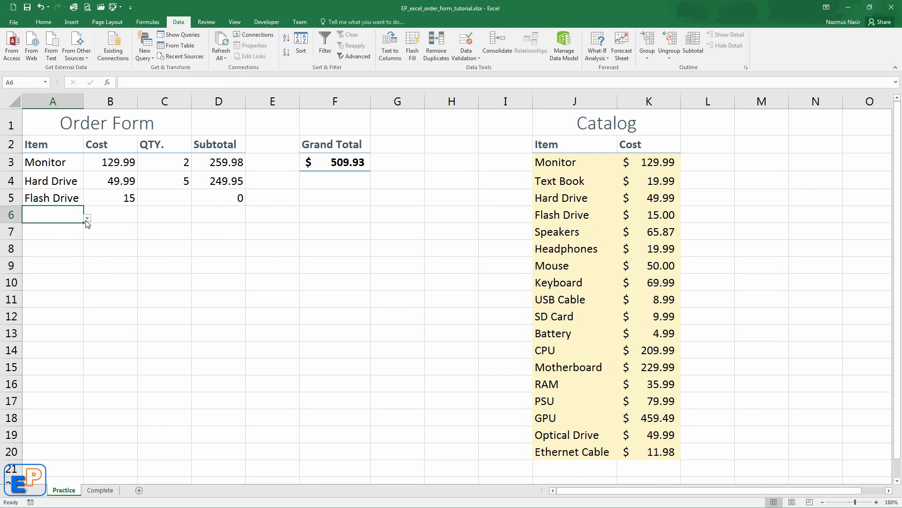
pyautogui.click(87, 218)
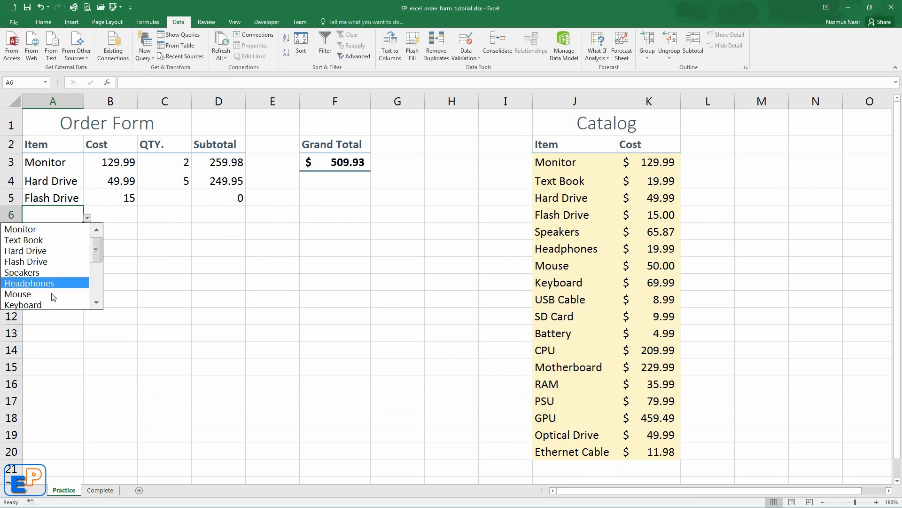
pyautogui.click(18, 293)
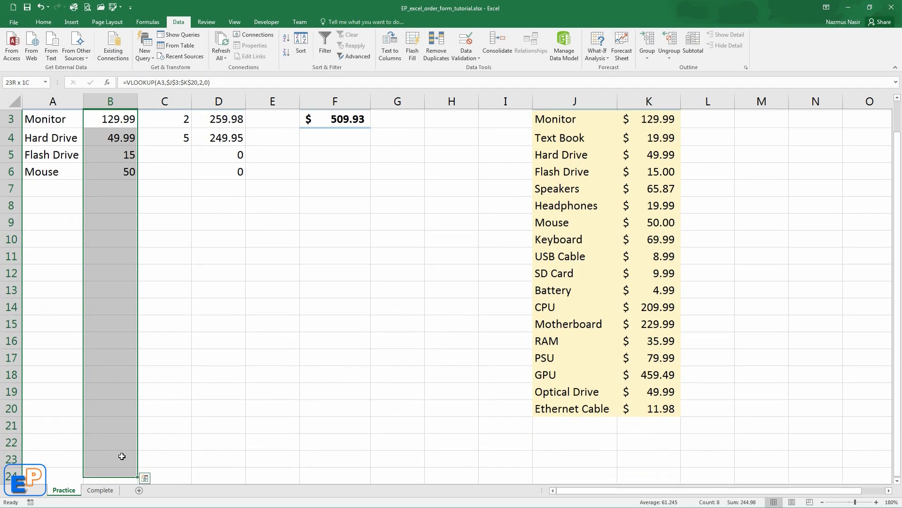
# Apply Accounting format to Cost and Subtotal and choose Speakers in A7
pyautogui.scroll(3)
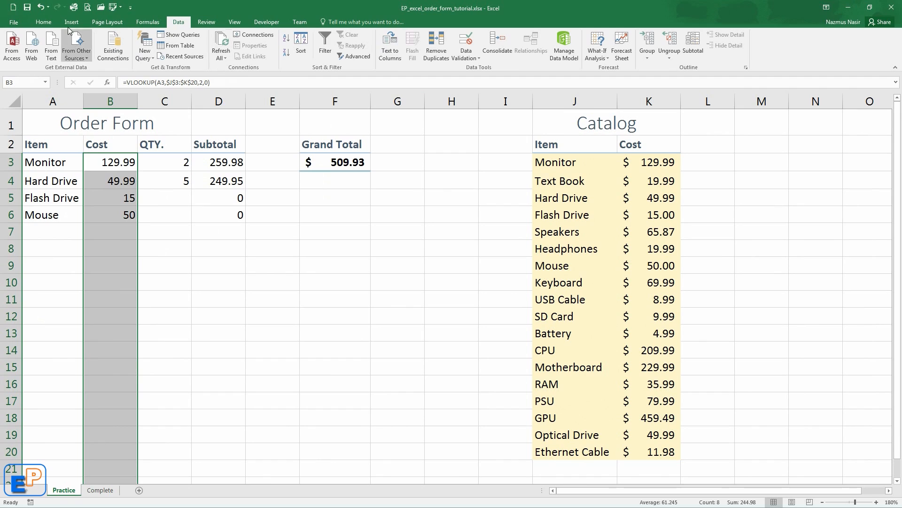
pyautogui.click(43, 22)
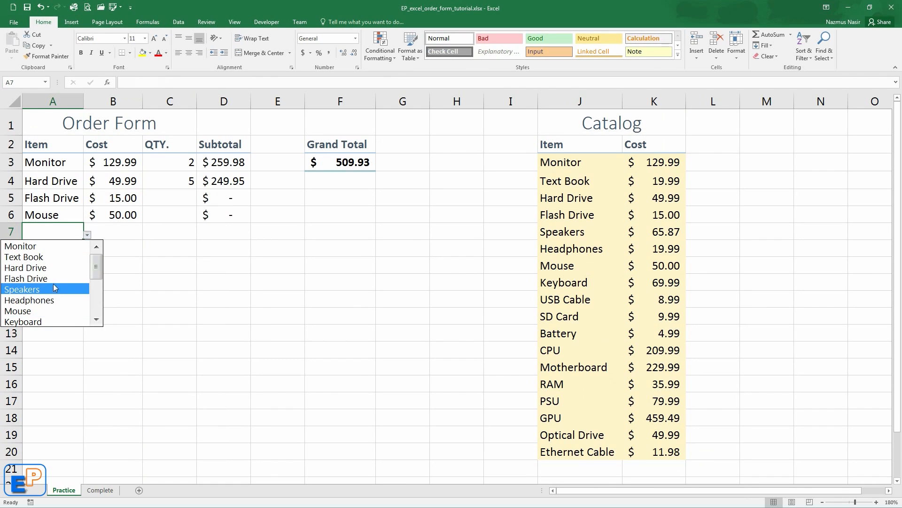
pyautogui.click(21, 289)
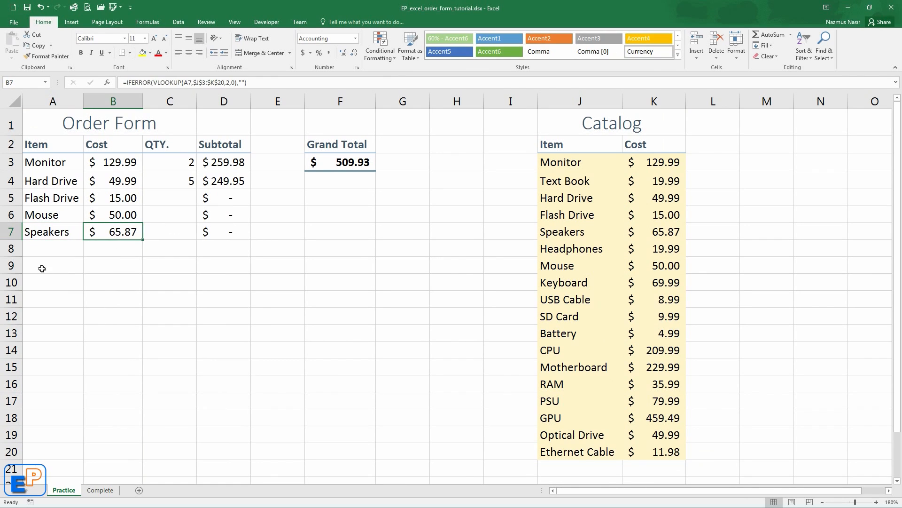
# Choose PSU in A8 and Keyboard in A10, and fill the IFERROR VLOOKUP down to B10
pyautogui.click(53, 248)
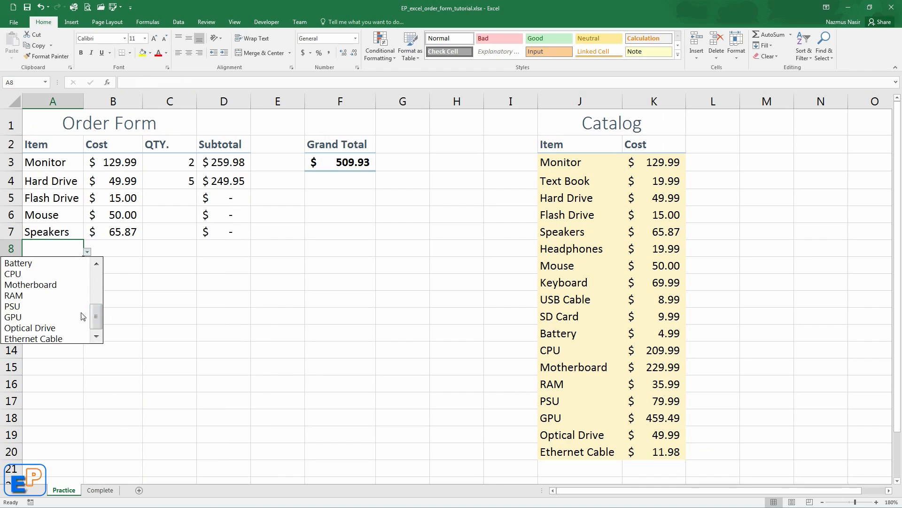
pyautogui.click(12, 306)
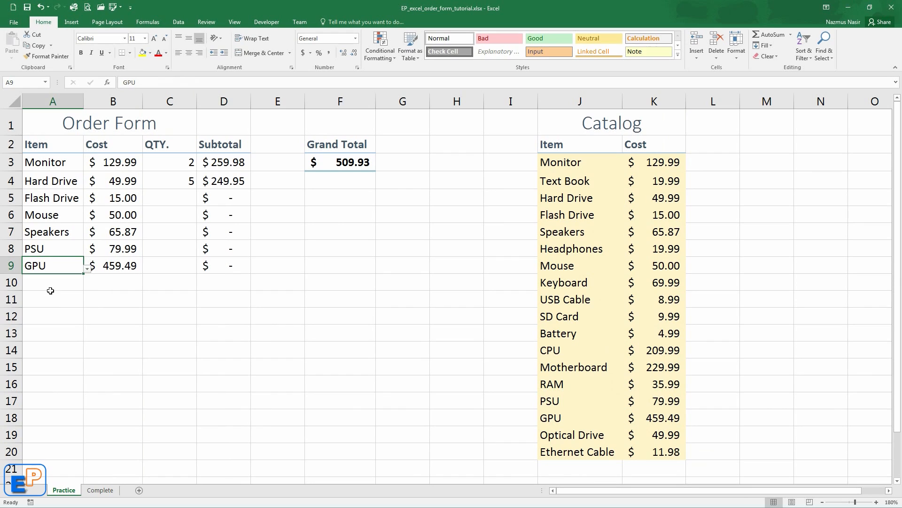
pyautogui.click(87, 282)
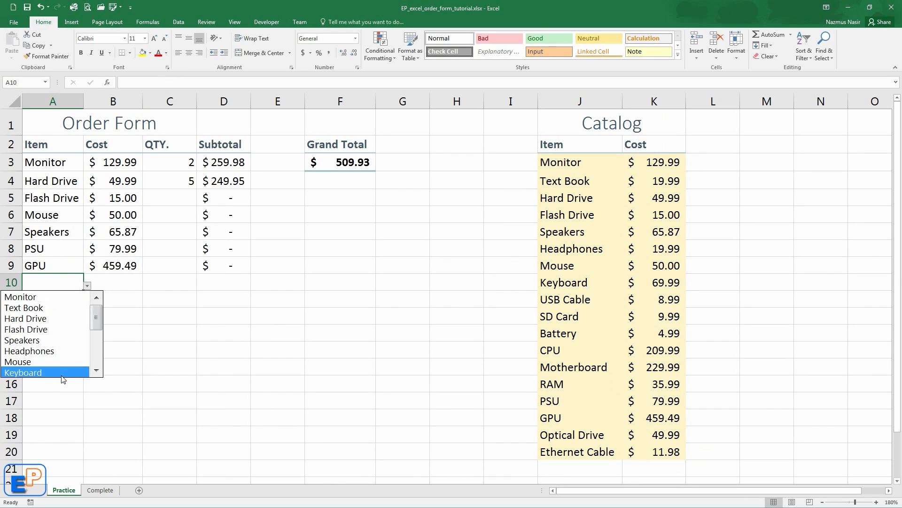
pyautogui.click(22, 372)
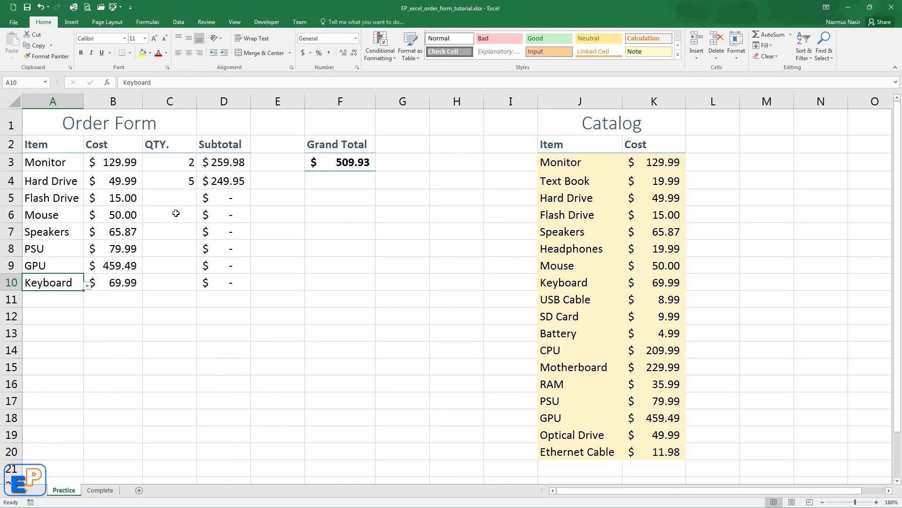
pyautogui.moveTo(113, 198); pyautogui.dragTo(113, 282)
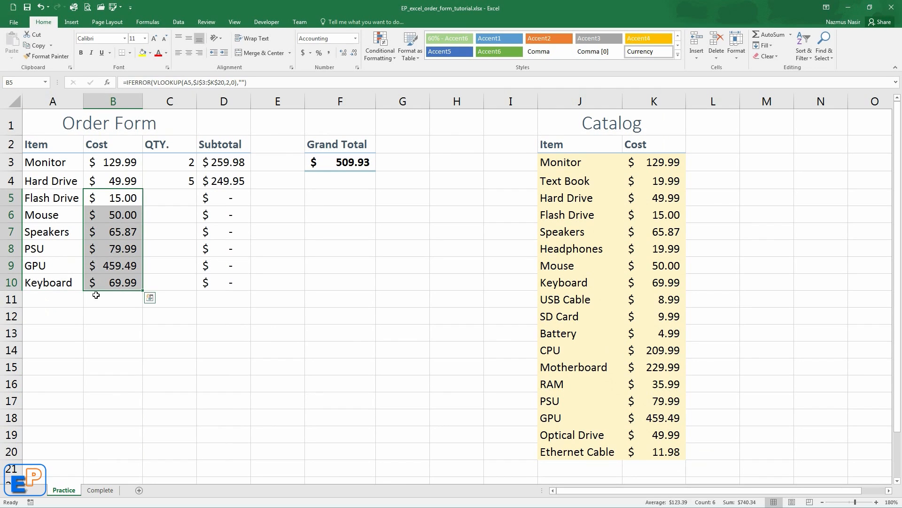
# Enter quantities 9, 2 and 1 for the new items, bringing Grand Total to $3,465.69
pyautogui.click(113, 282)
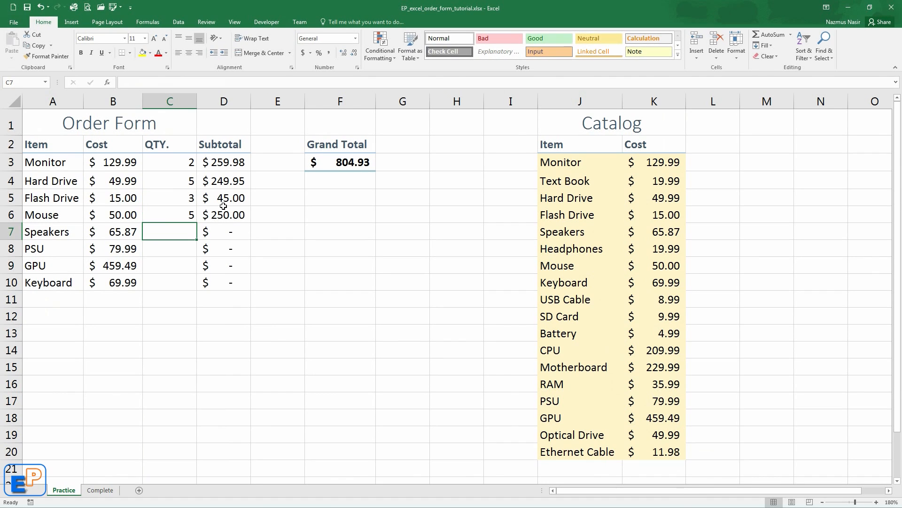
pyautogui.write('9')
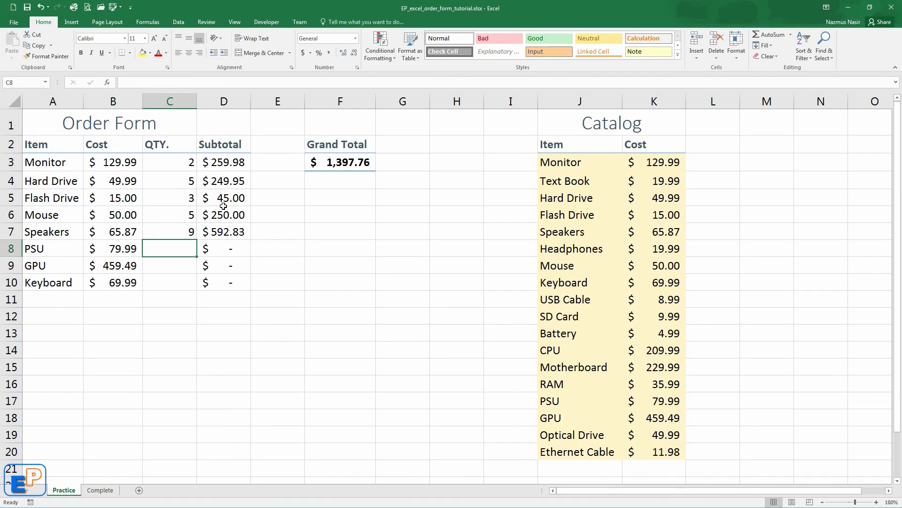
pyautogui.write('2')
pyautogui.click(170, 266)
pyautogui.write('4')
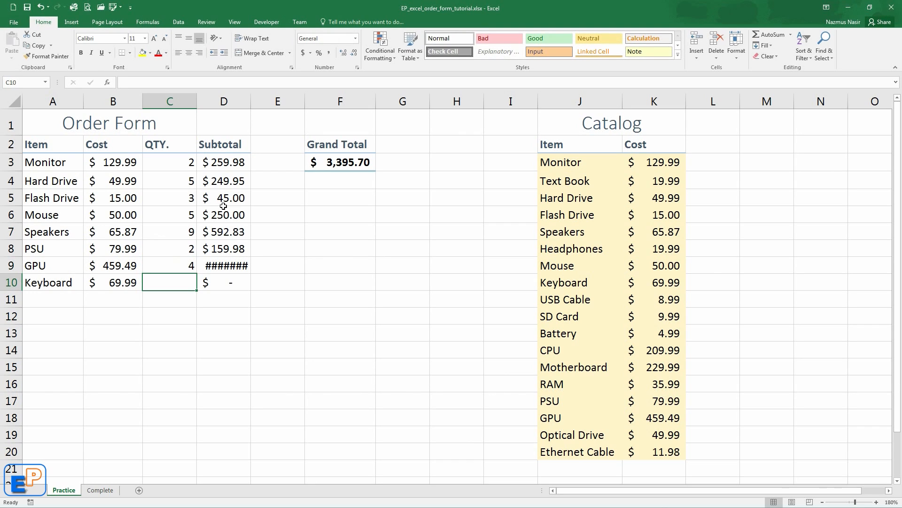
pyautogui.write('1')
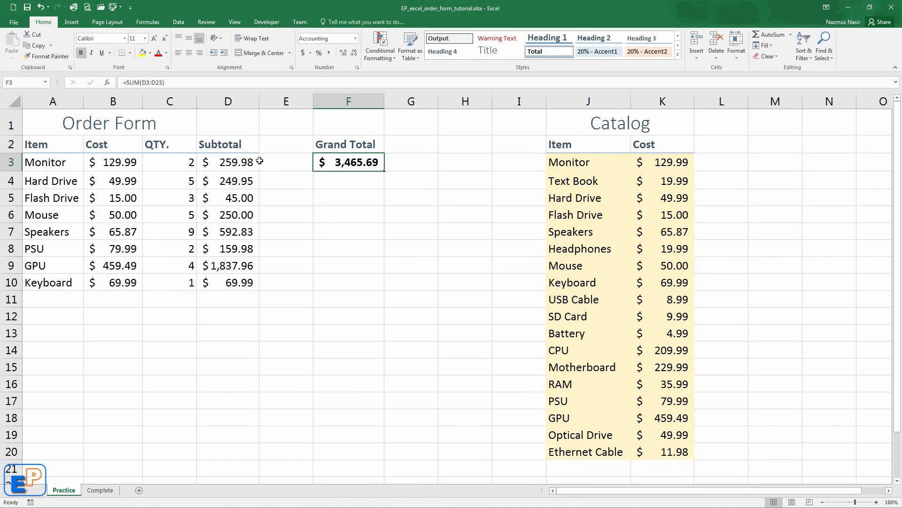
pyautogui.moveTo(115, 166)
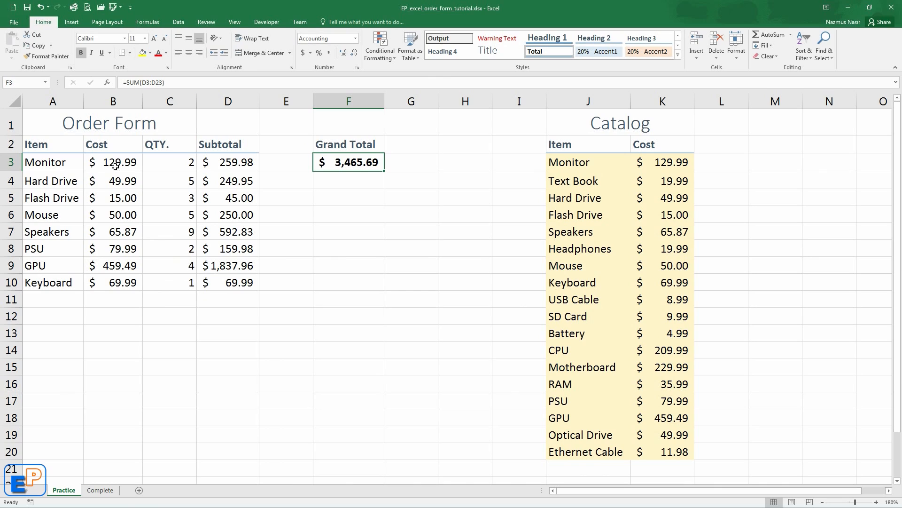
pyautogui.moveTo(229, 163)
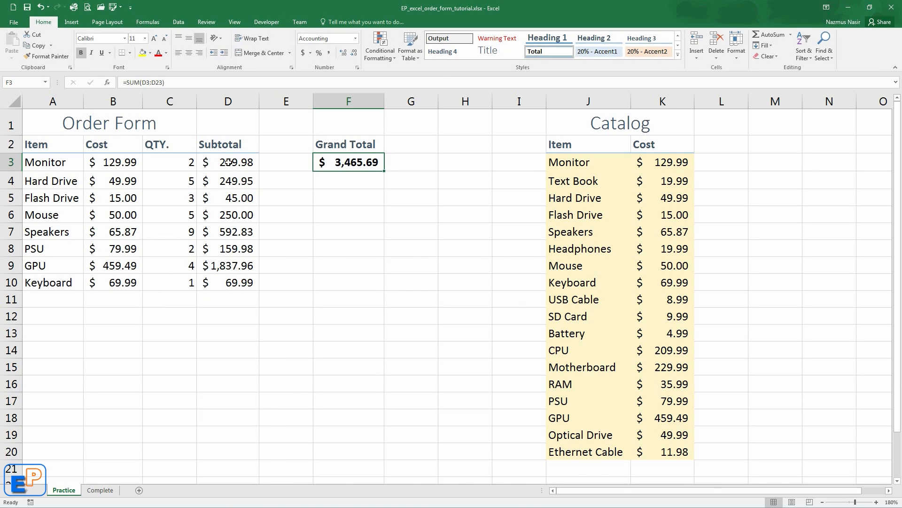
# Copy A10's item drop-down into A11, restore Keyboard in A10, and open A11's list
pyautogui.click(47, 282)
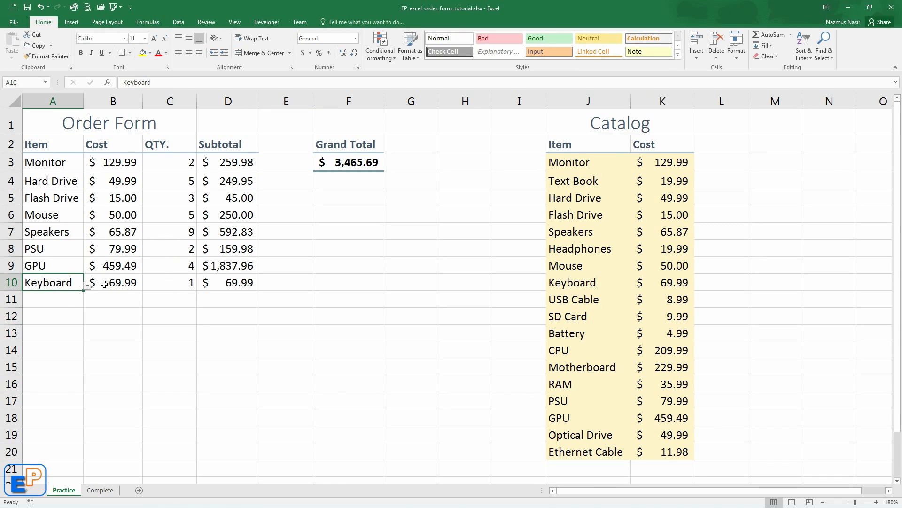
pyautogui.click(51, 299)
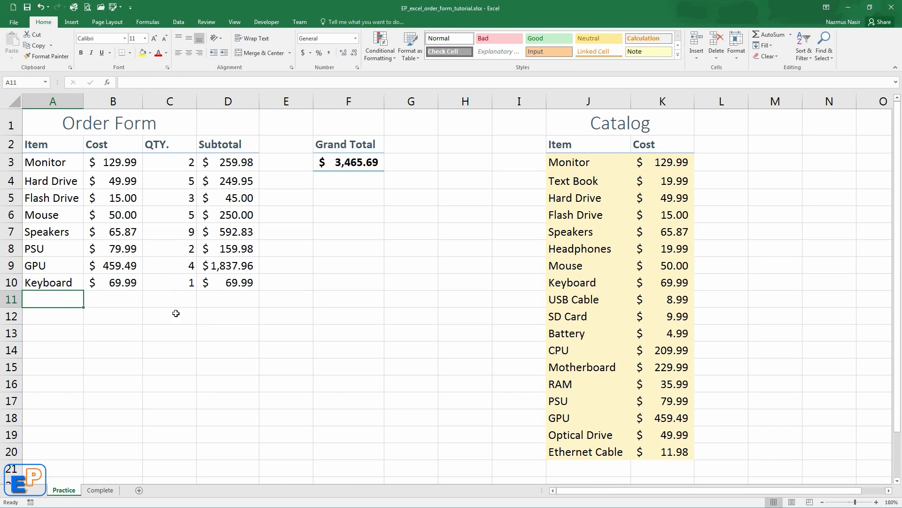
pyautogui.moveTo(417, 215)
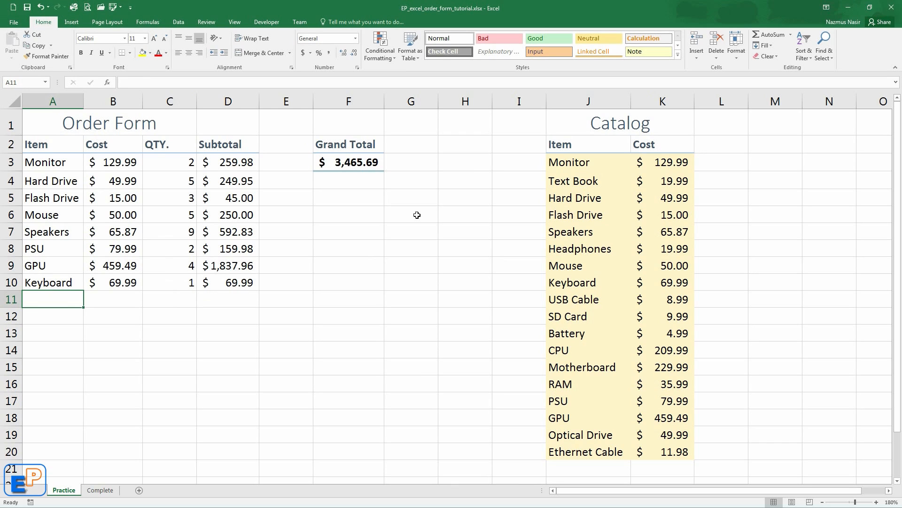
pyautogui.click(47, 282)
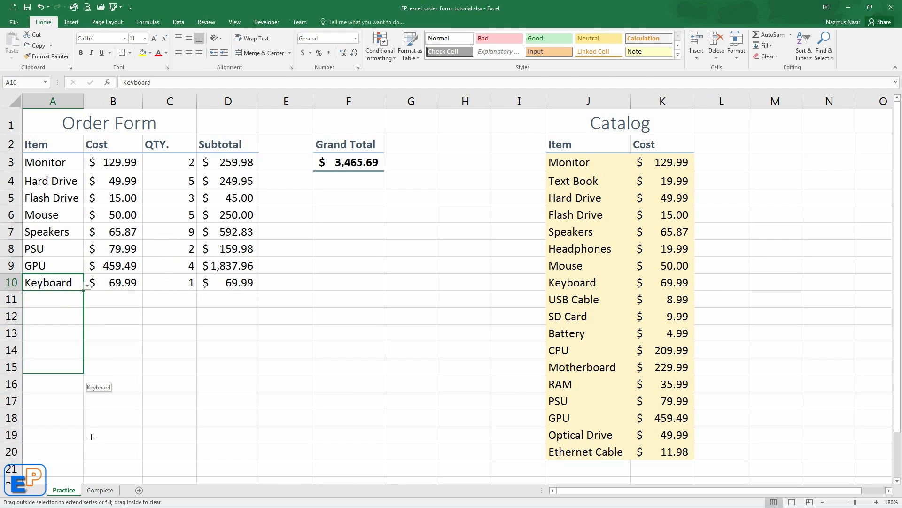
pyautogui.scroll(-3)
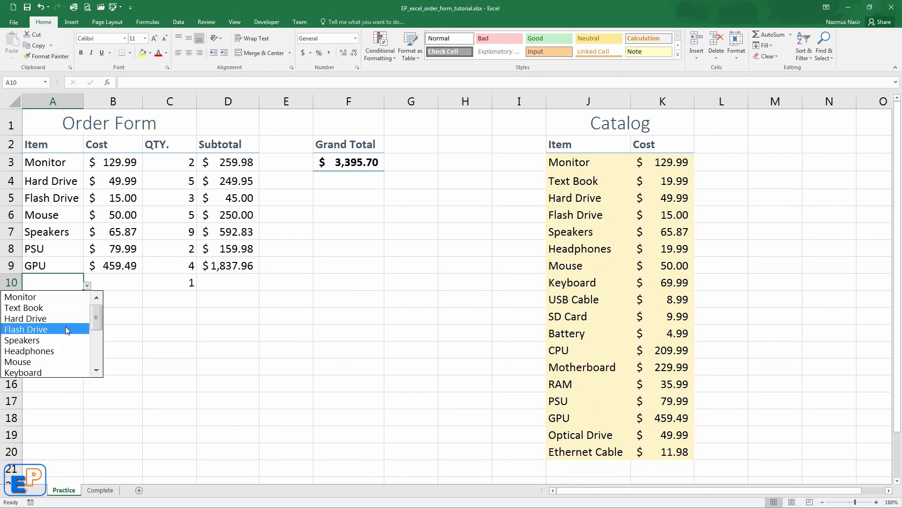
pyautogui.moveTo(40, 364)
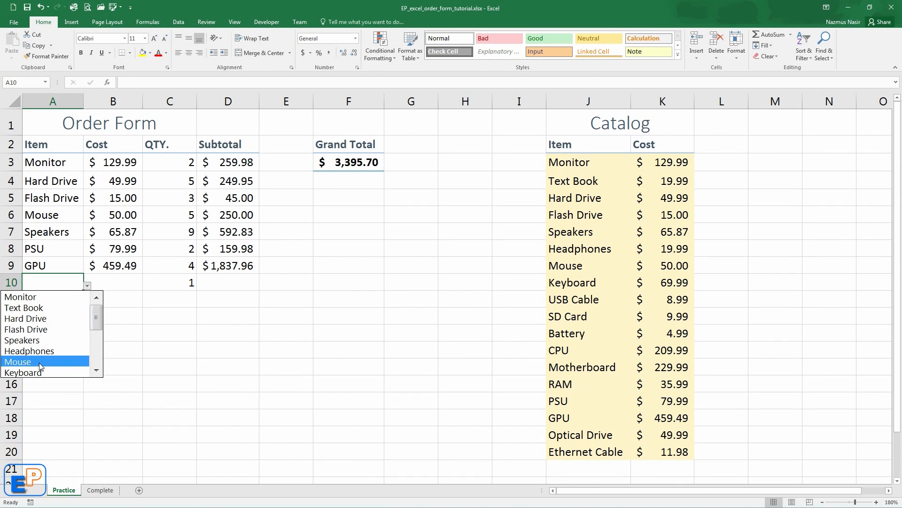
pyautogui.click(22, 373)
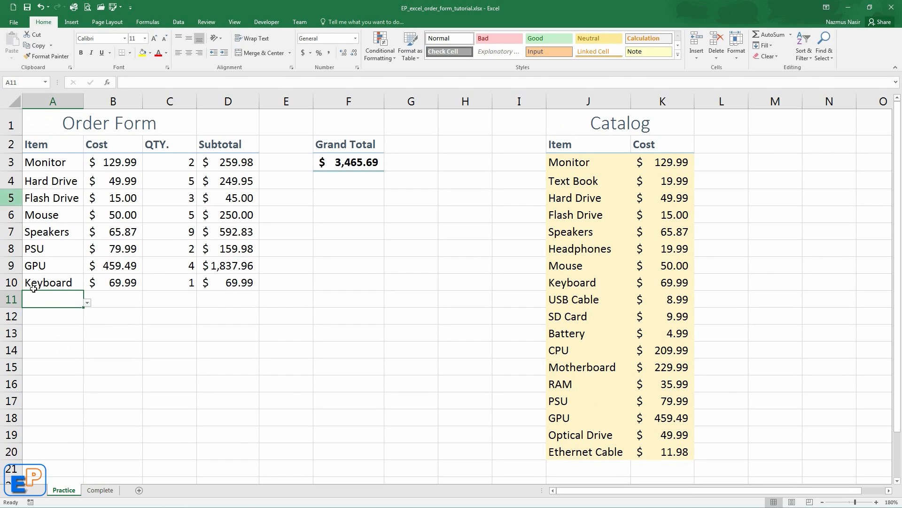
pyautogui.click(87, 303)
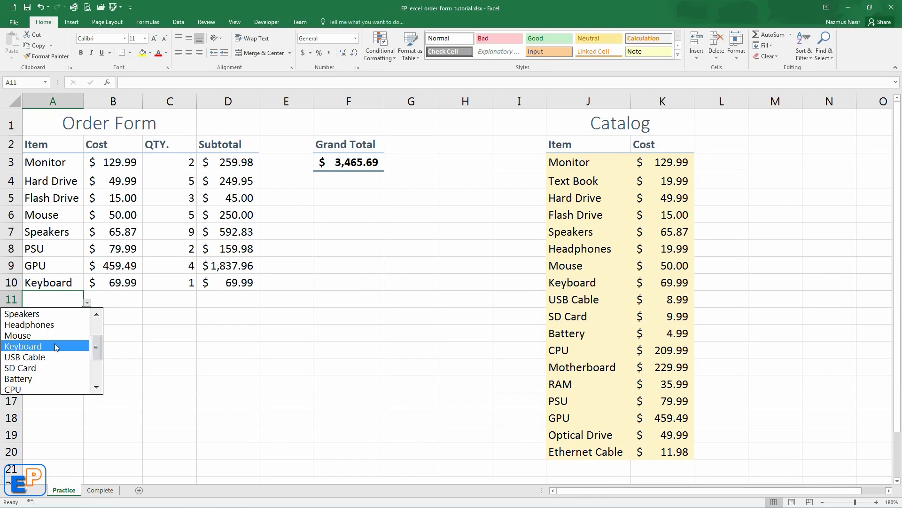
# Choose USB Cable in A11 and enter =INDEX($K$3:$K$20,MATCH(A11,$J$3:$J$20,0)) in B11
pyautogui.click(24, 357)
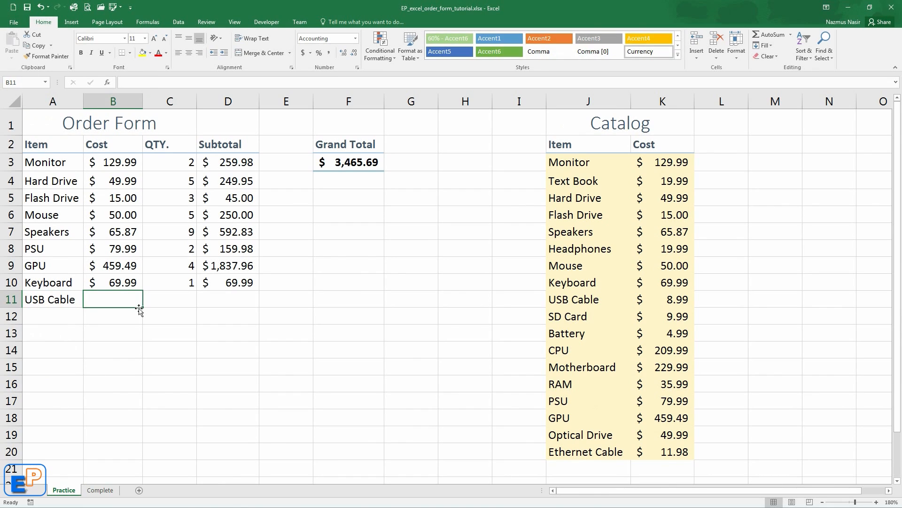
pyautogui.write('=')
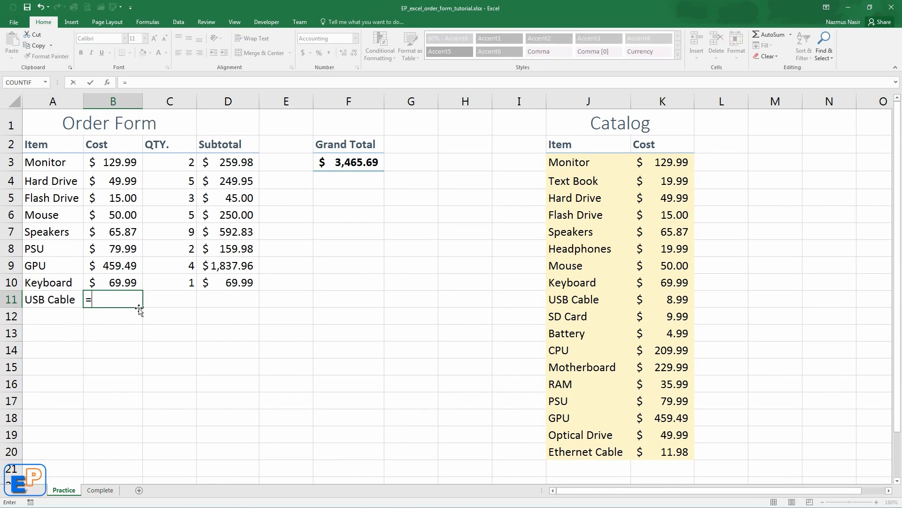
pyautogui.write('index')
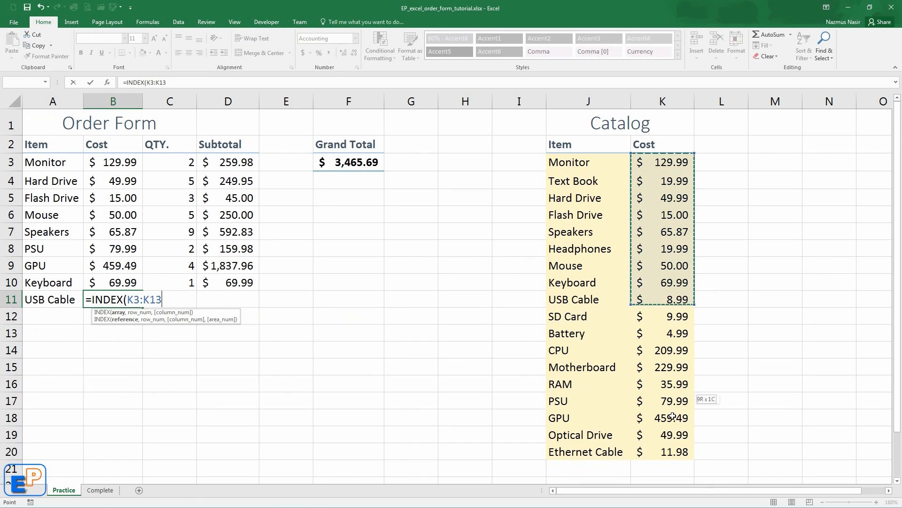
pyautogui.moveTo(662, 299); pyautogui.dragTo(662, 451)
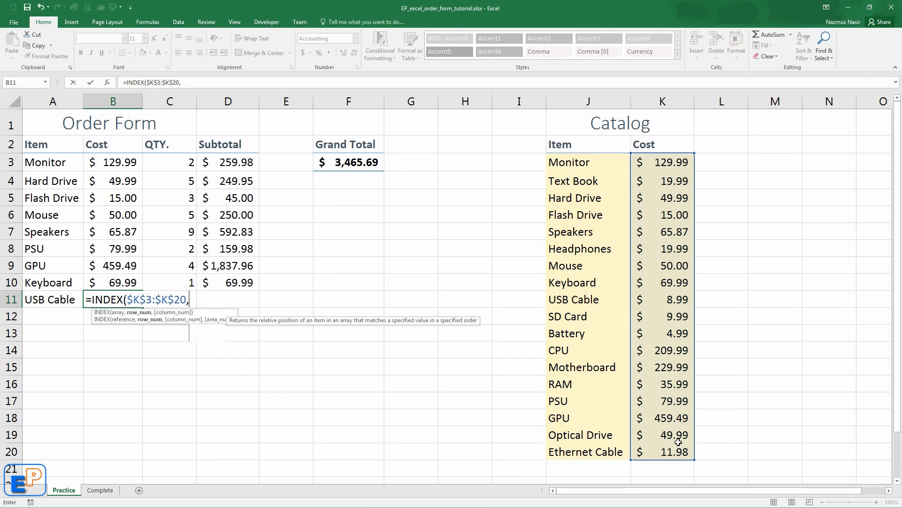
pyautogui.write('MATCH(')
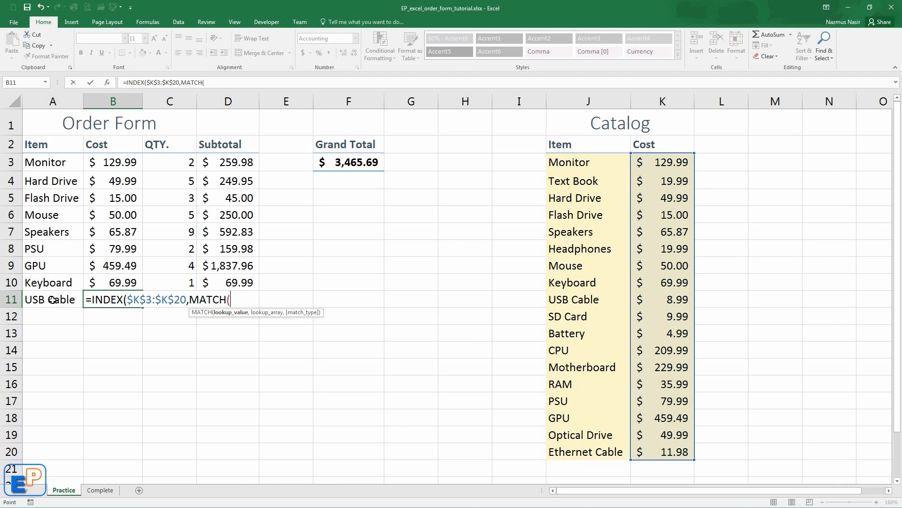
pyautogui.click(47, 299)
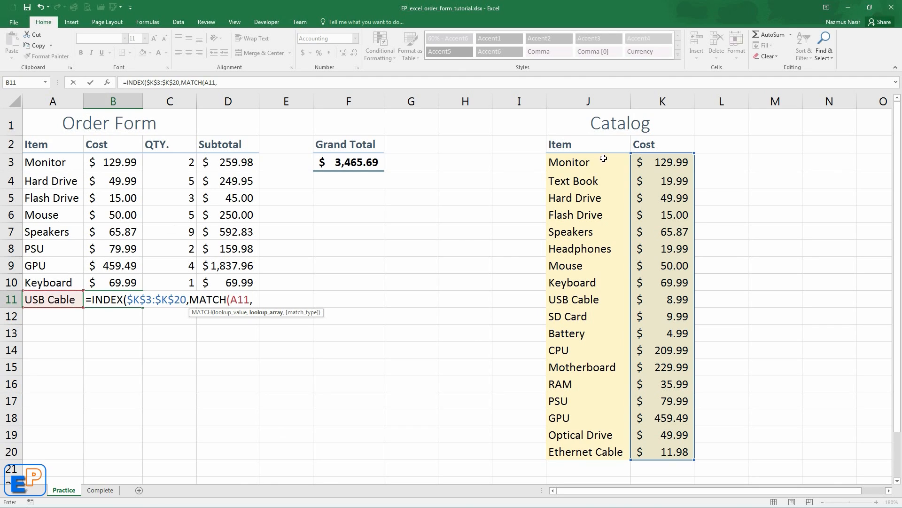
pyautogui.moveTo(568, 161); pyautogui.dragTo(569, 452)
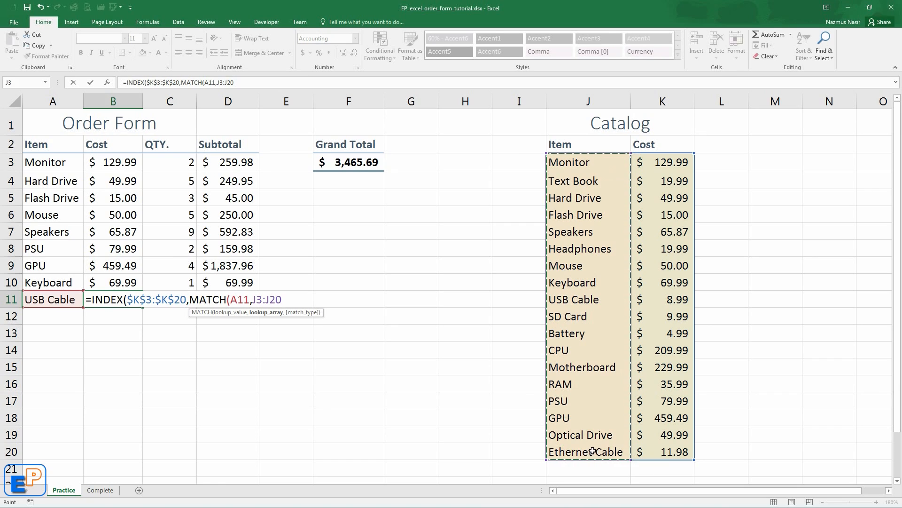
pyautogui.write('$J$3:$J$20,')
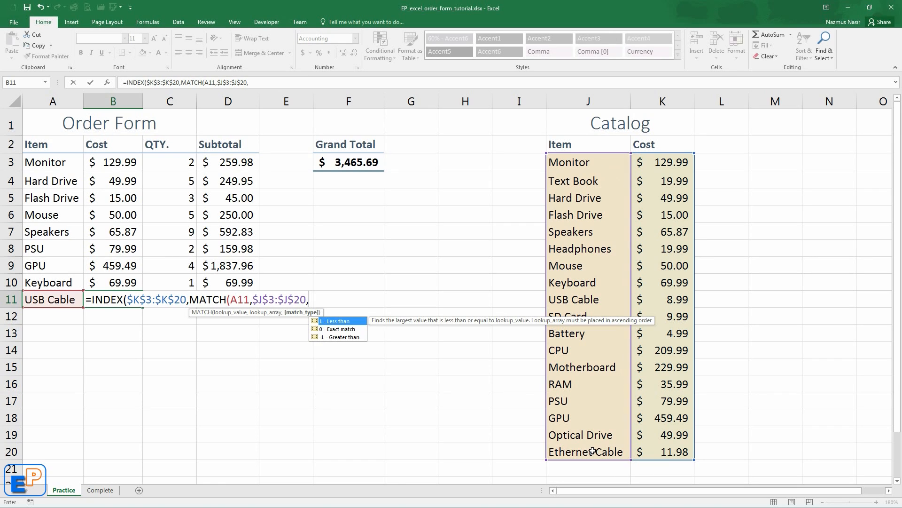
pyautogui.write('0)')
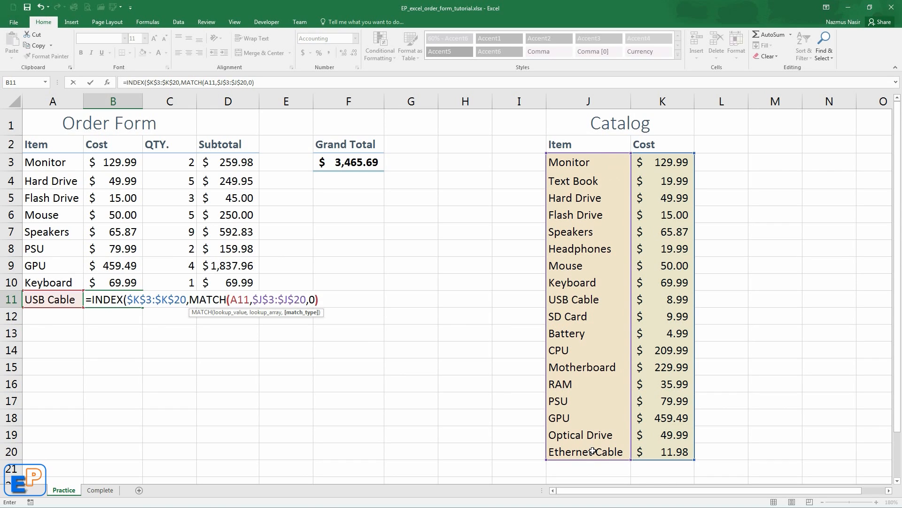
pyautogui.press('Enter')
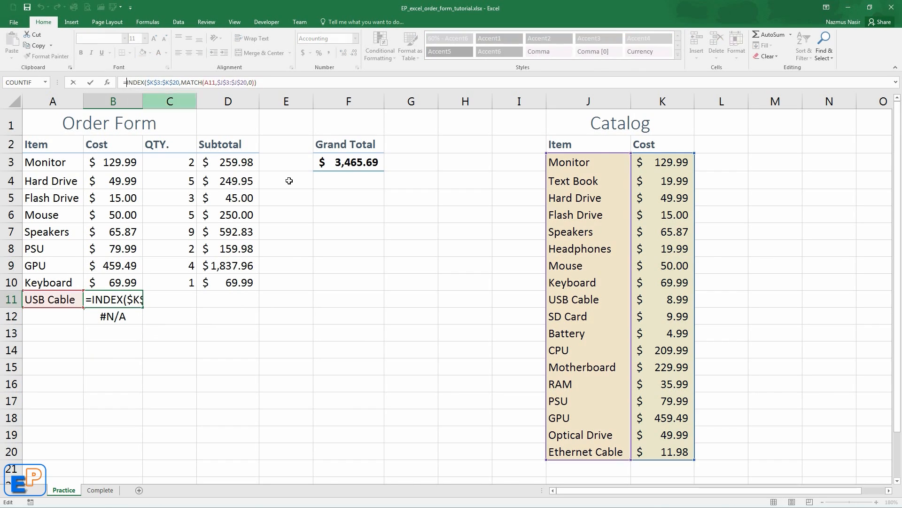
# Wrap B11's INDEX/MATCH in IFERROR with a "" fallback so USB Cable shows $8.99
pyautogui.write('=IFERROR((')
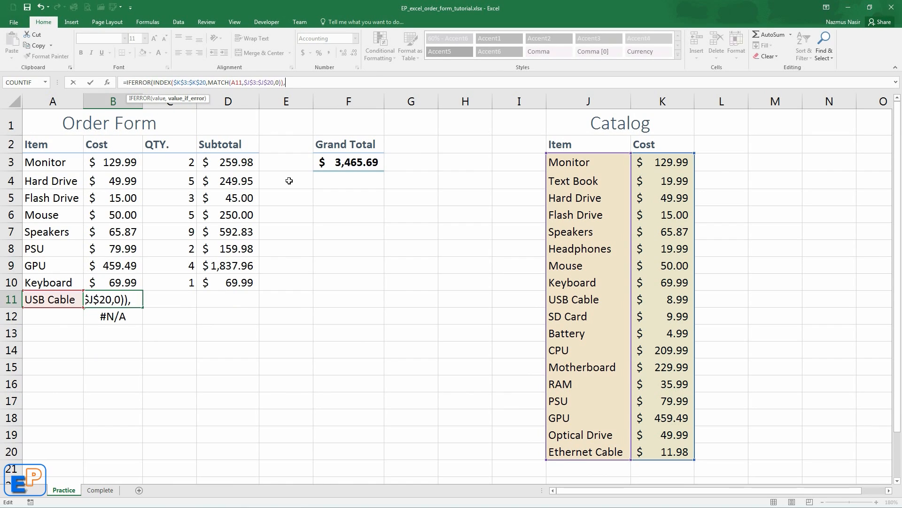
pyautogui.write(',""')
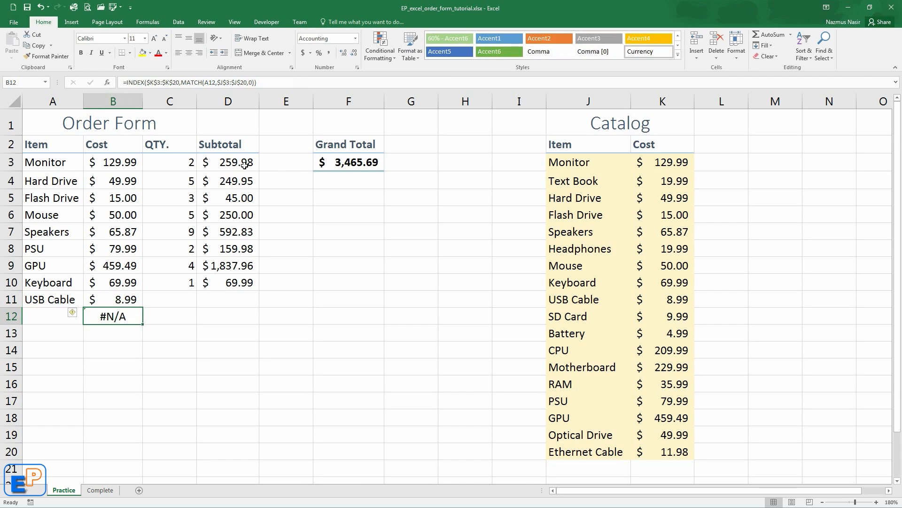
pyautogui.click(113, 300)
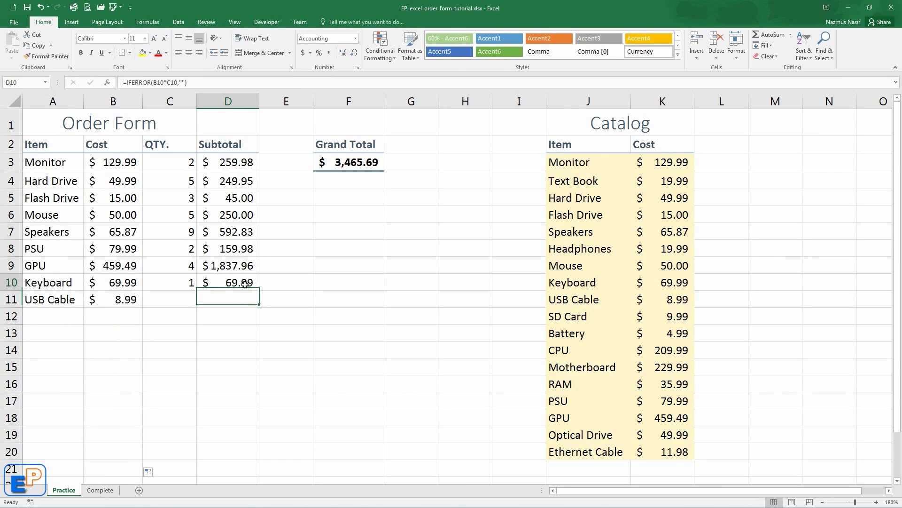
# Enter quantity 5 for USB Cable and choose Text Book in row 12
pyautogui.click(228, 300)
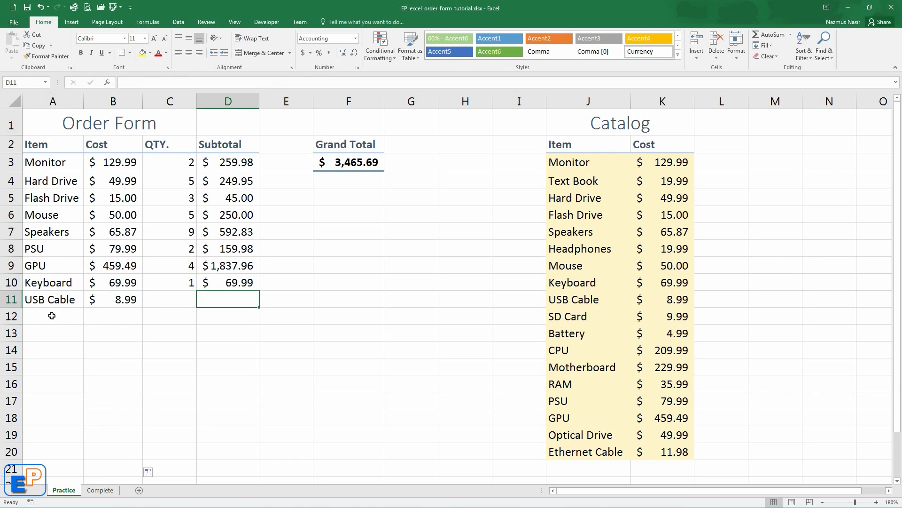
pyautogui.write('5')
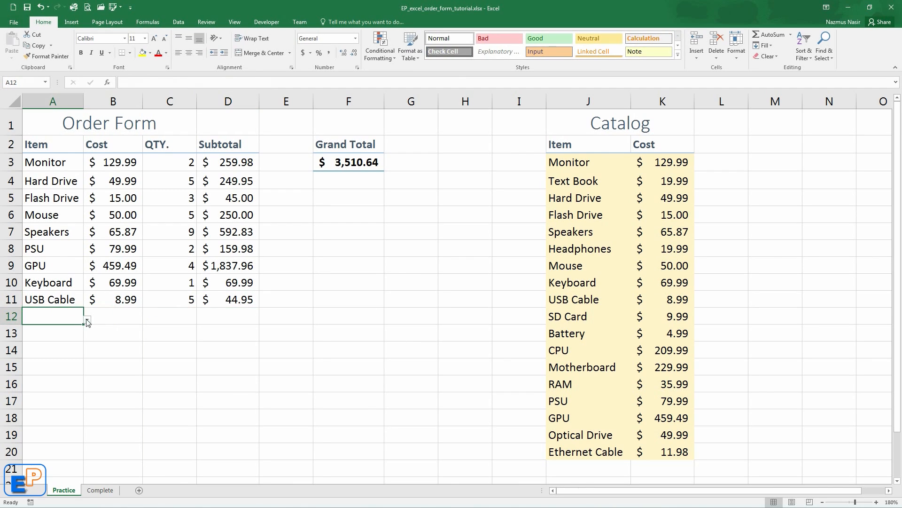
pyautogui.click(87, 317)
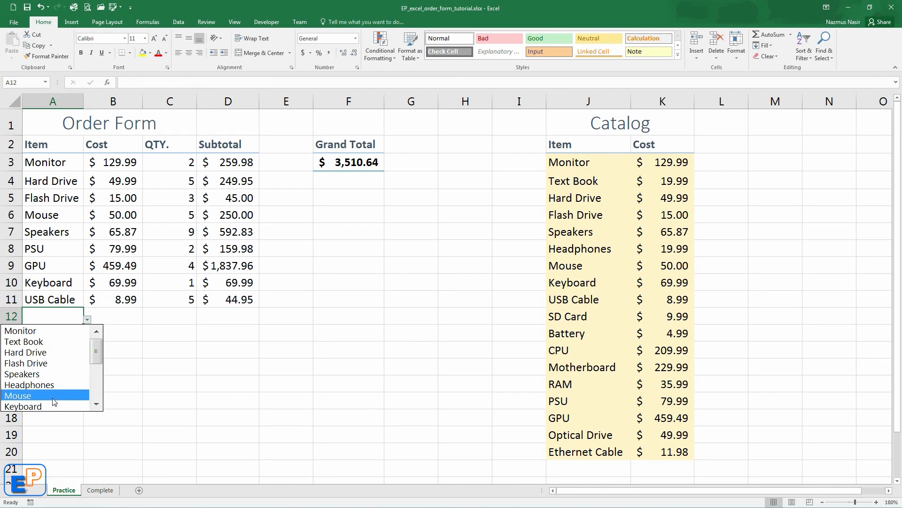
pyautogui.moveTo(49, 344)
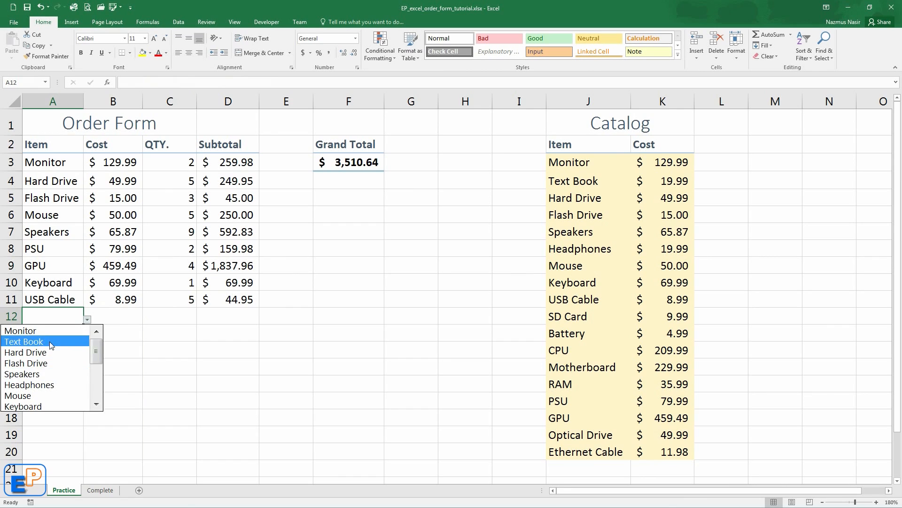
pyautogui.click(23, 342)
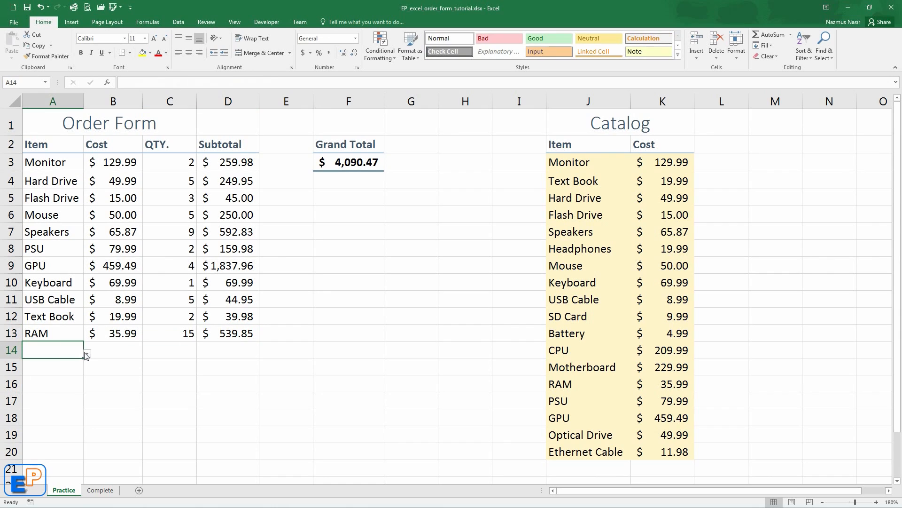
# Add Battery in row 14 and Motherboard in row 15, then check the $4,570.41 Grand Total
pyautogui.click(86, 354)
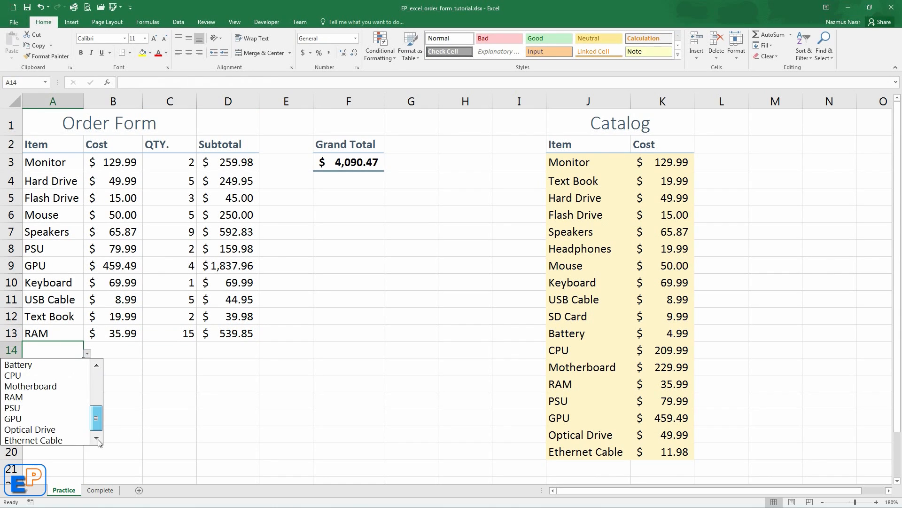
pyautogui.click(19, 364)
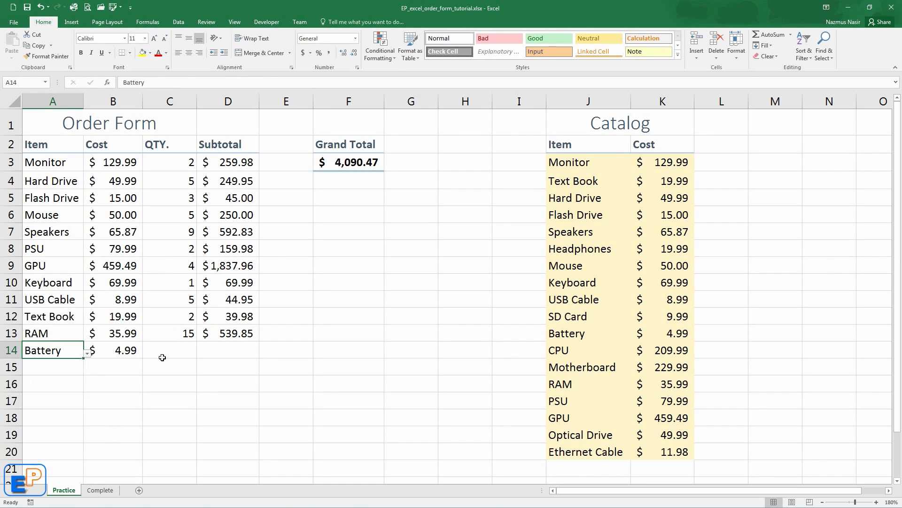
pyautogui.click(169, 350)
pyautogui.write('4')
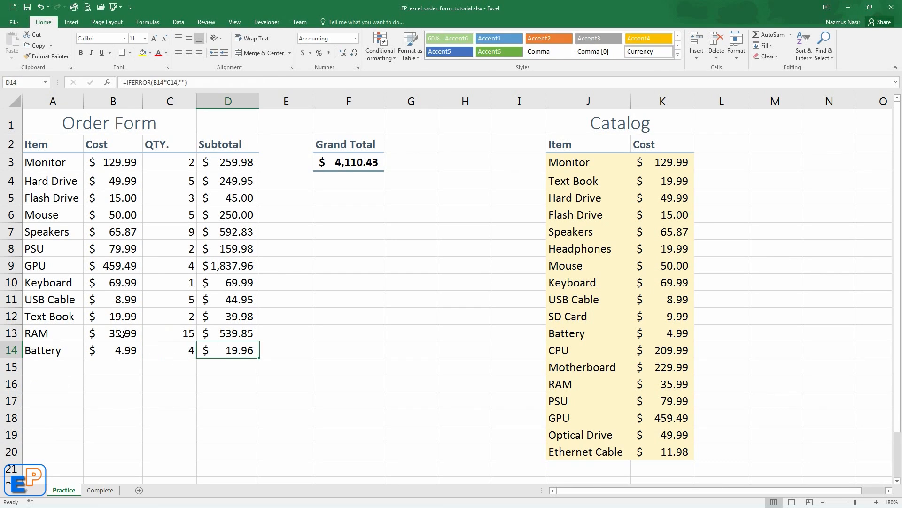
pyautogui.click(87, 368)
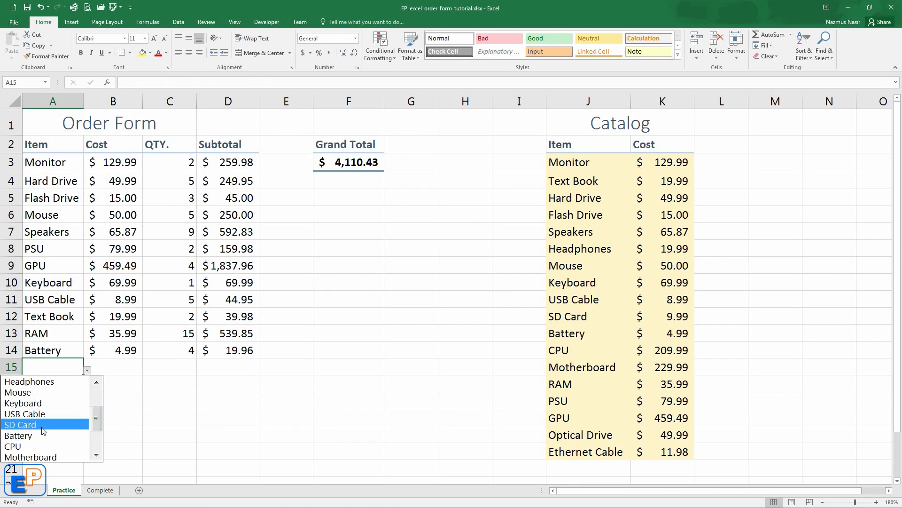
pyautogui.moveTo(53, 456)
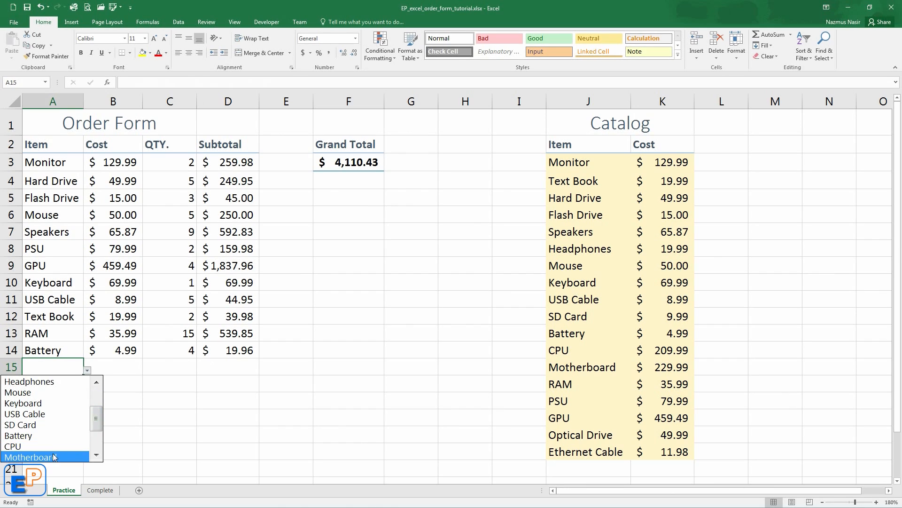
pyautogui.click(28, 457)
pyautogui.write('2')
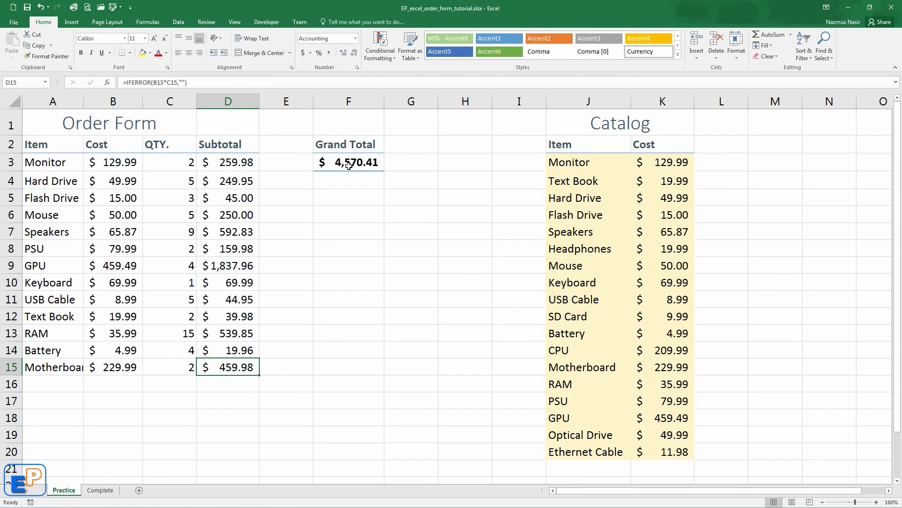
pyautogui.click(347, 162)
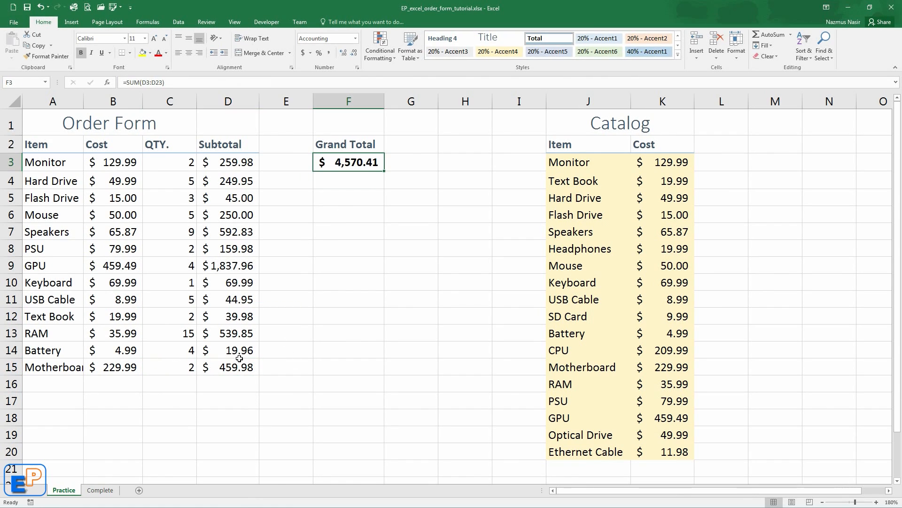
pyautogui.moveTo(134, 346)
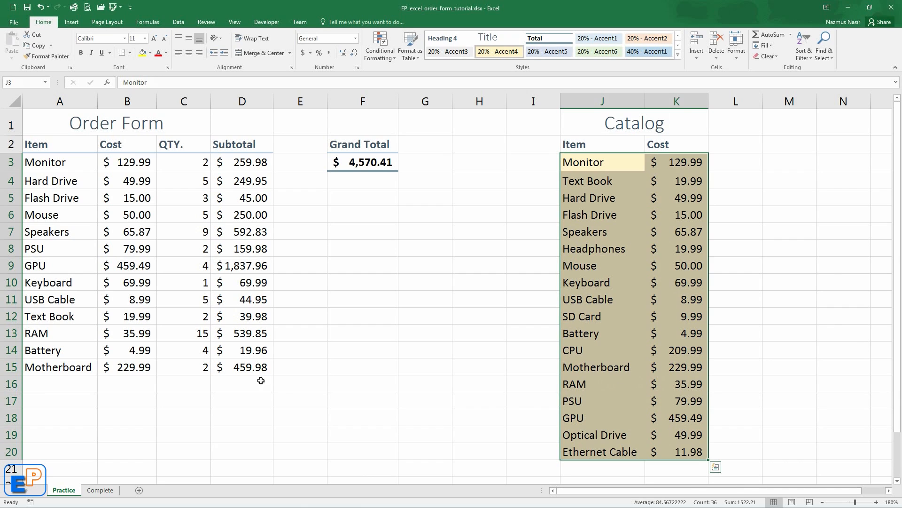
# Autofit column A for Motherboard and review the VLOOKUP, IFERROR and INDEX/MATCH cost formulas
pyautogui.click(45, 400)
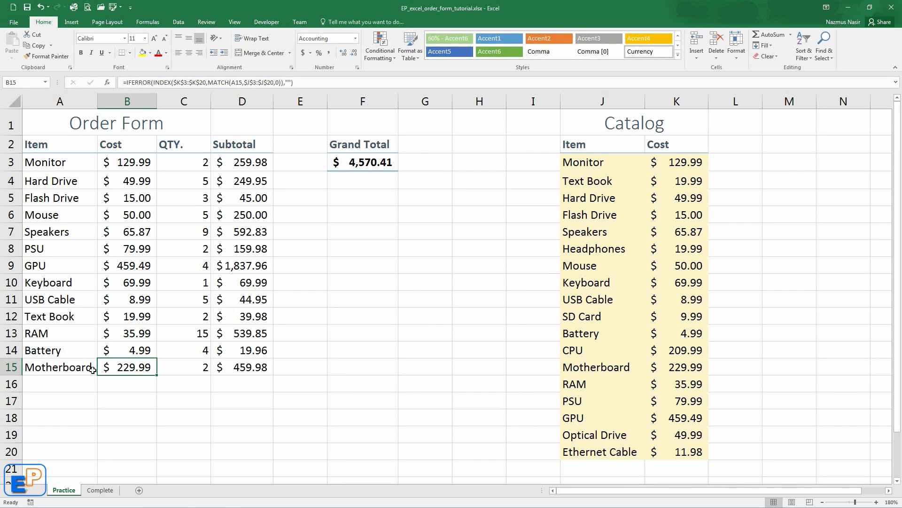
pyautogui.click(102, 367)
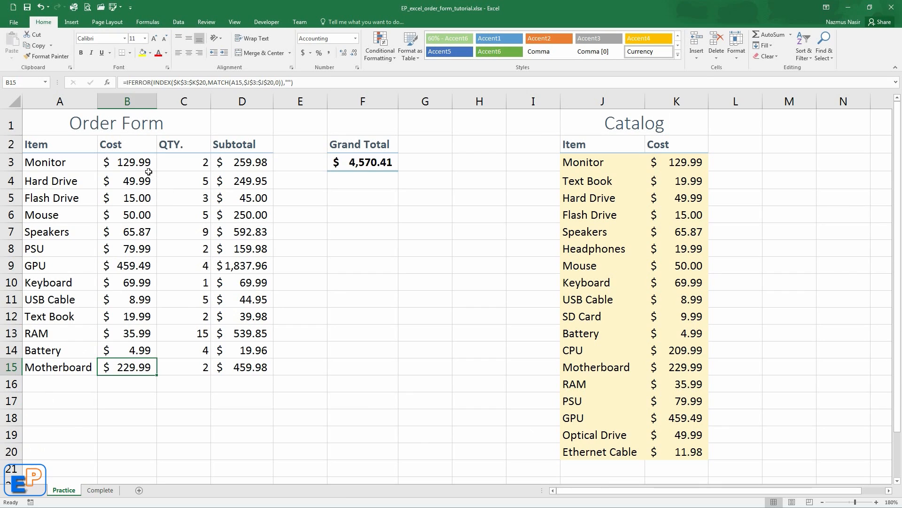
pyautogui.click(127, 162)
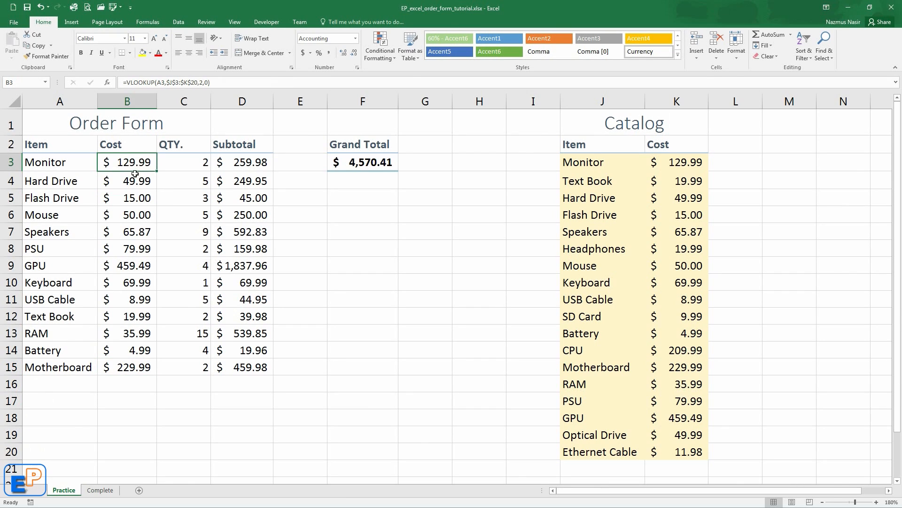
pyautogui.click(127, 198)
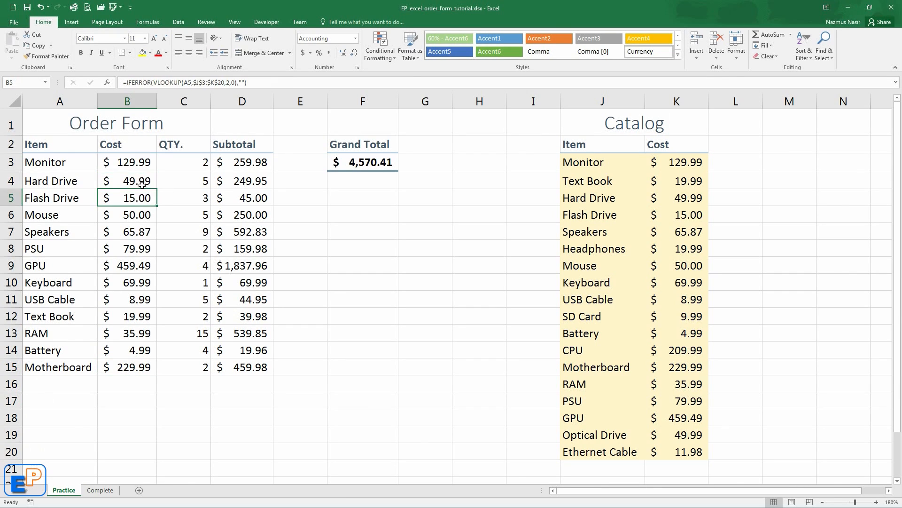
pyautogui.moveTo(146, 313)
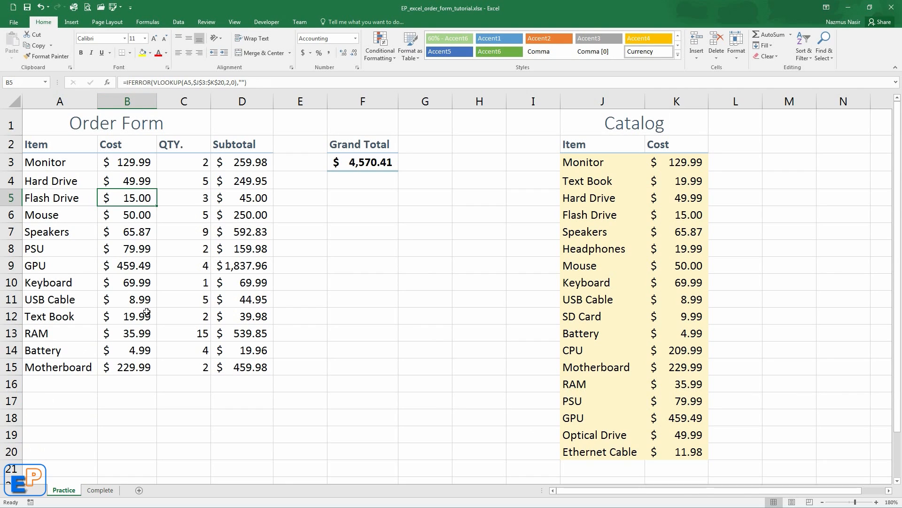
pyautogui.click(127, 316)
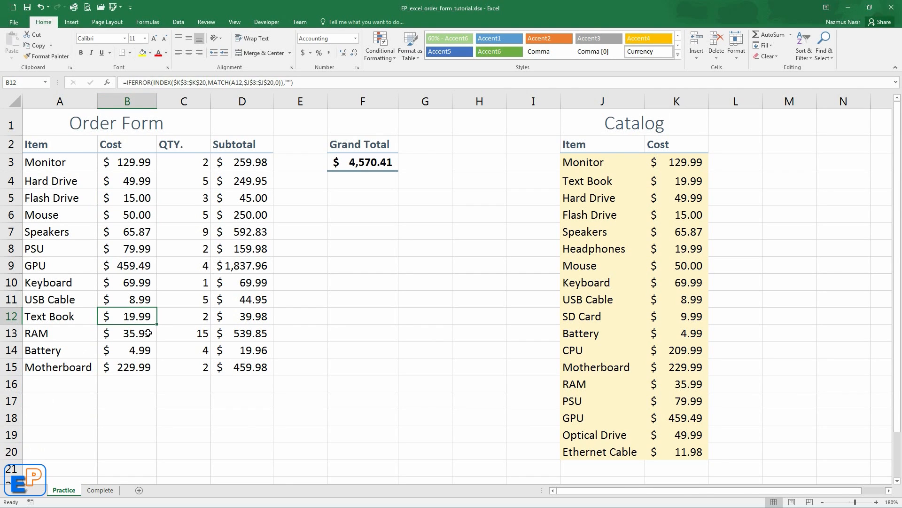
pyautogui.click(127, 181)
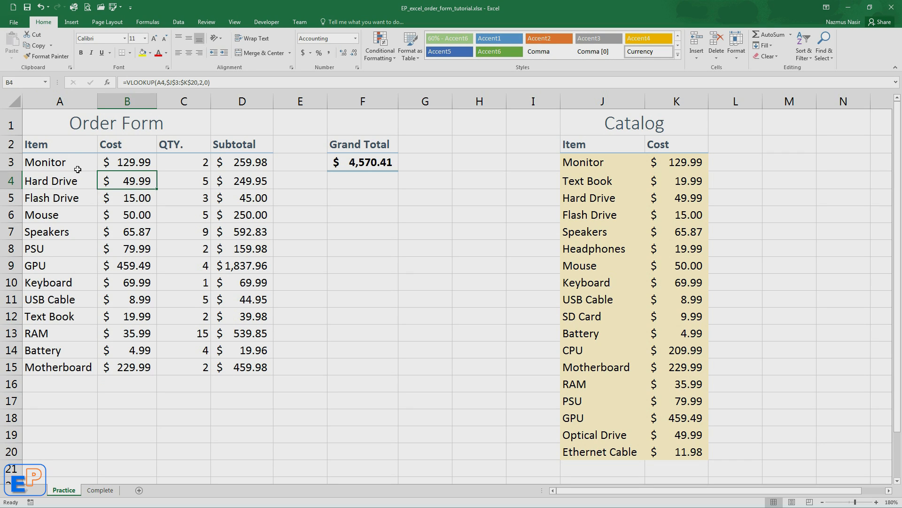
pyautogui.click(45, 162)
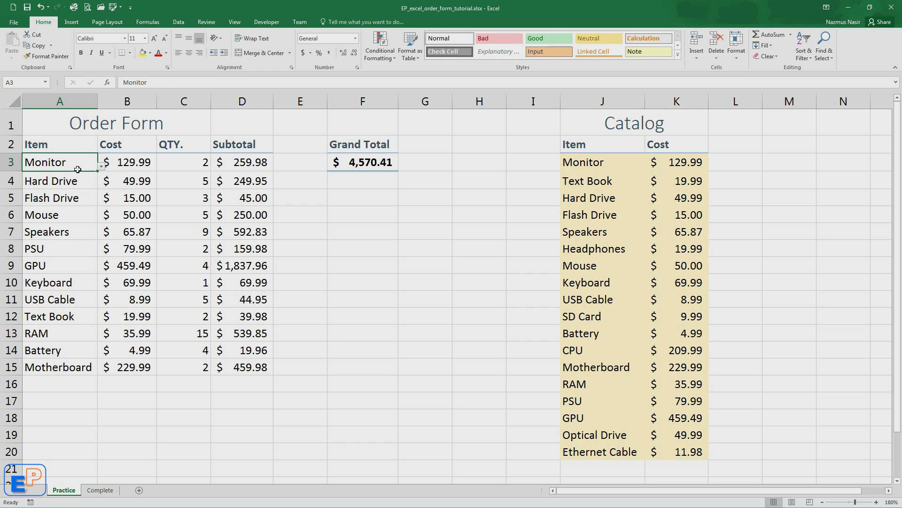
pyautogui.moveTo(84, 184)
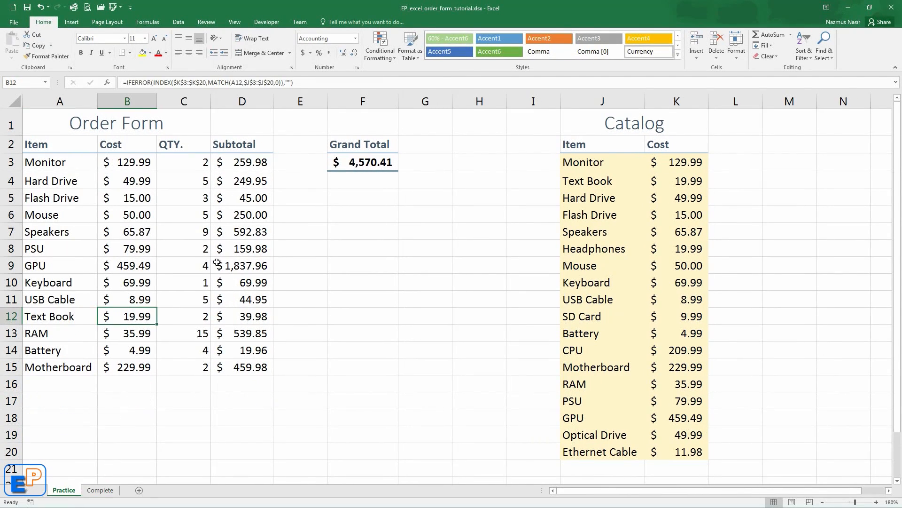
pyautogui.moveTo(300, 126)
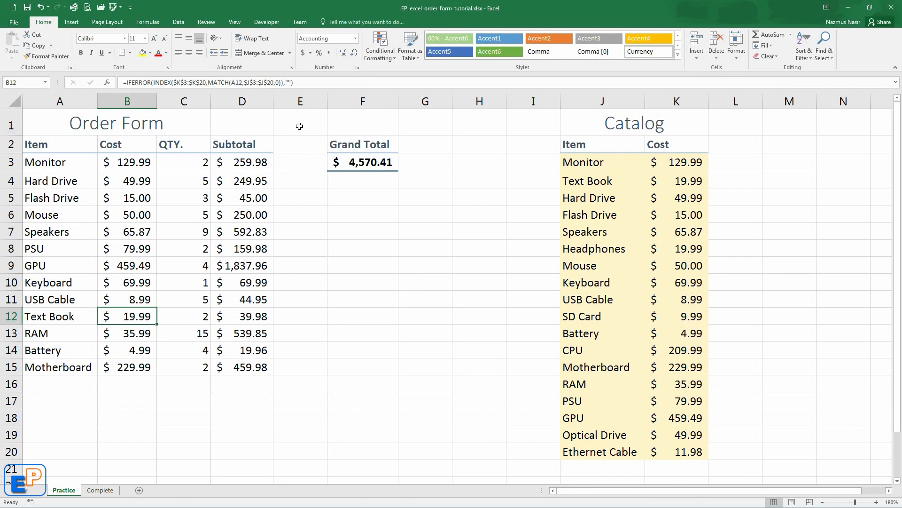
pyautogui.moveTo(314, 219)
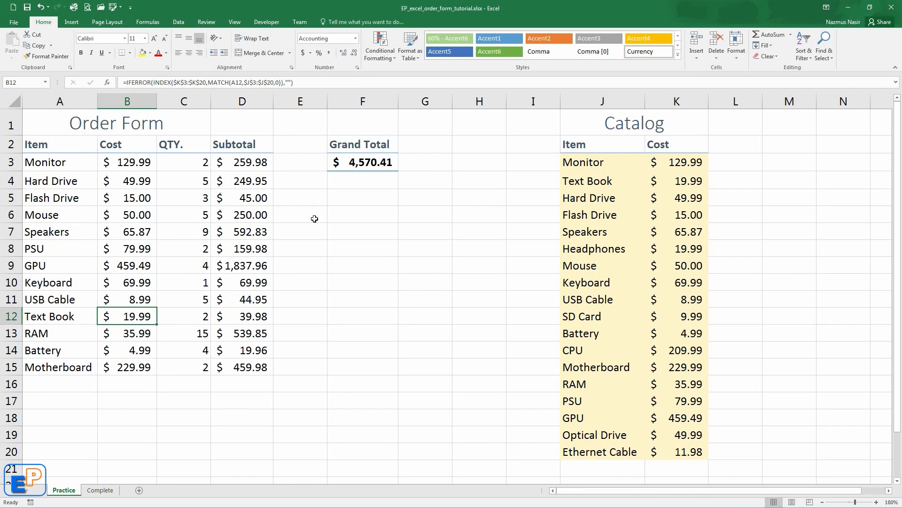
pyautogui.moveTo(100, 141)
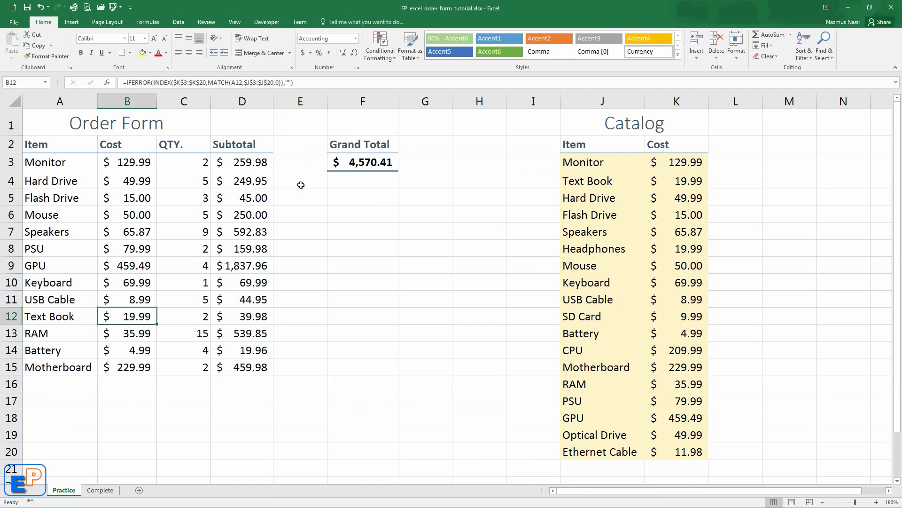
pyautogui.click(57, 162)
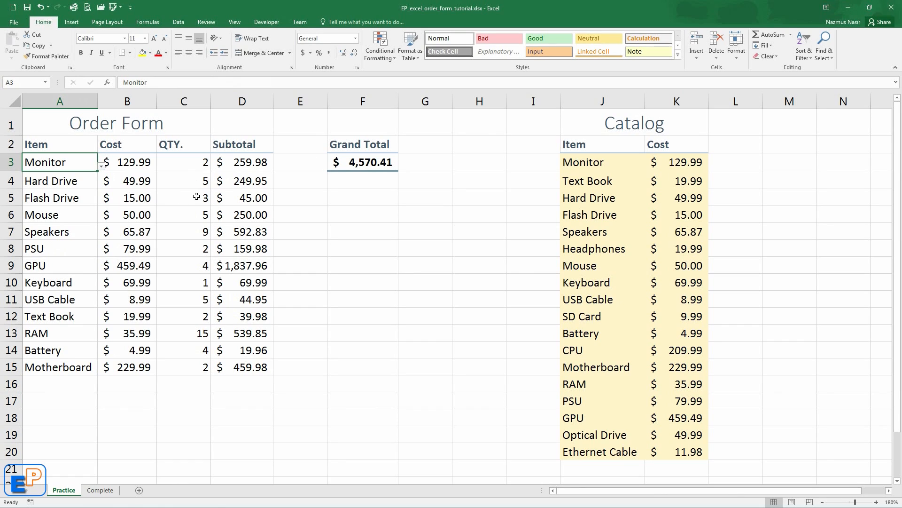
pyautogui.moveTo(152, 446)
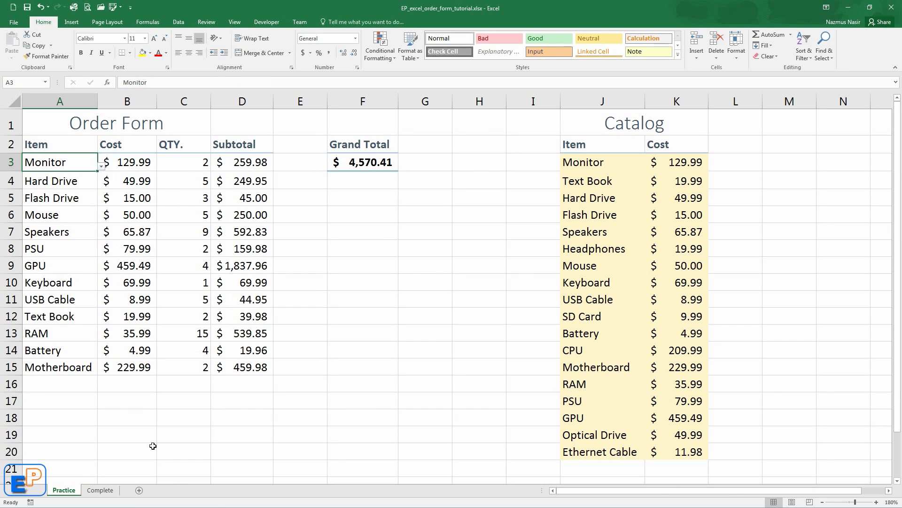
pyautogui.moveTo(150, 417)
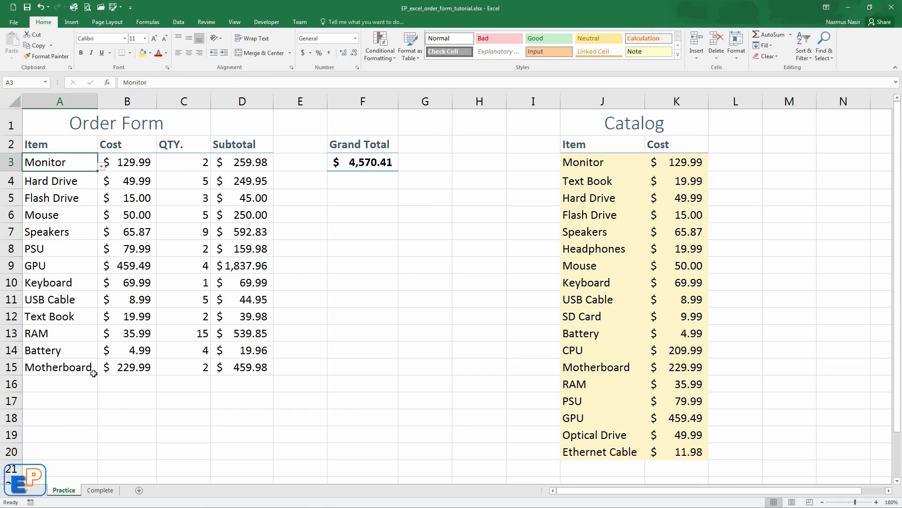
pyautogui.click(56, 384)
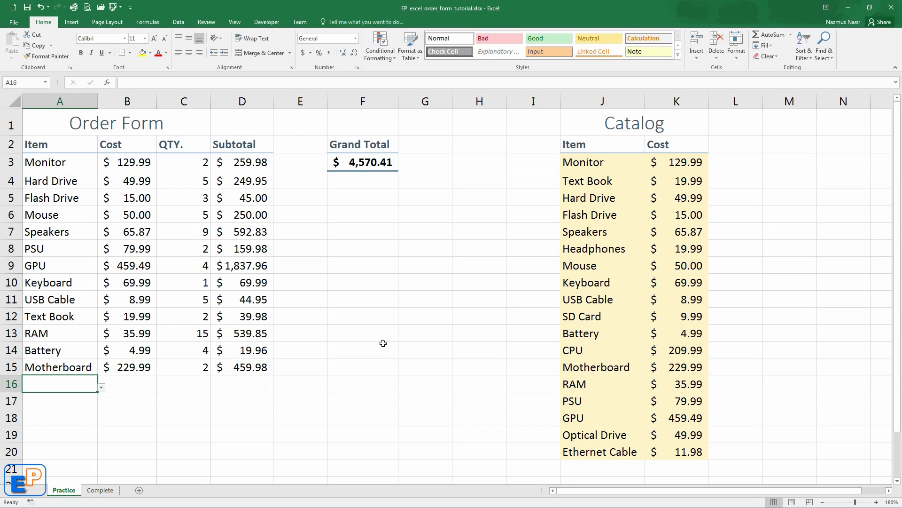
pyautogui.moveTo(439, 336)
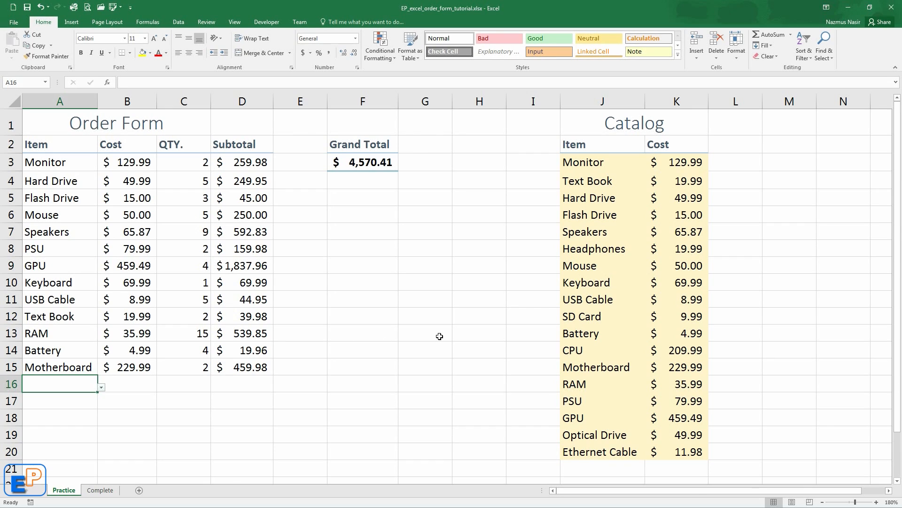
pyautogui.moveTo(442, 320)
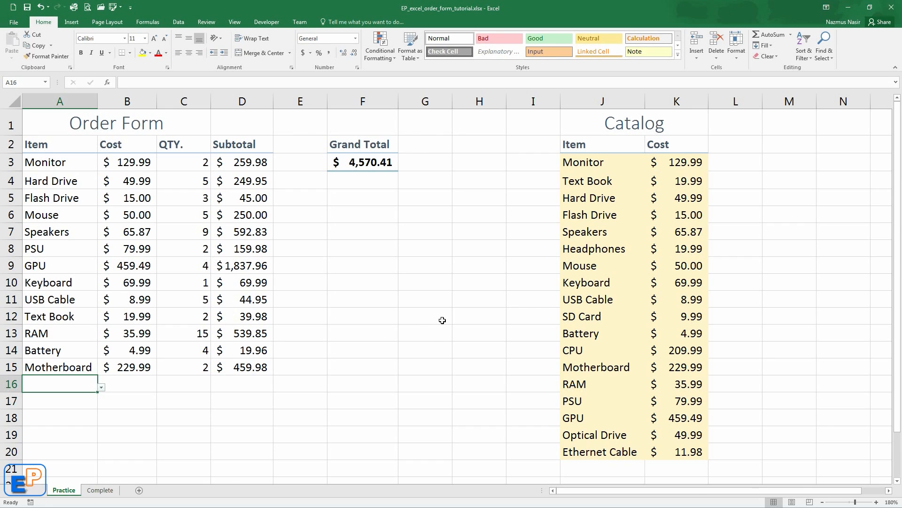